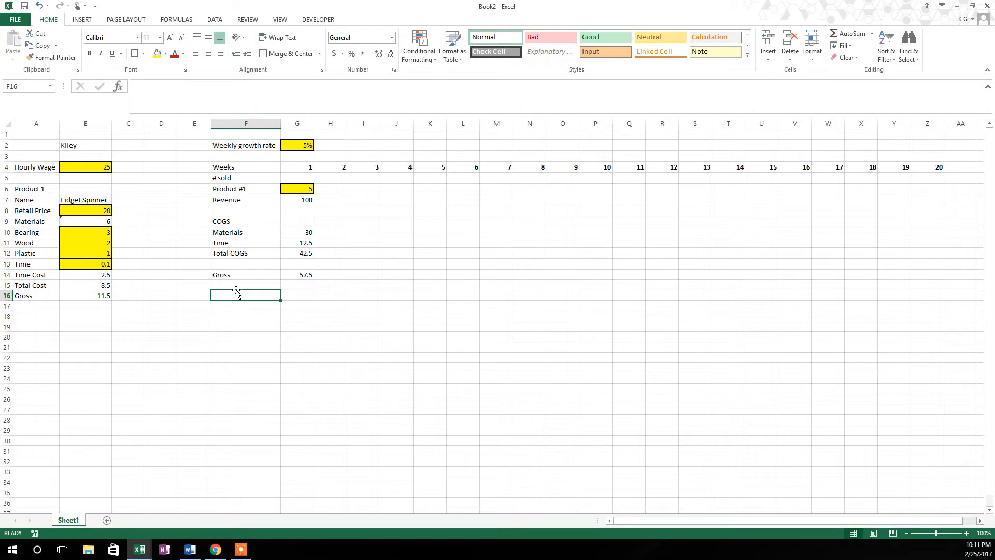
- Label an Expenses heading with a Website (Shopify) row beneath it
text(E)
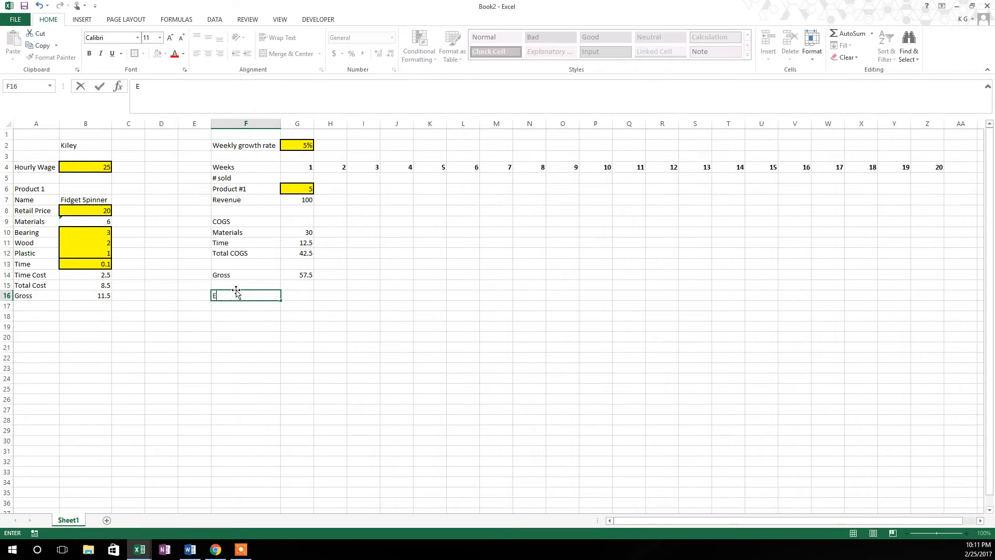
text(xpneses)
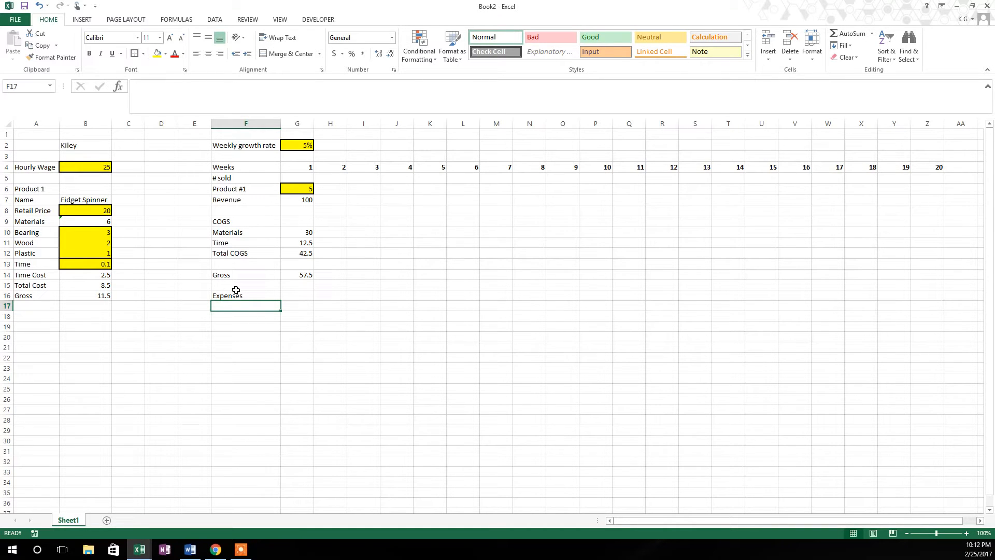
text(Webi)
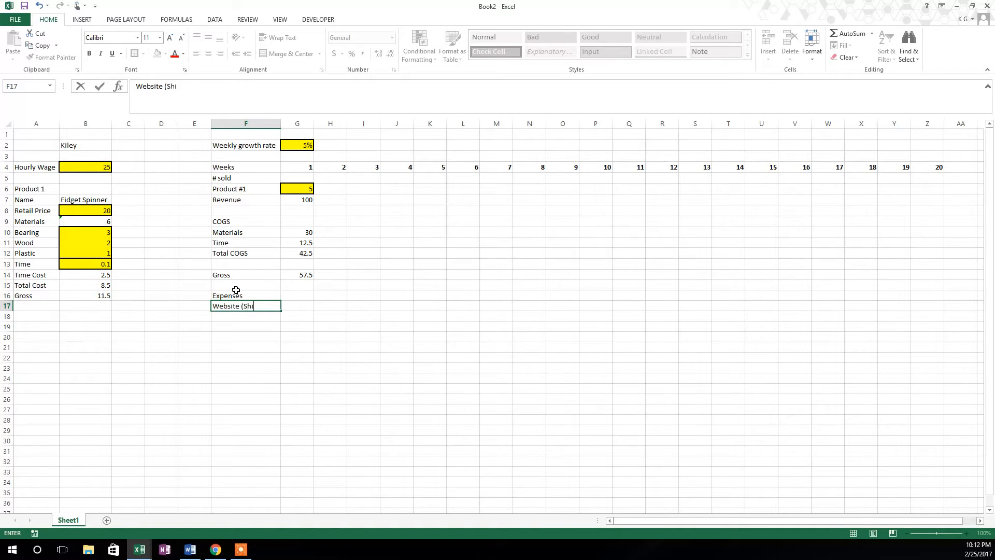
text(op)
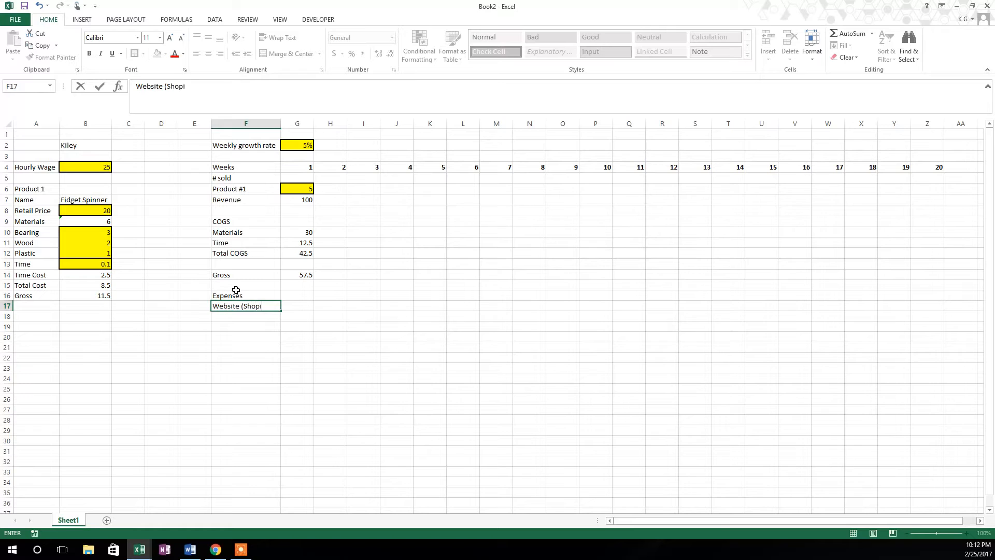
text(fy))
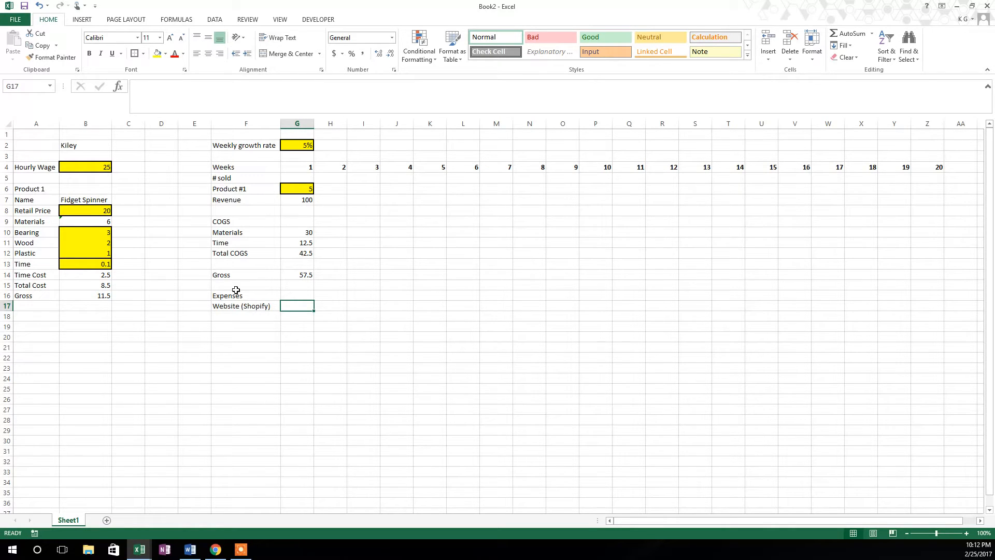
- Enter a Monthly label with a Shopify cost of 30, shaded yellow as an input
click(194, 305)
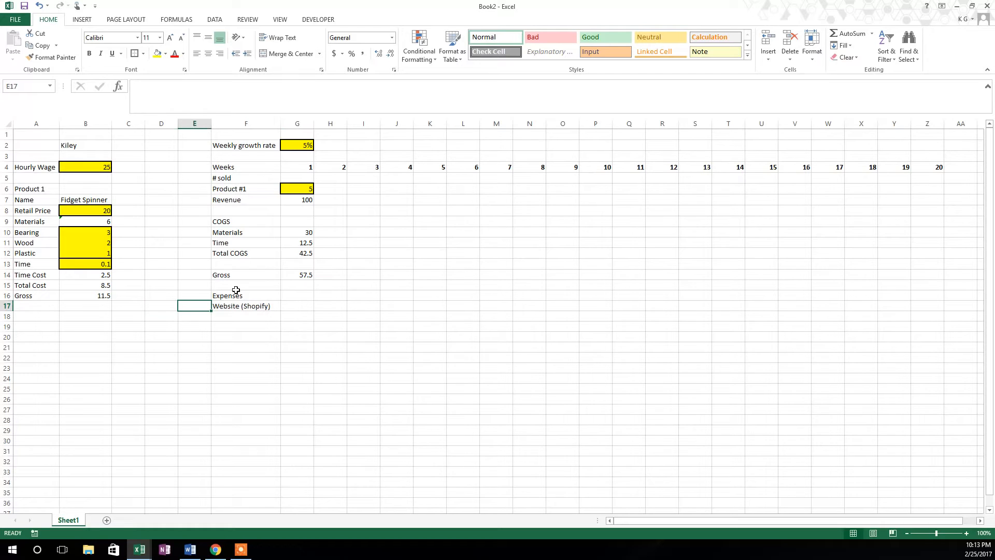
click(194, 296)
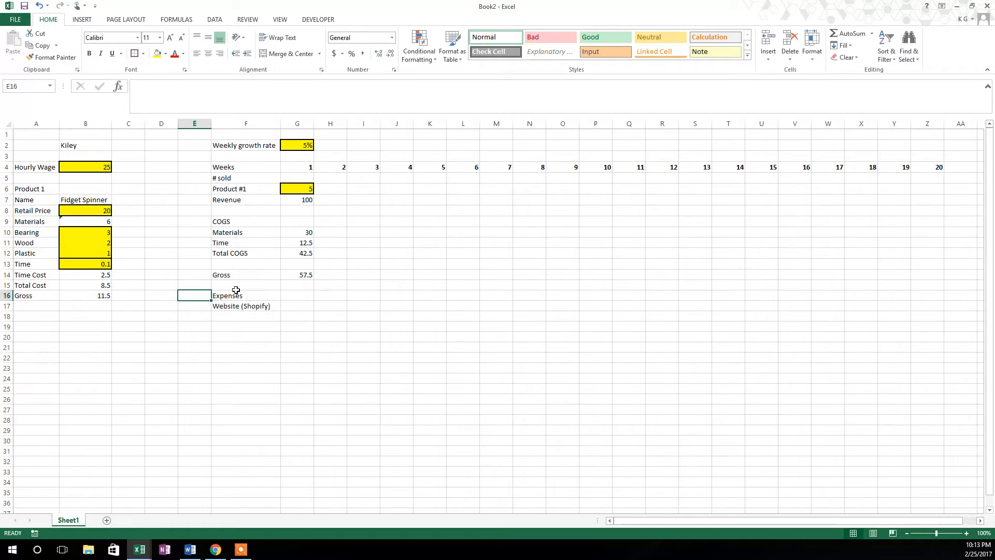
text(Monthly)
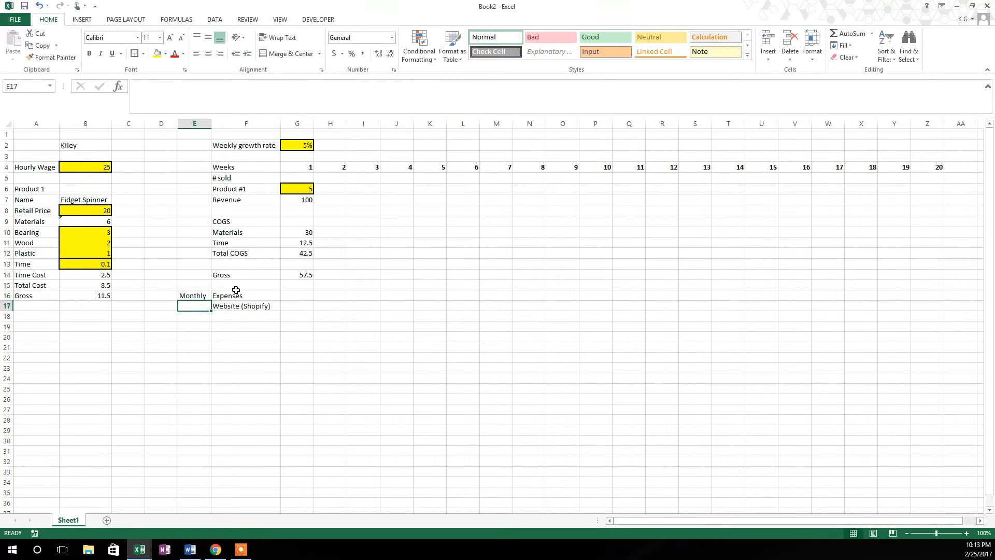
text(30)
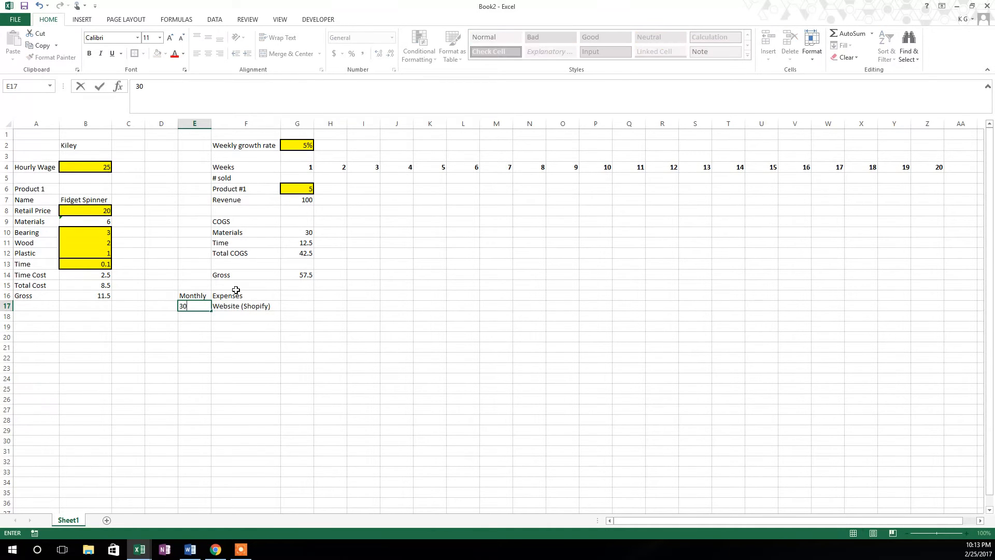
key(enter)
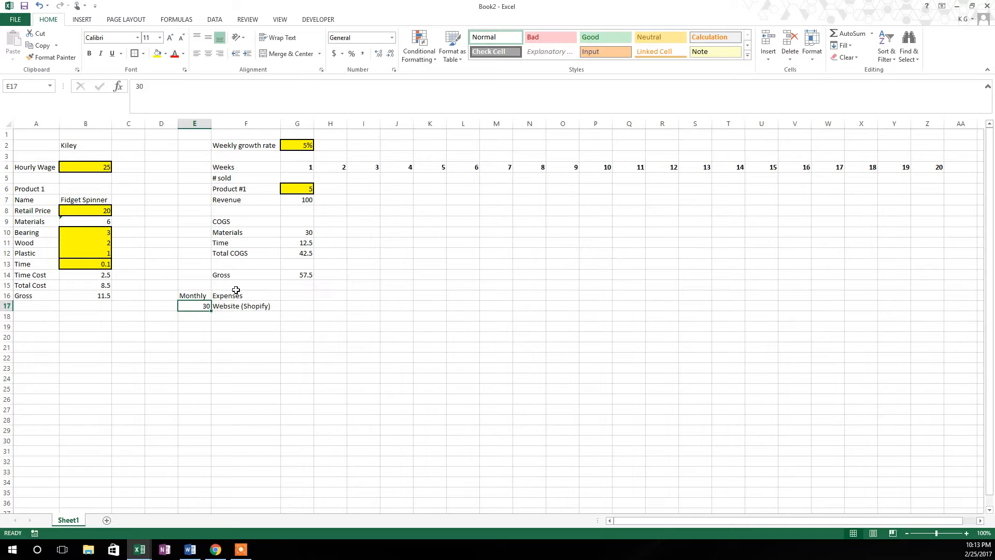
mouse_move(196, 27)
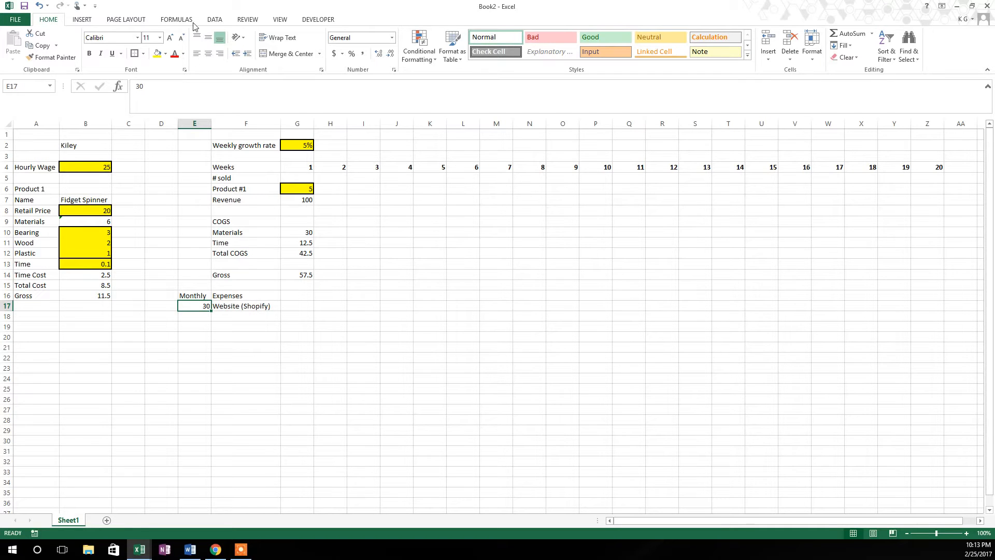
click(134, 53)
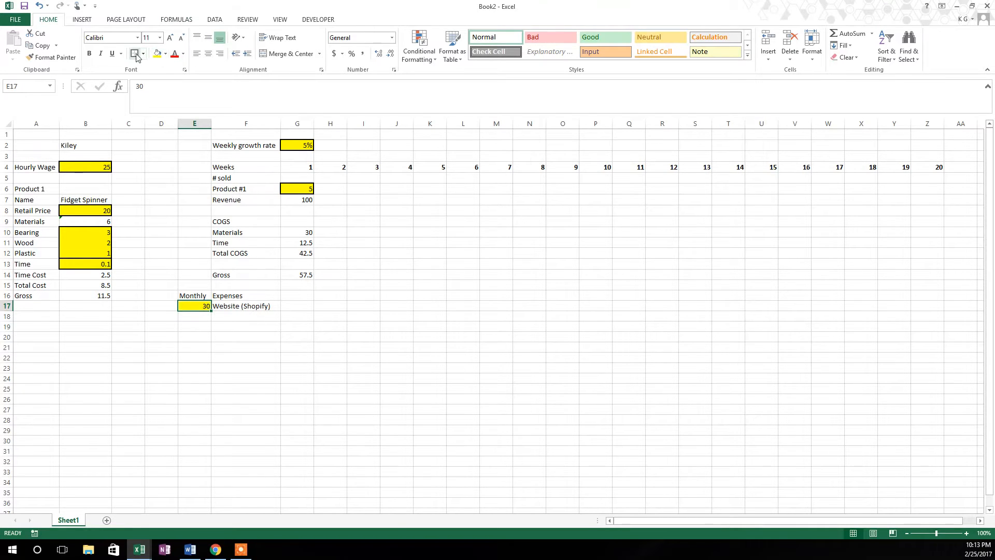
click(246, 337)
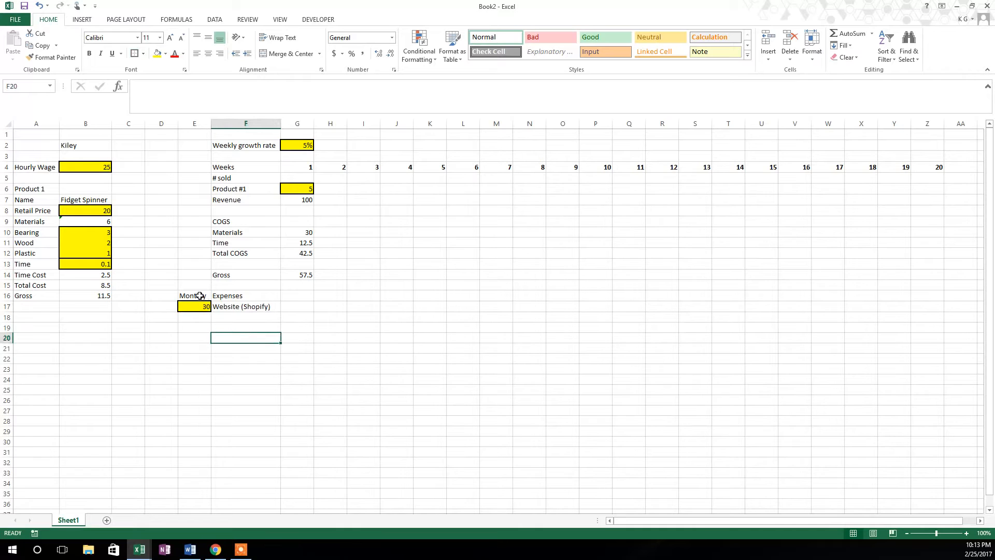
- Make week 1 website expense the monthly cost divided by 4, giving 7.5
click(298, 307)
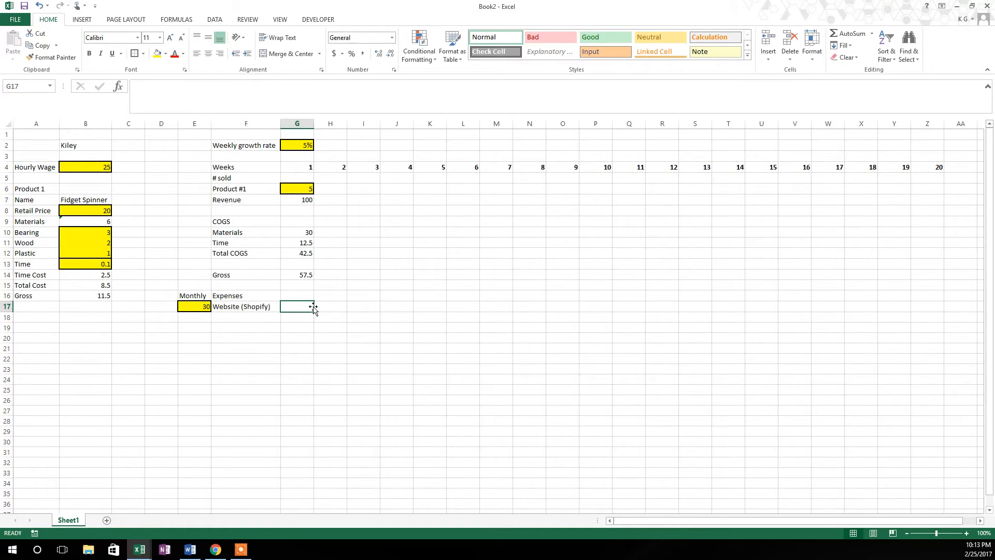
text(+)
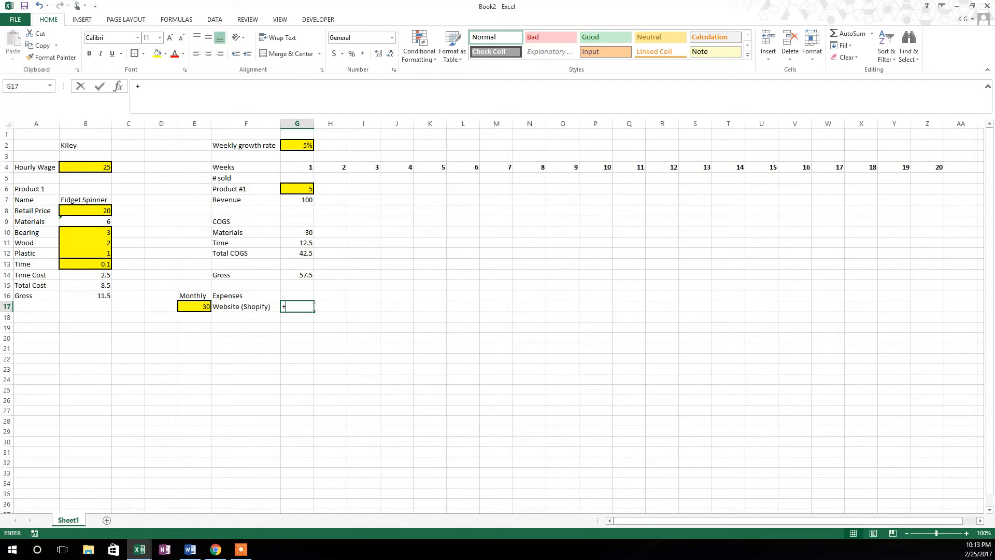
click(194, 305)
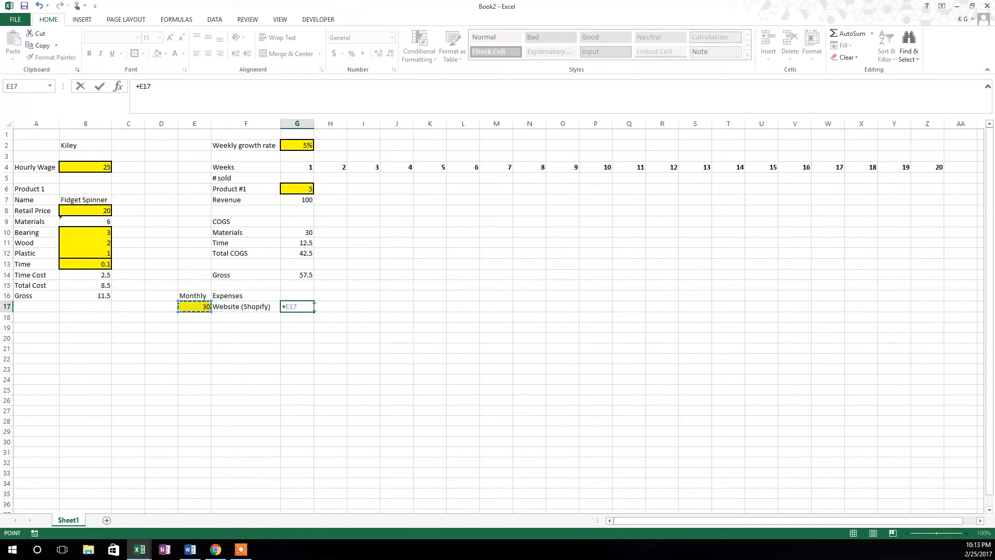
text(/4)
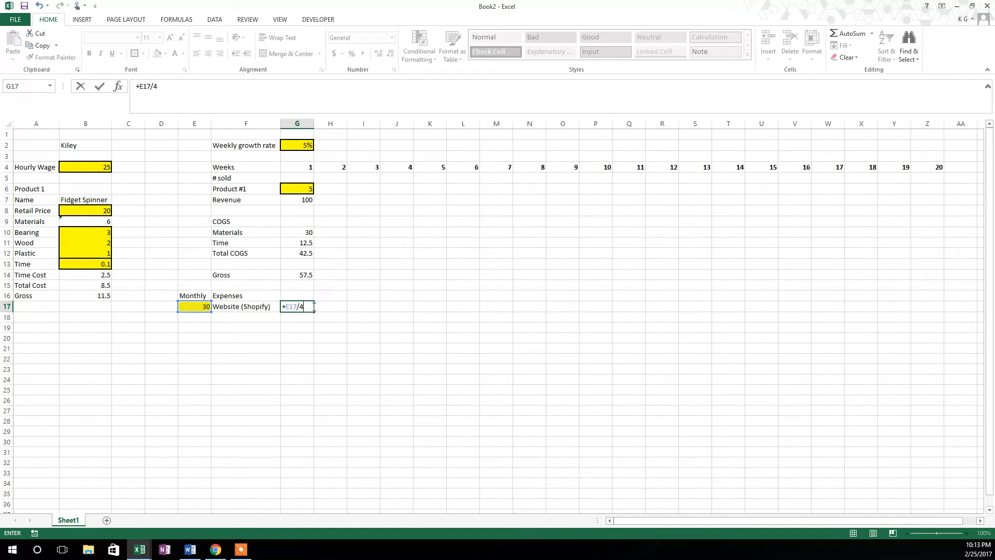
mouse_move(259, 303)
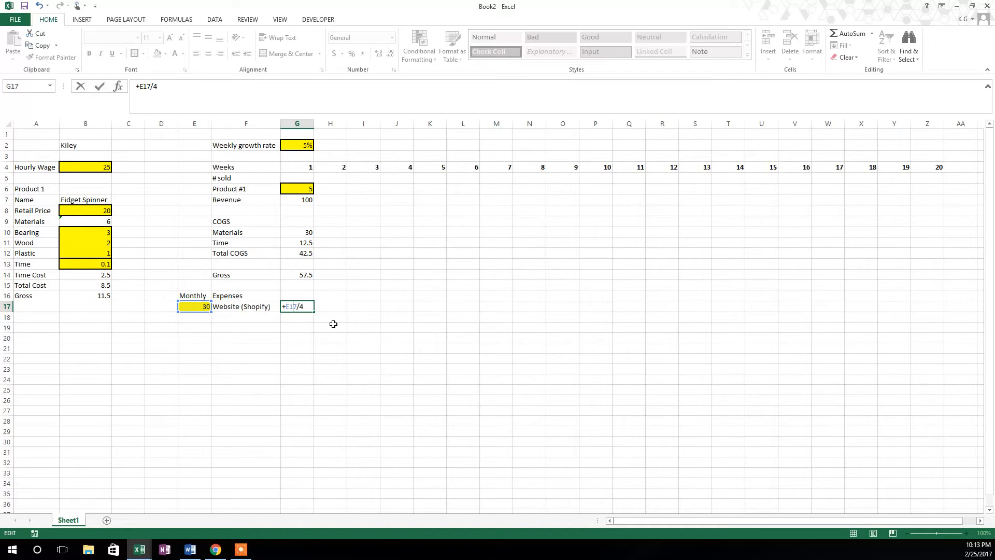
key(f4)
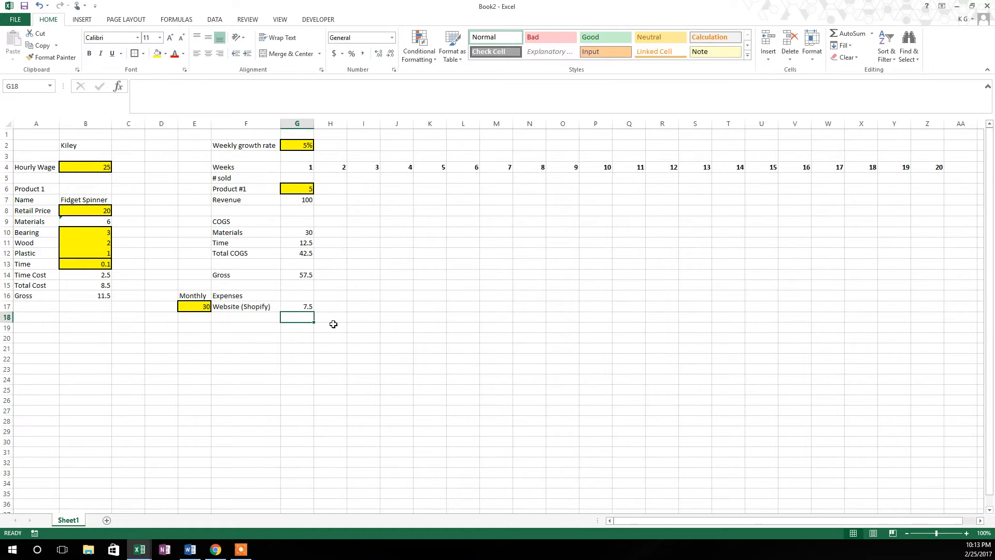
- Add a Sales Expense row with a yellow 3% rate input
click(245, 317)
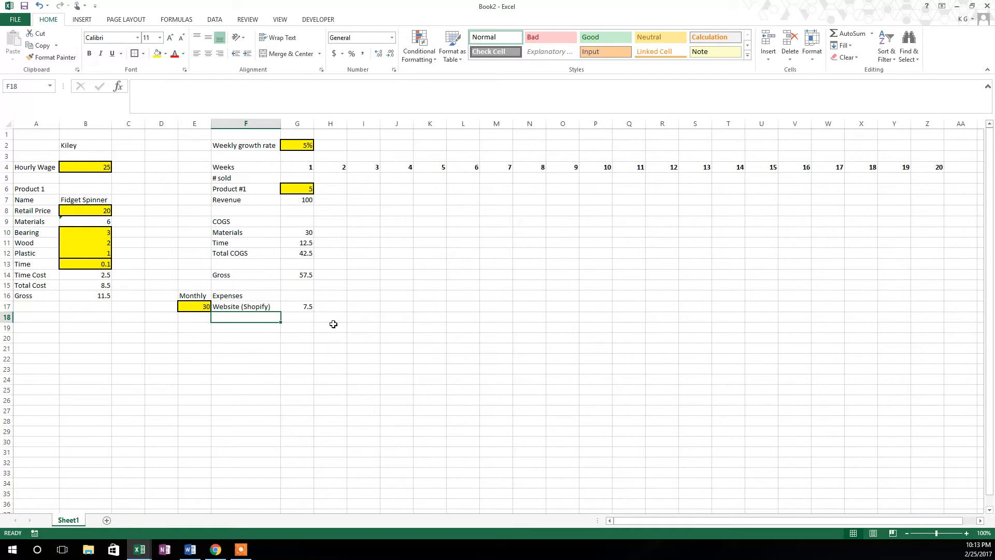
text(Sales Expense)
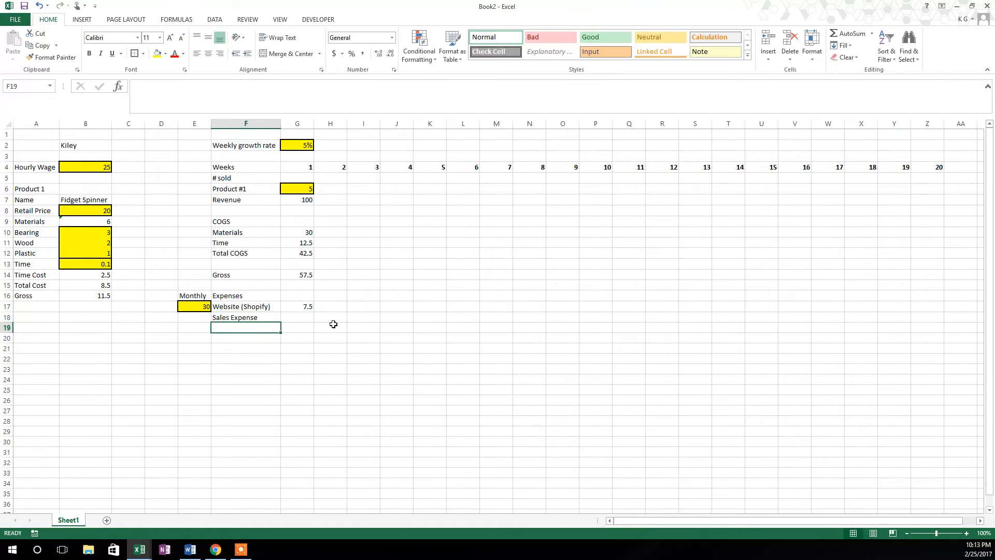
text(3%)
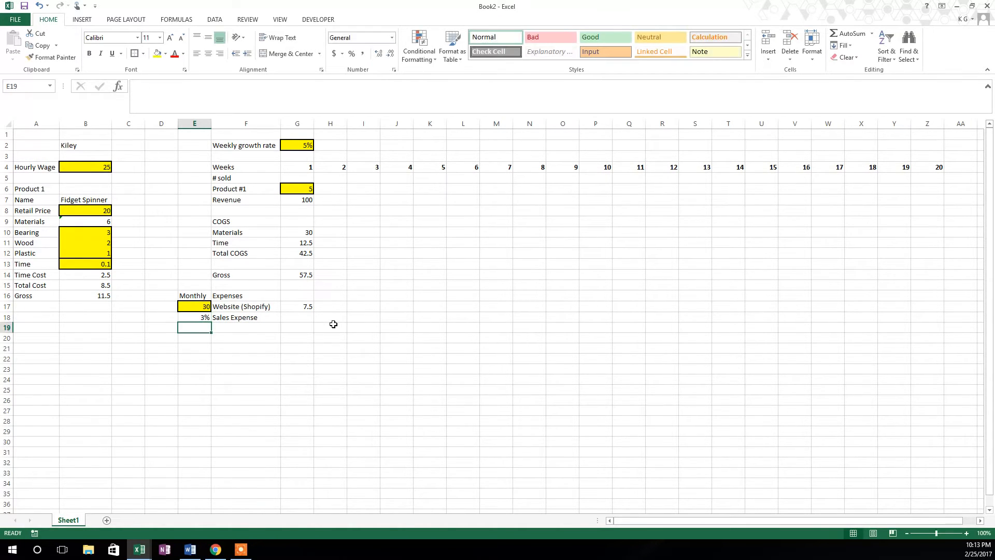
click(194, 317)
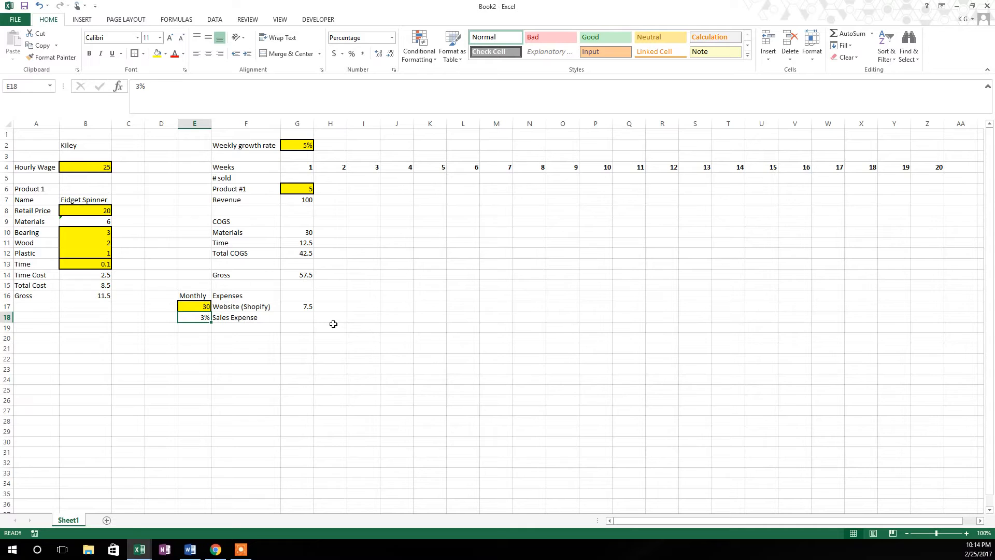
mouse_move(191, 307)
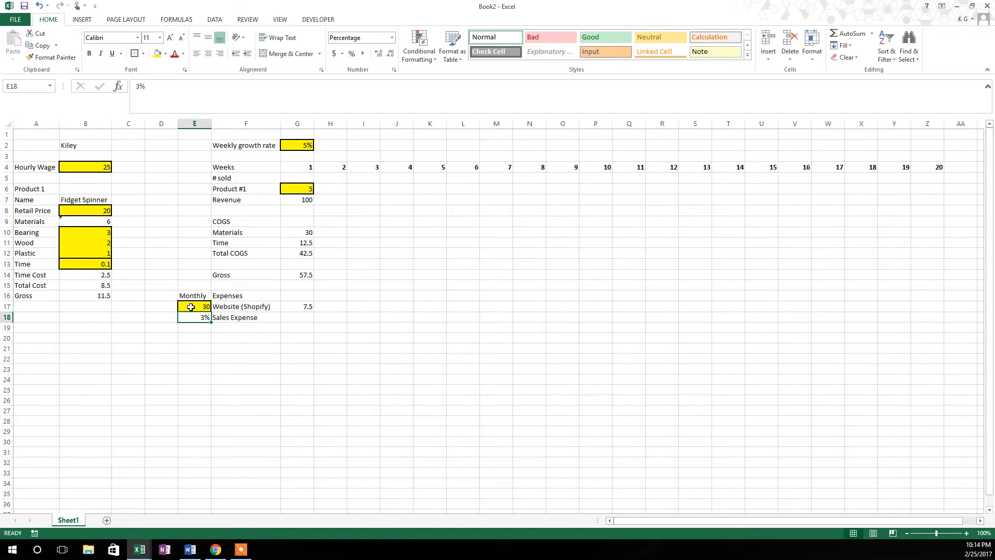
click(51, 57)
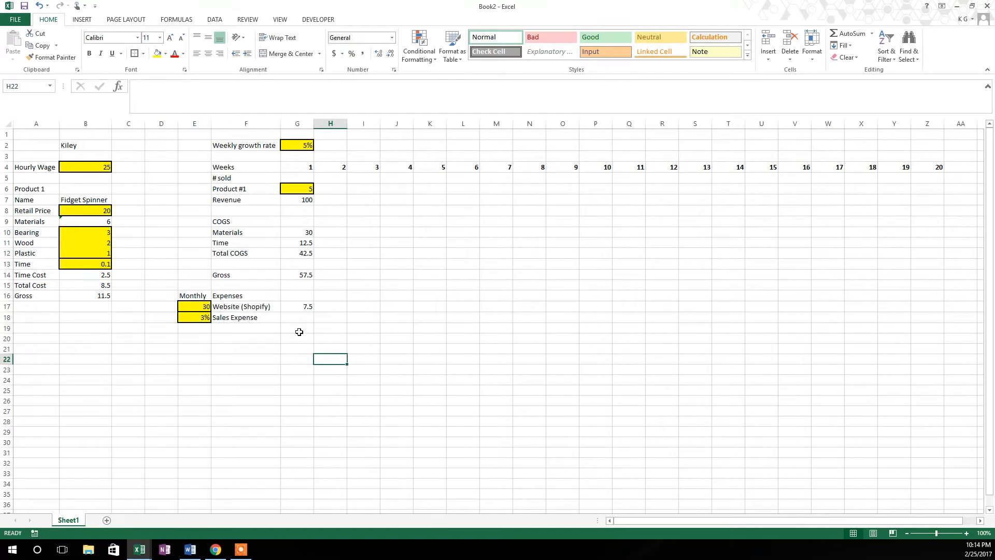
- Compute week 1 sales expense as the locked 3% rate times week 1 revenue
click(298, 318)
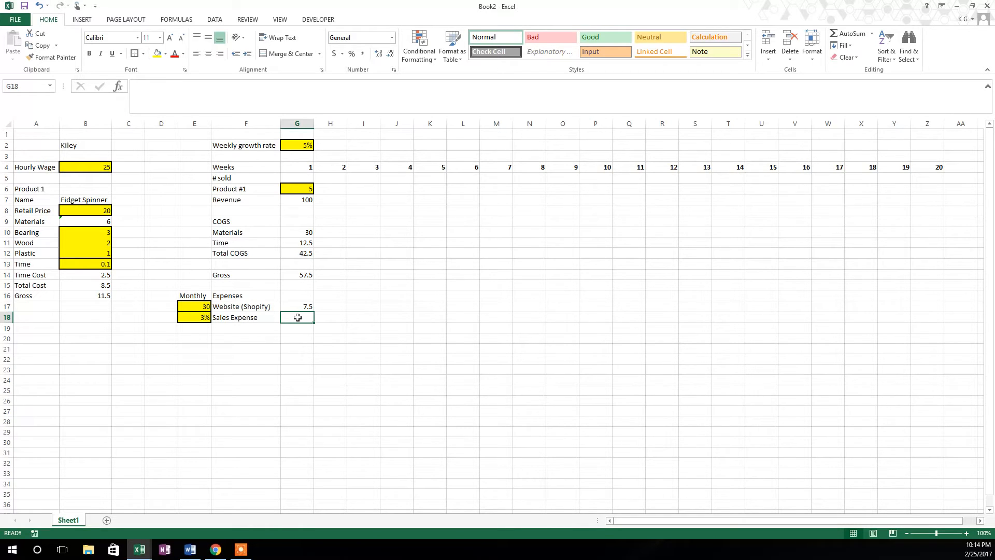
text(+E18)
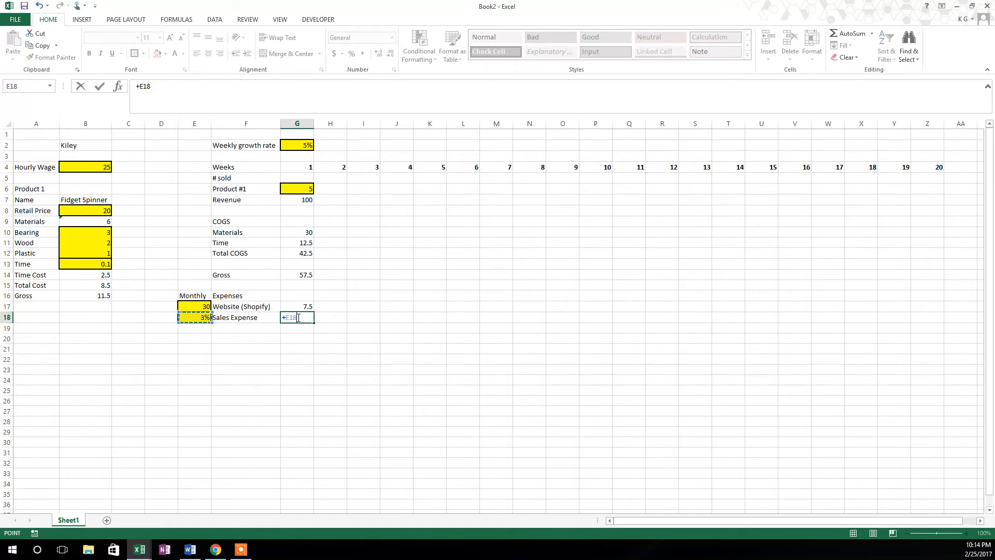
key(f4)
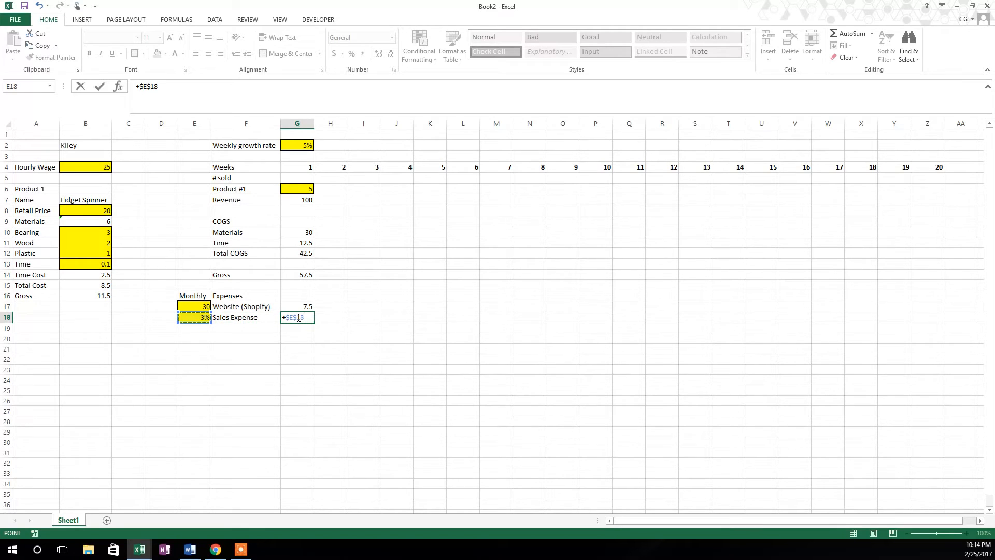
text(*)
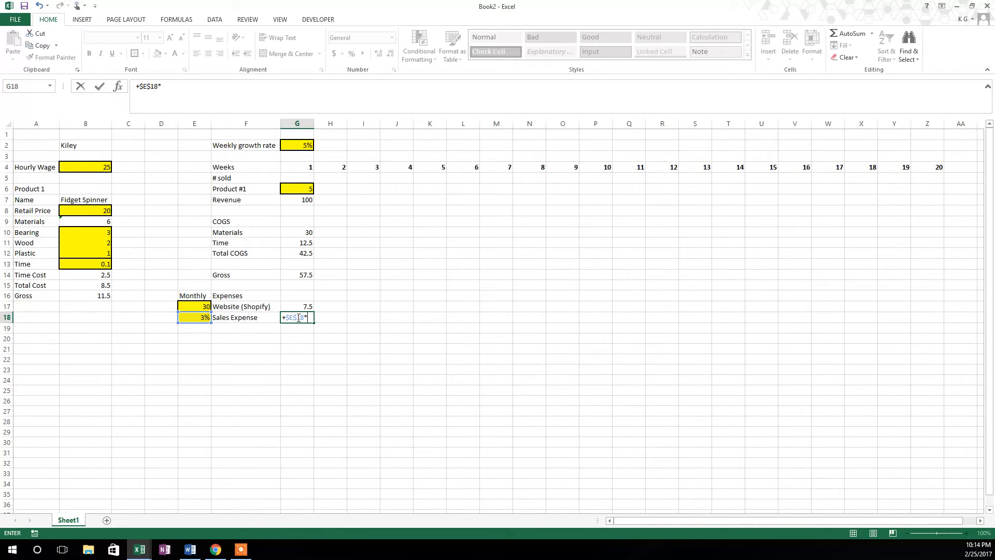
click(297, 221)
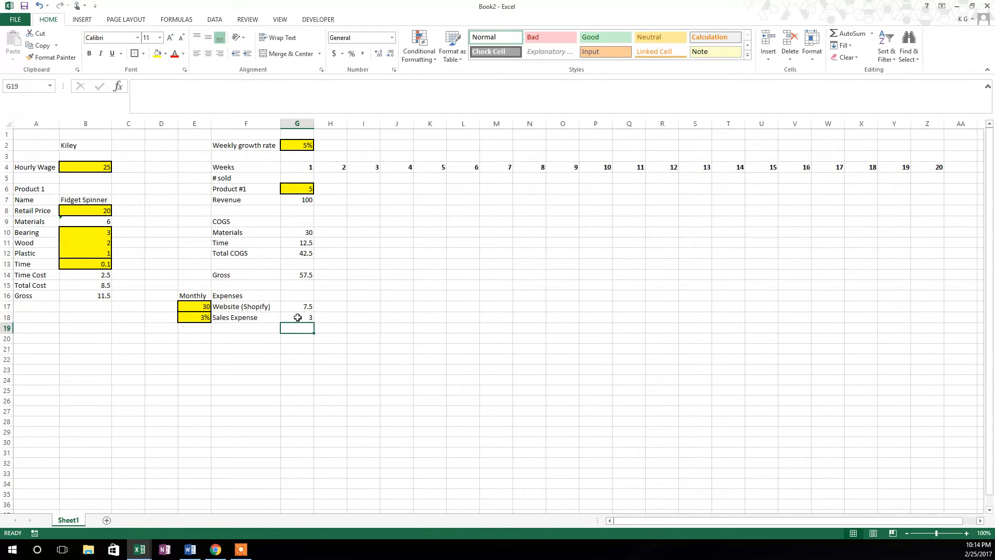
- Add a Marketing row with a yellow per-unit cost of 3 shown without decimals
click(297, 317)
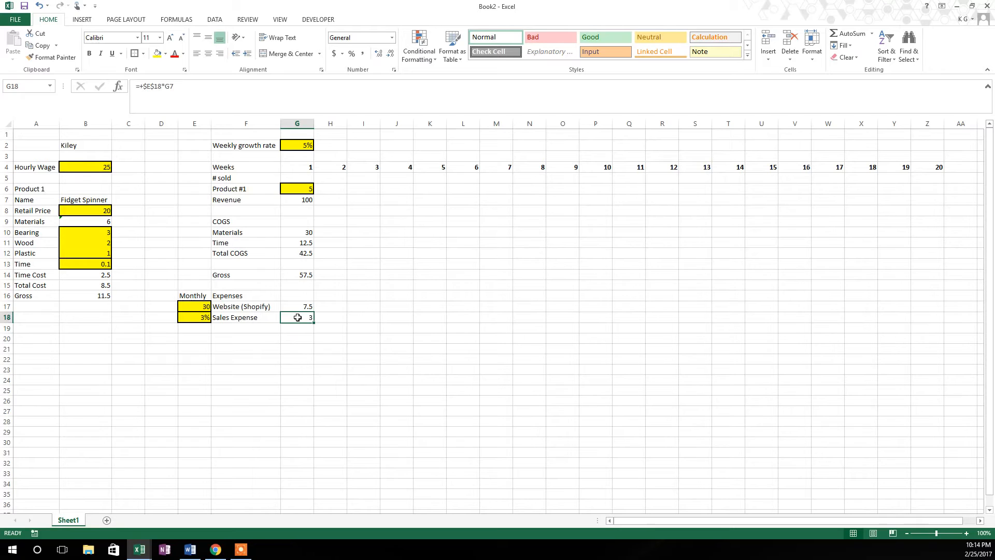
text(M)
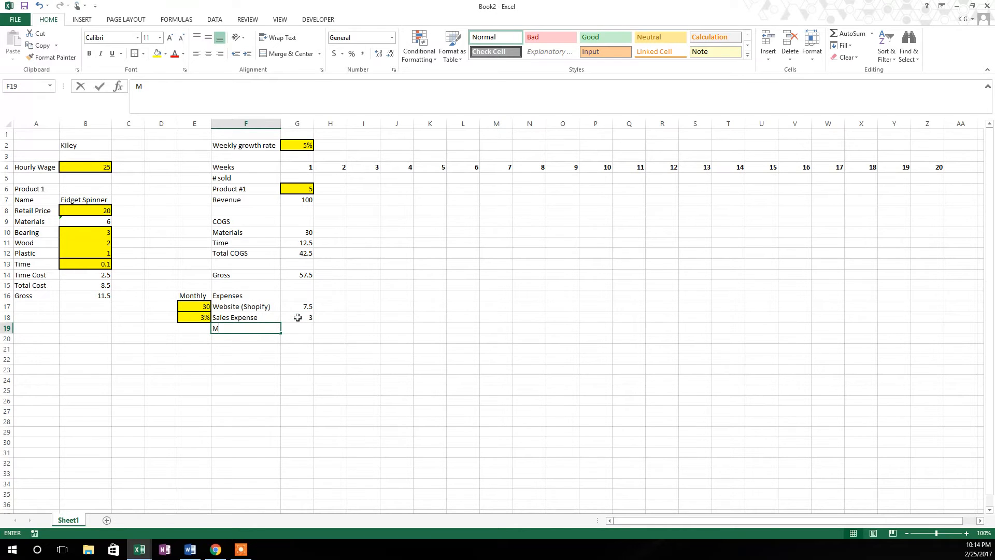
text(arket)
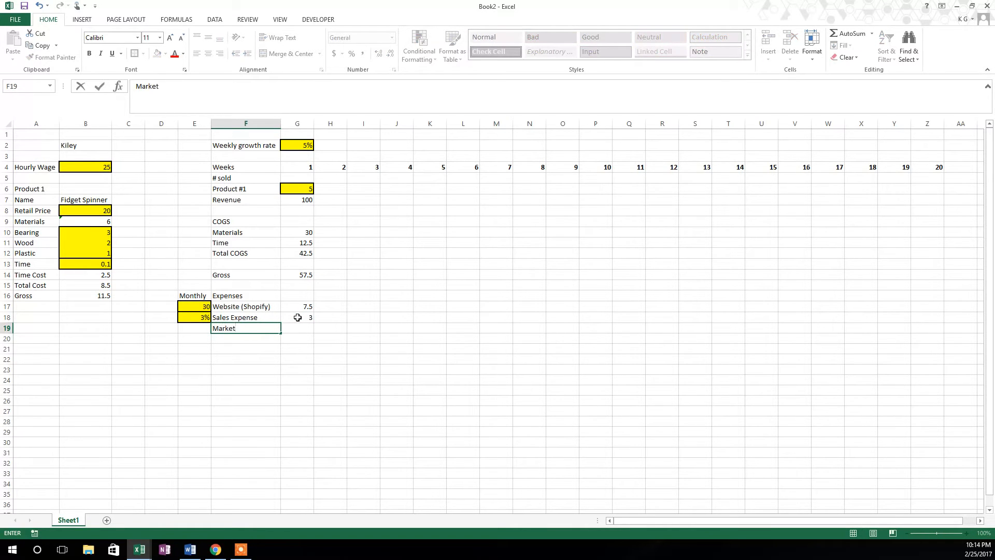
text(ing)
click(194, 328)
text(3)
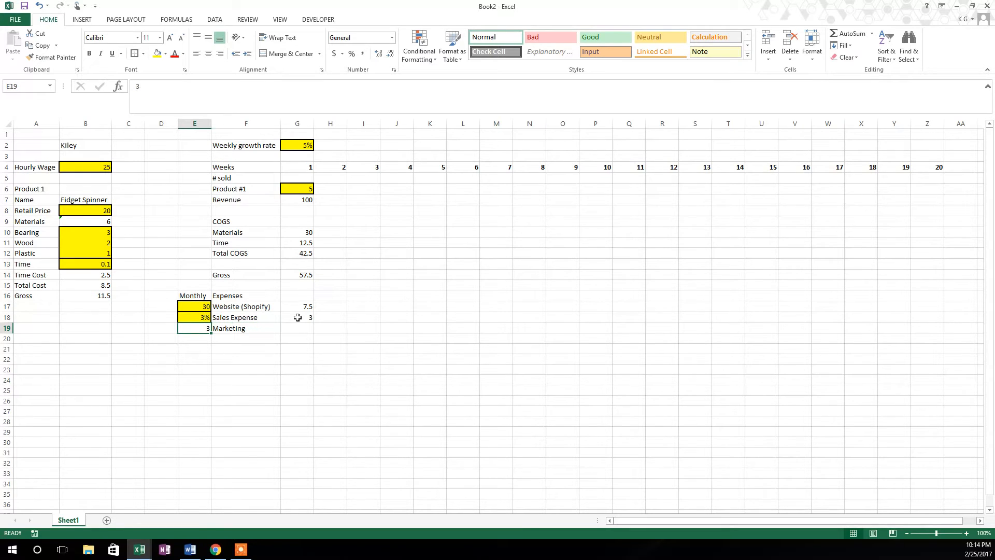
click(194, 317)
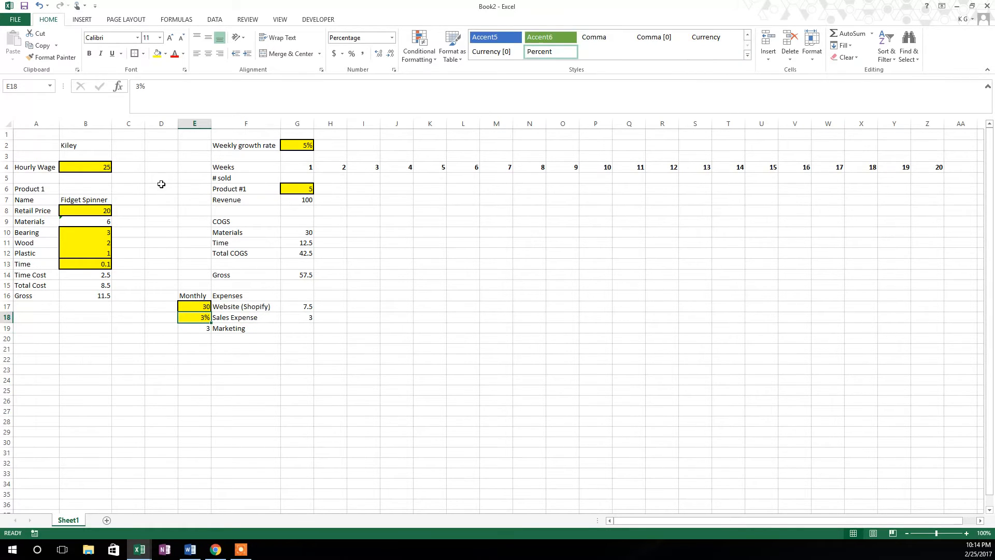
click(55, 57)
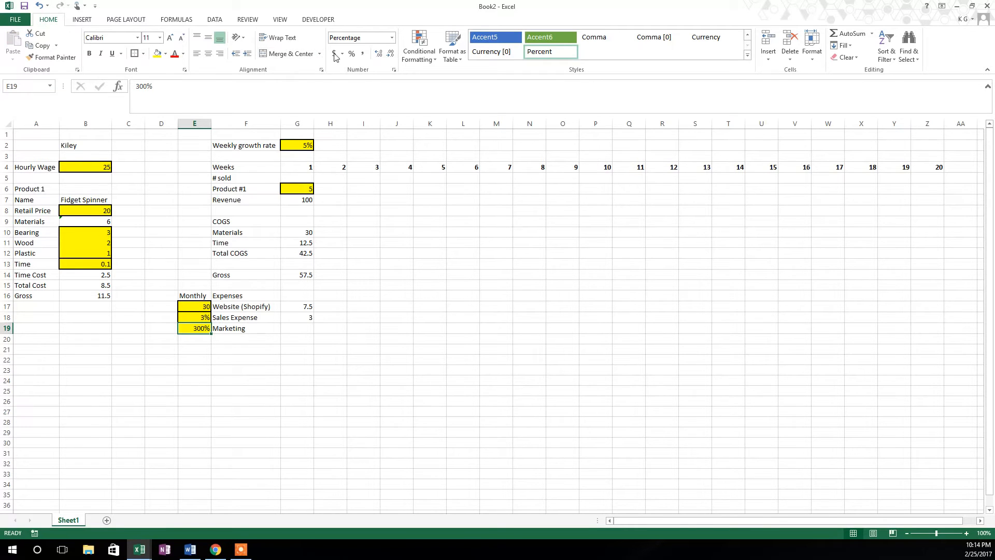
mouse_move(225, 311)
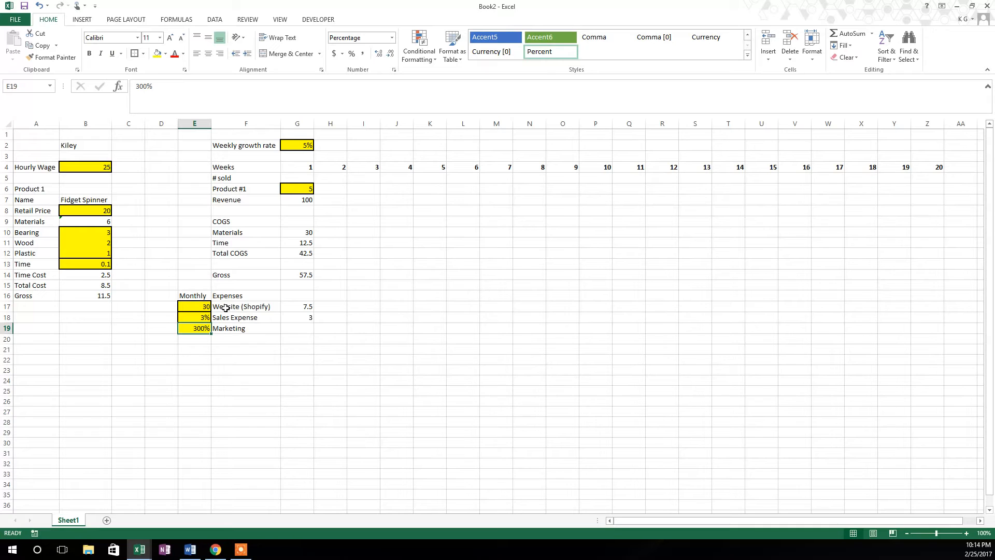
mouse_move(369, 69)
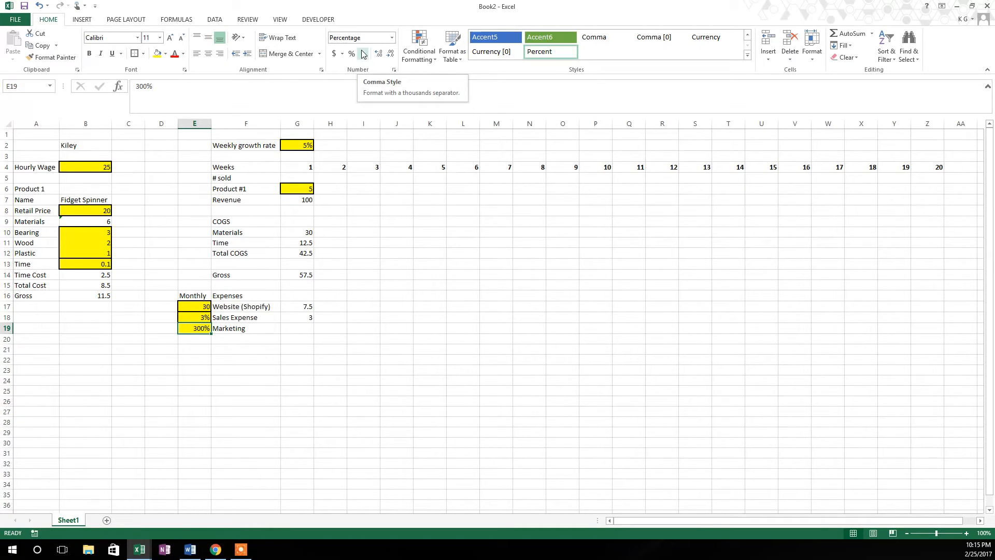
click(362, 53)
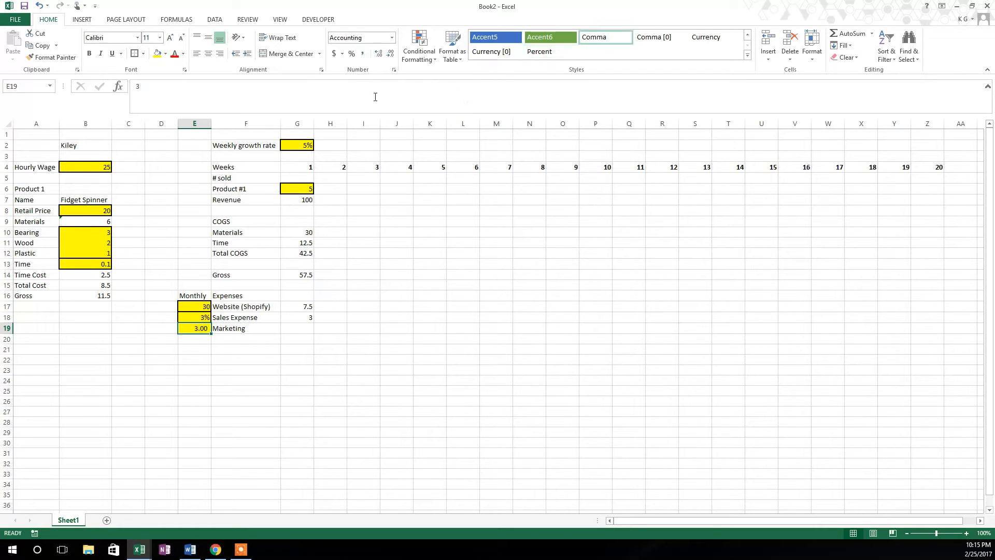
click(389, 53)
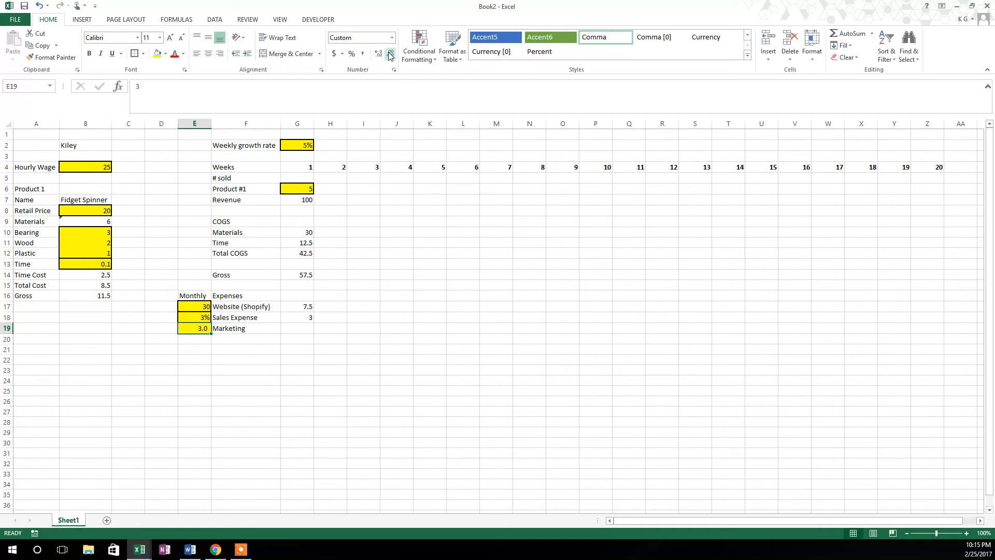
click(391, 53)
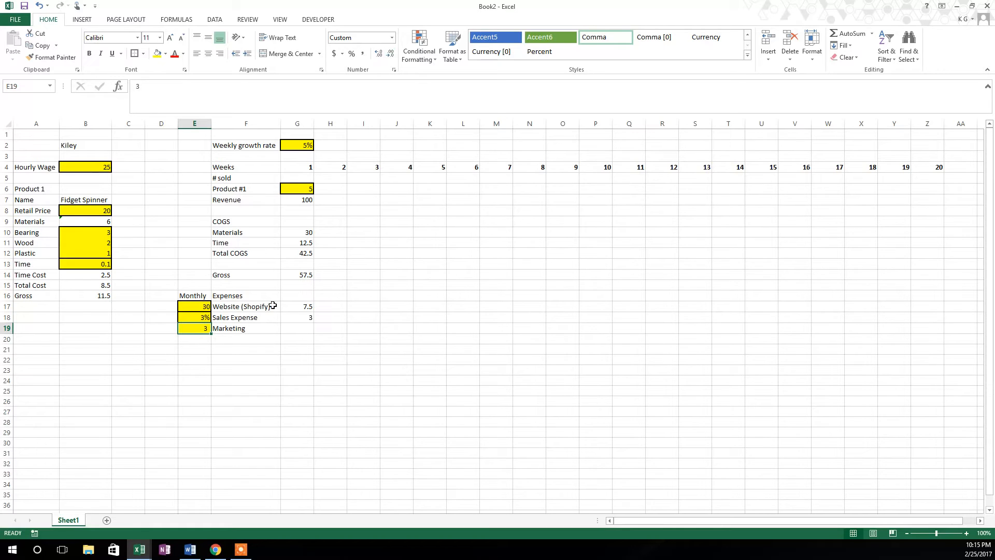
- Compute week 1 marketing as the per-unit cost times units sold, giving 15
click(298, 329)
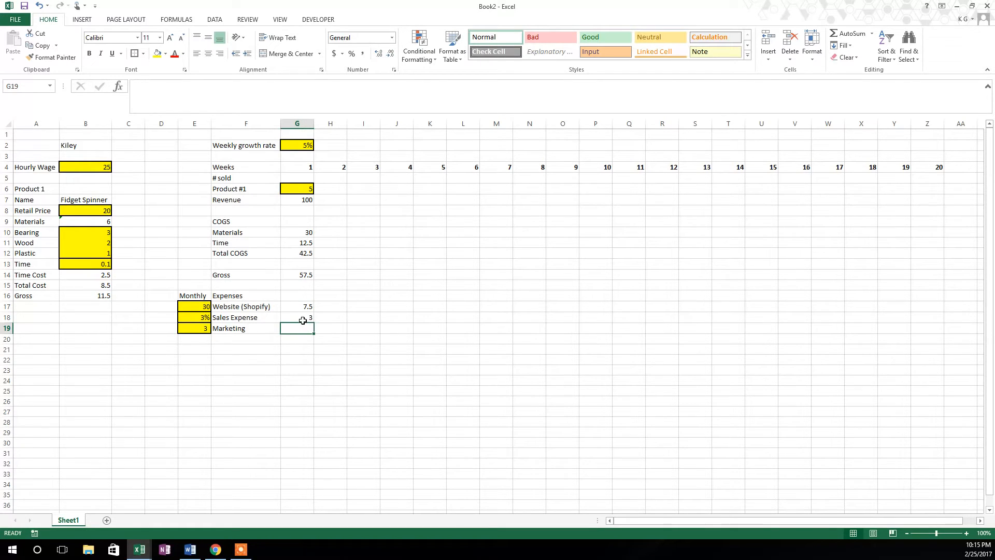
text(+)
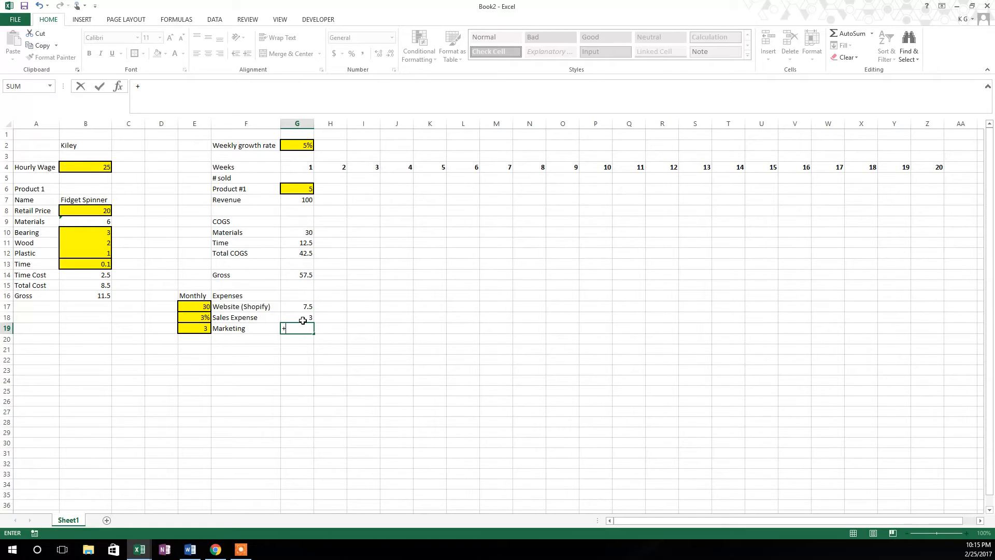
click(193, 329)
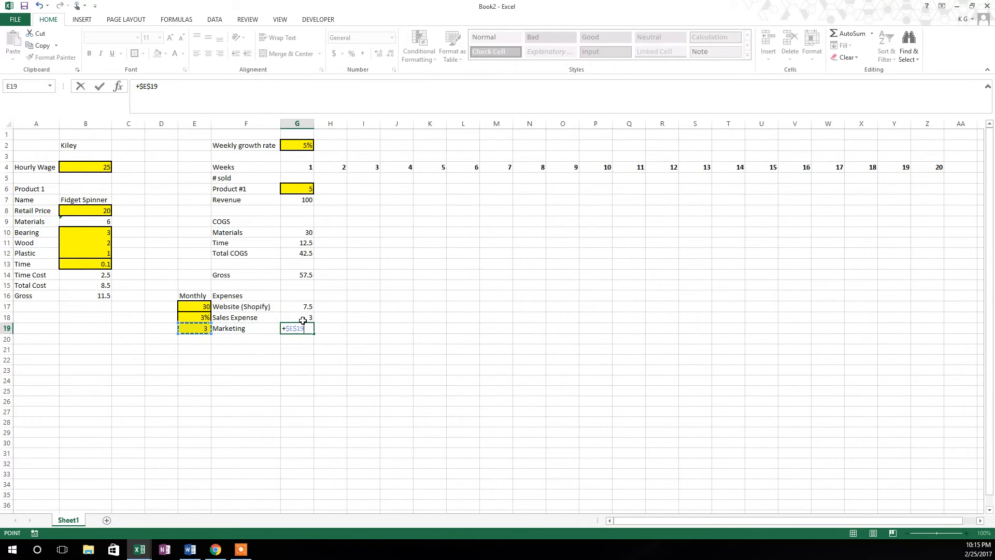
text(*)
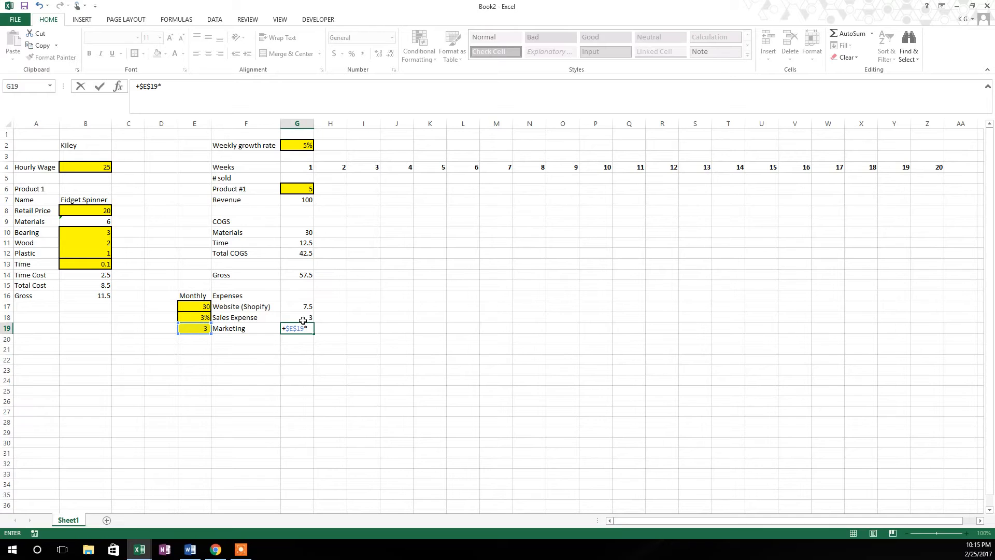
click(297, 231)
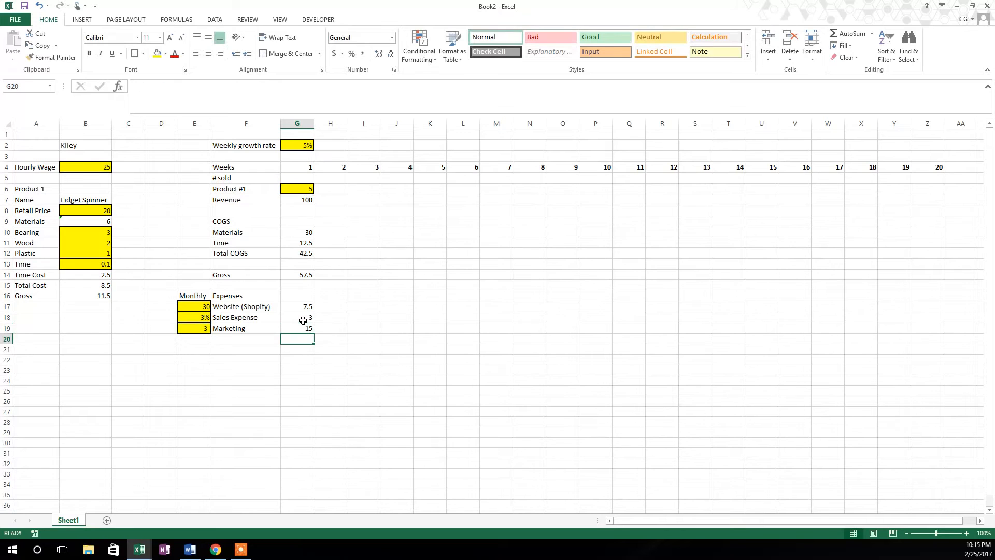
- List Insurance, Rent, Legal and Accounting as expense rows below Marketing
click(246, 338)
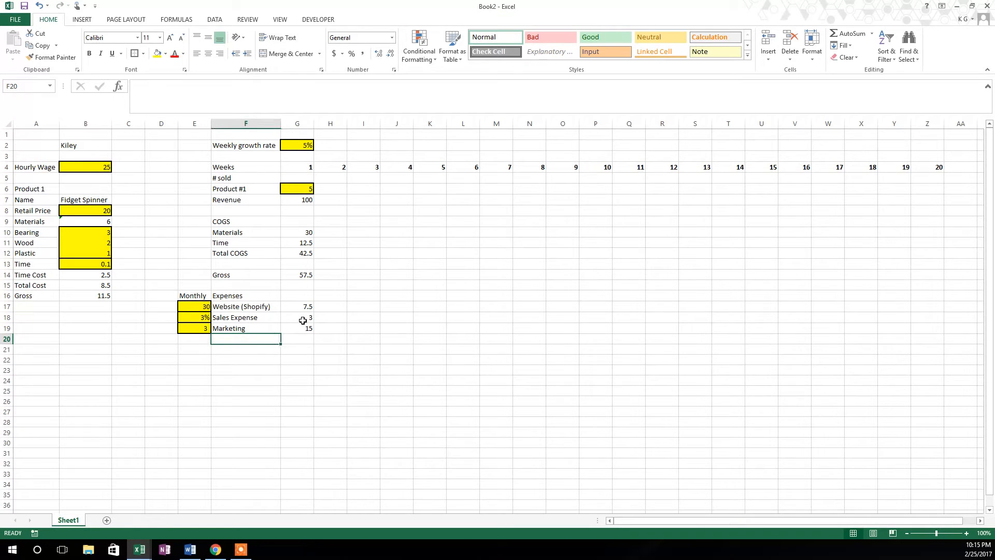
text(Insur)
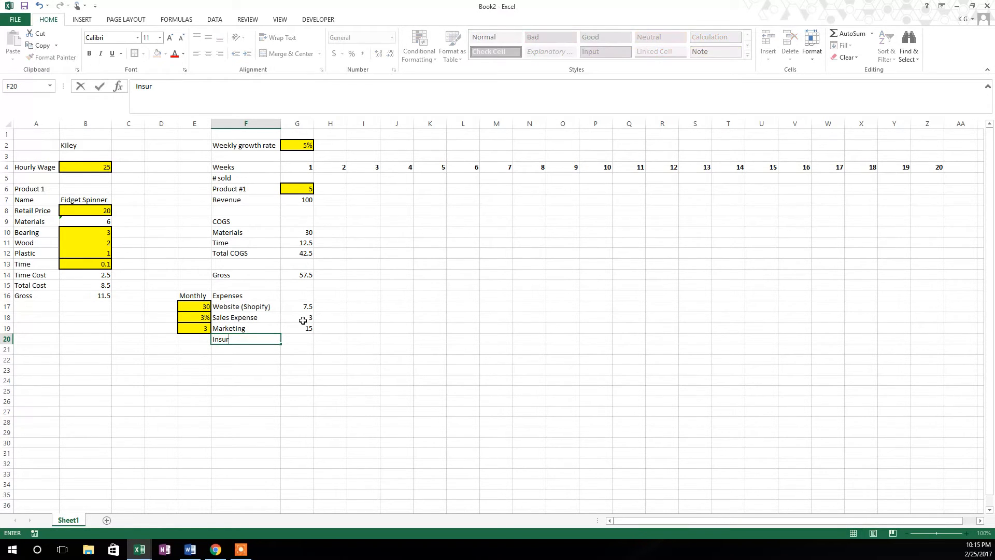
text(Rent)
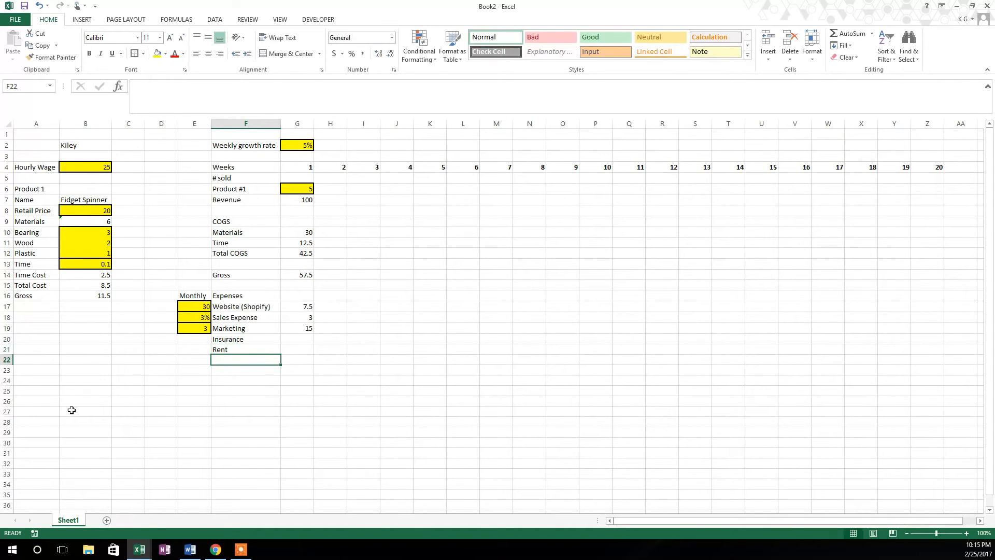
scroll(down, 3)
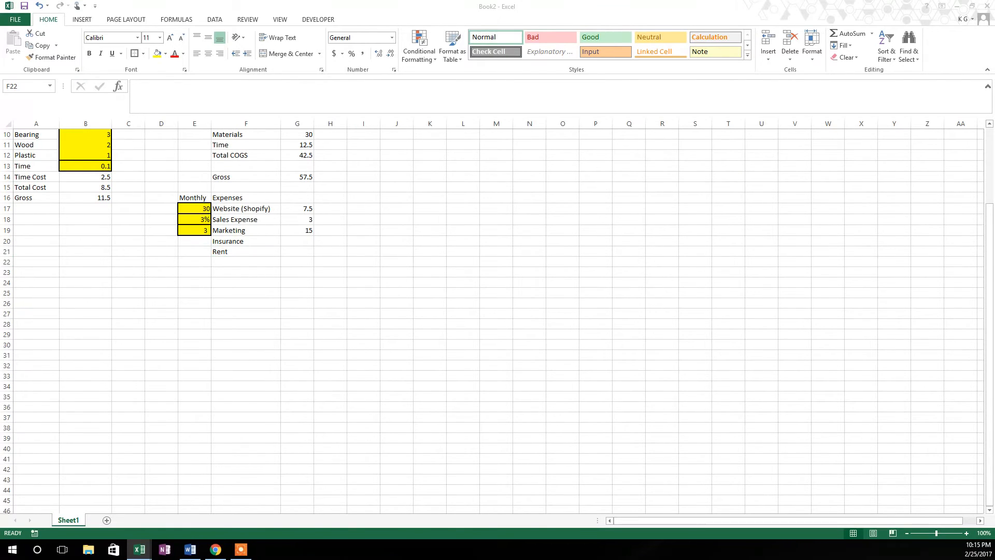
scroll(up, 3)
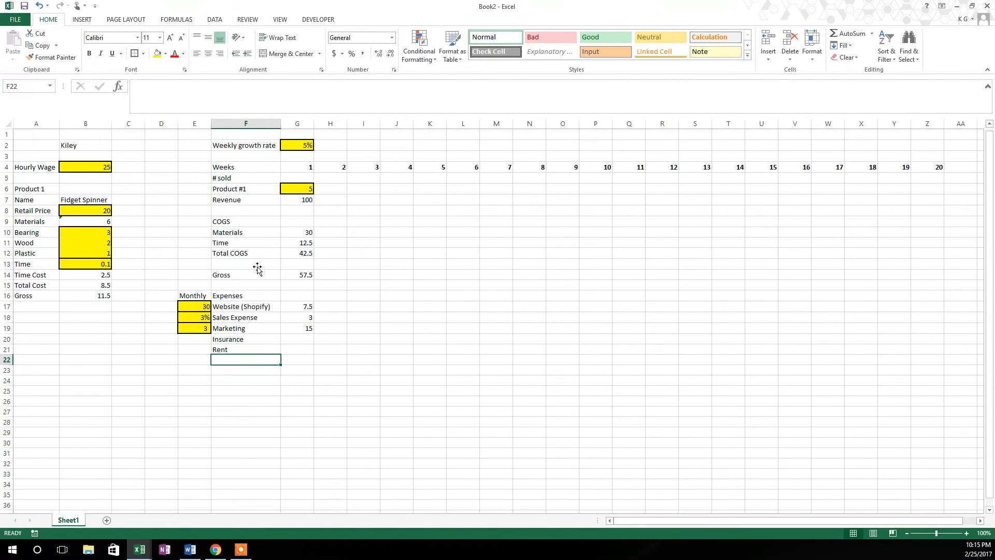
text(Legal)
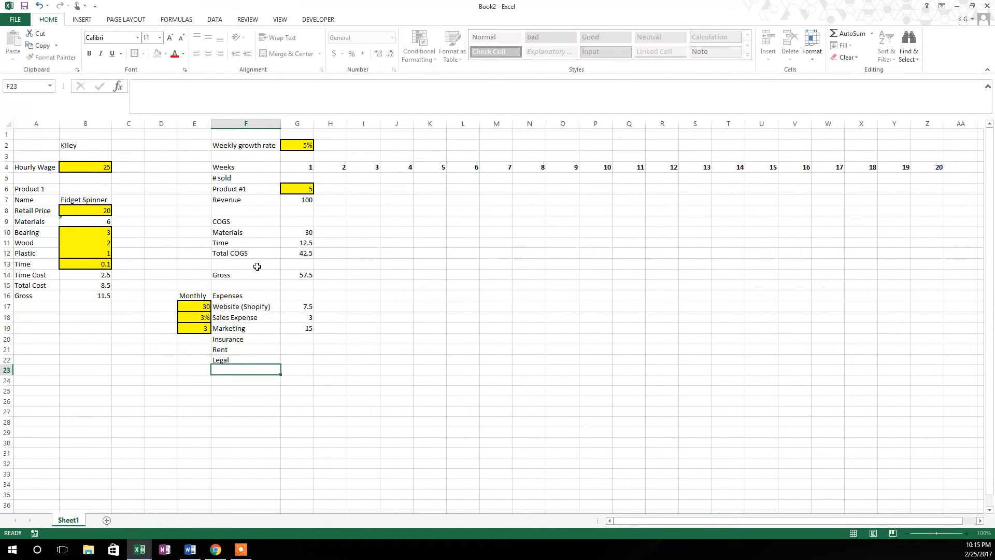
text(Accounting)
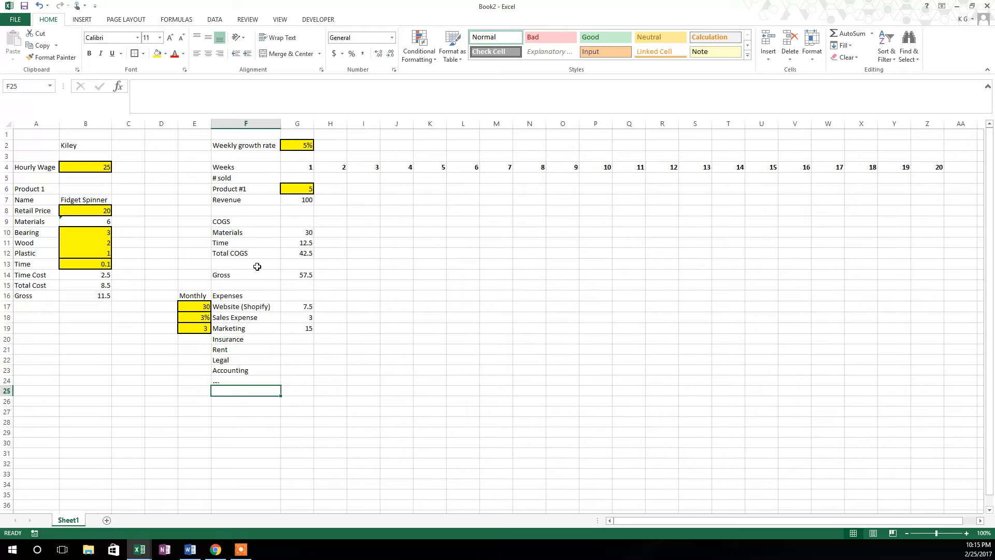
- Add a Total Expenses row summing week 1's expense cells to 25.5
text(Total Expenses)
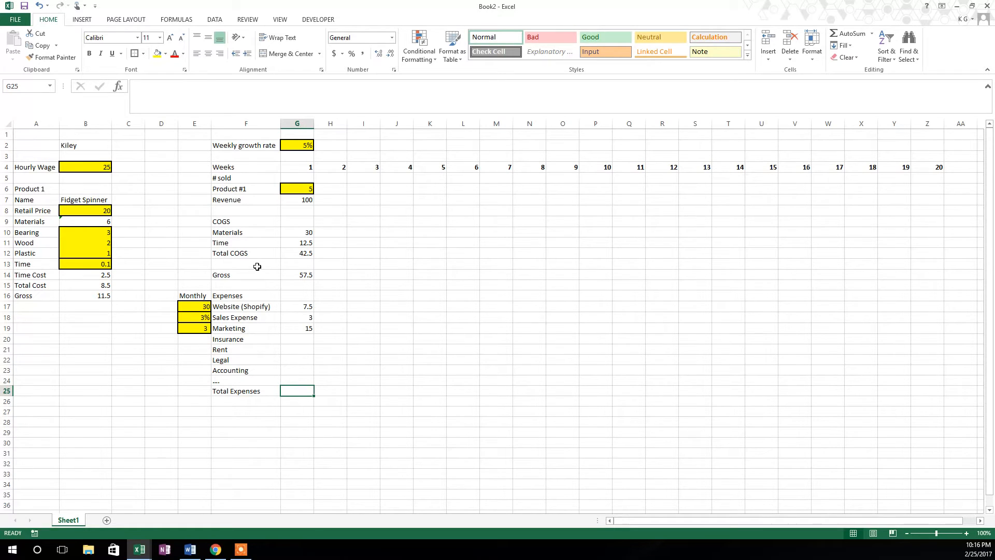
text(+sum)
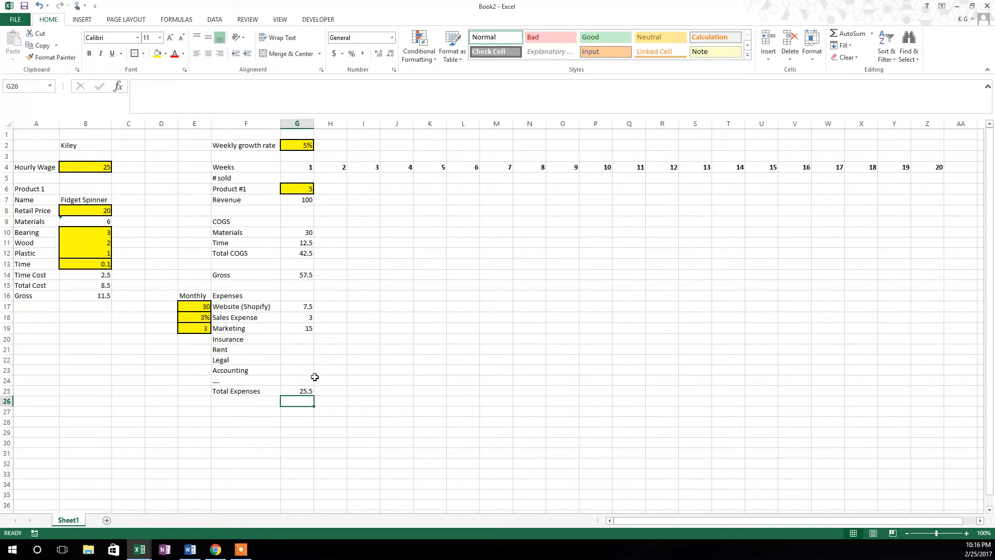
- Add an Operating Profit row as Gross minus Total Expenses, showing 32
text(O)
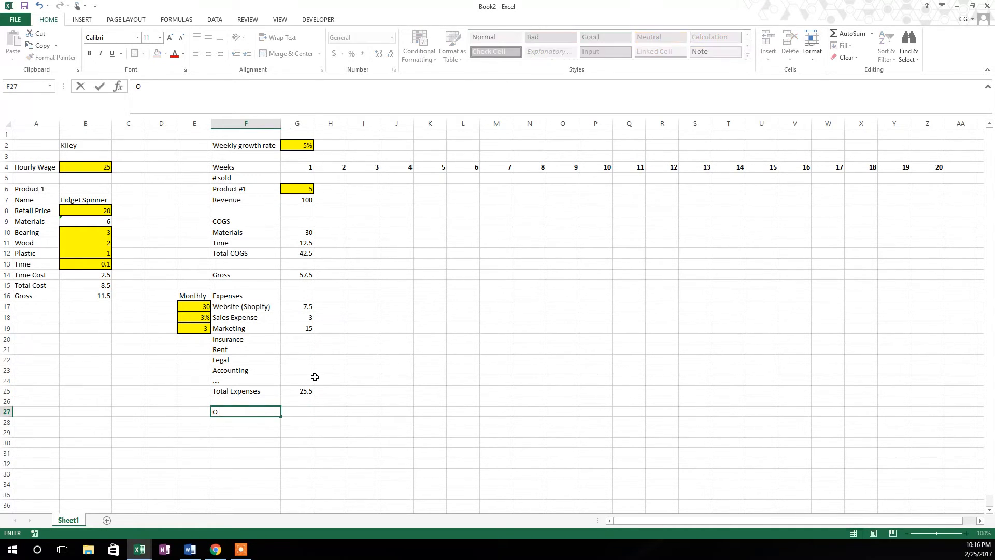
text(perating Profit)
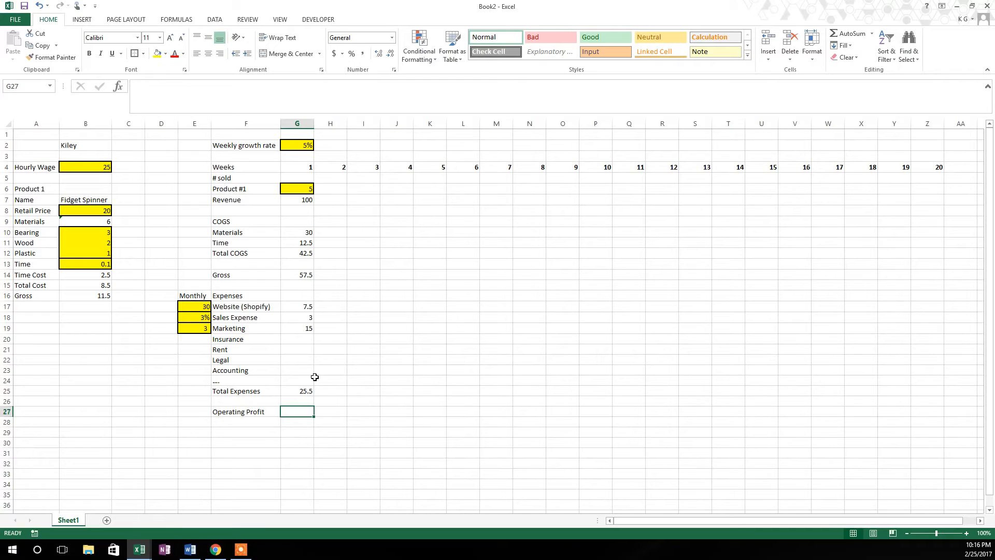
text(+)
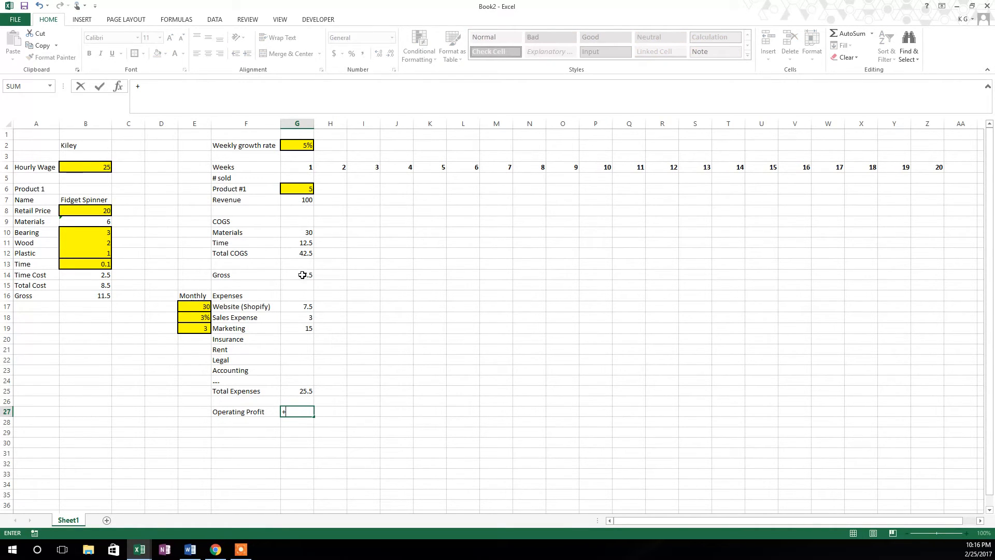
click(297, 273)
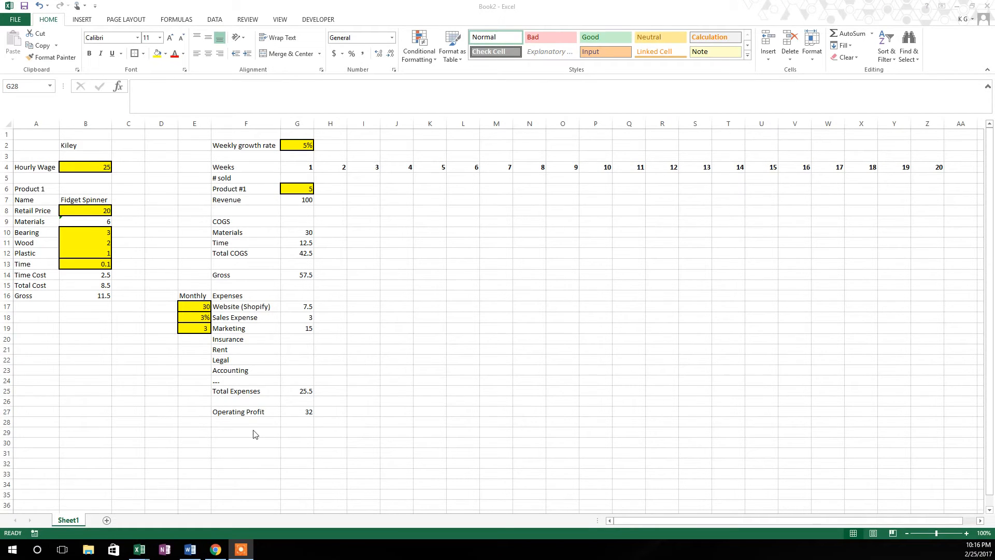
click(246, 433)
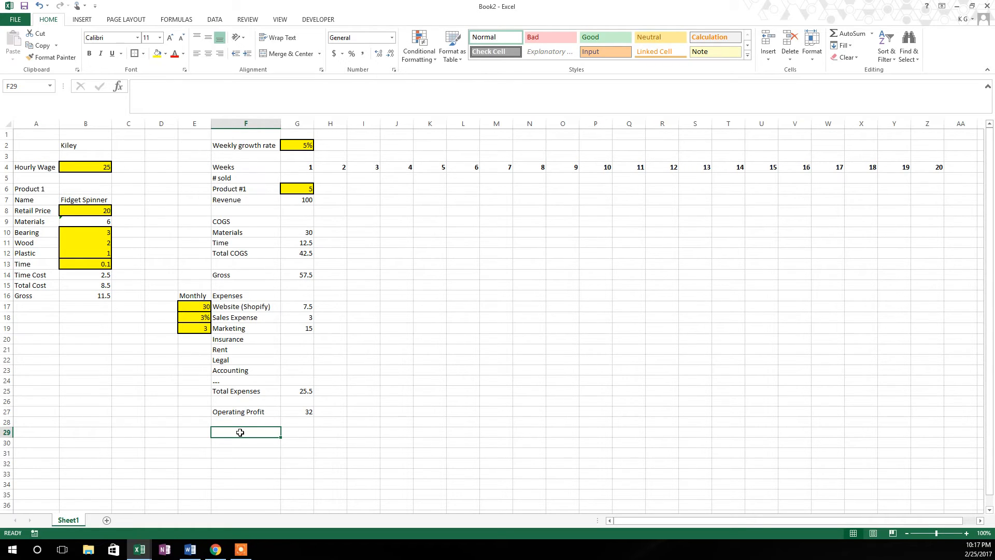
- Add a Taxes label and a yellow 30% Tax Rate input styled like the 3% cell
text(Taxes)
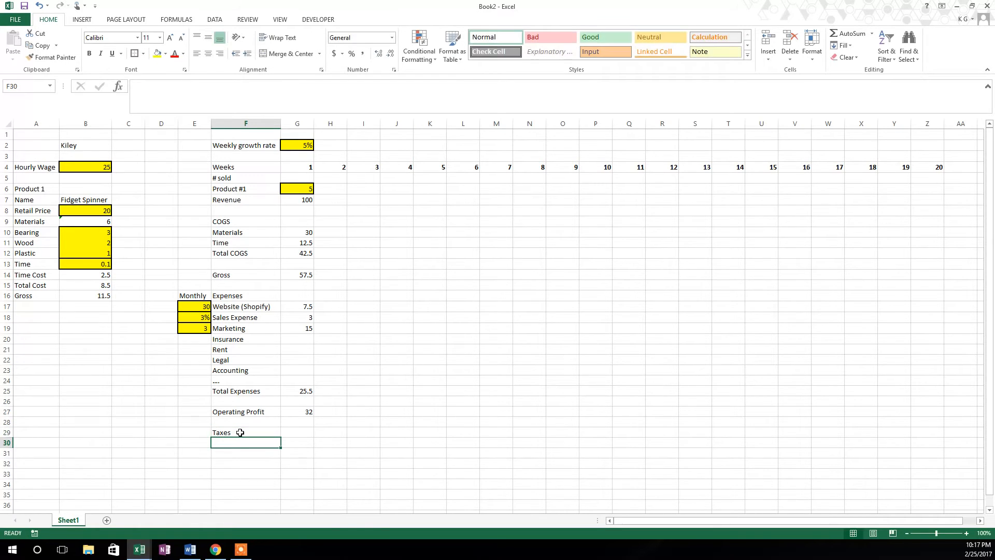
click(194, 432)
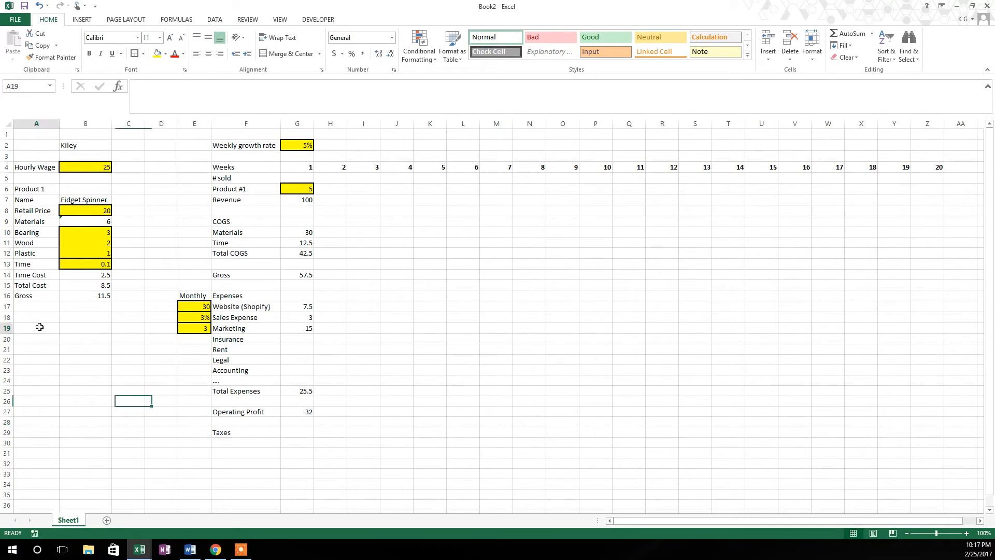
text(Tax Rate)
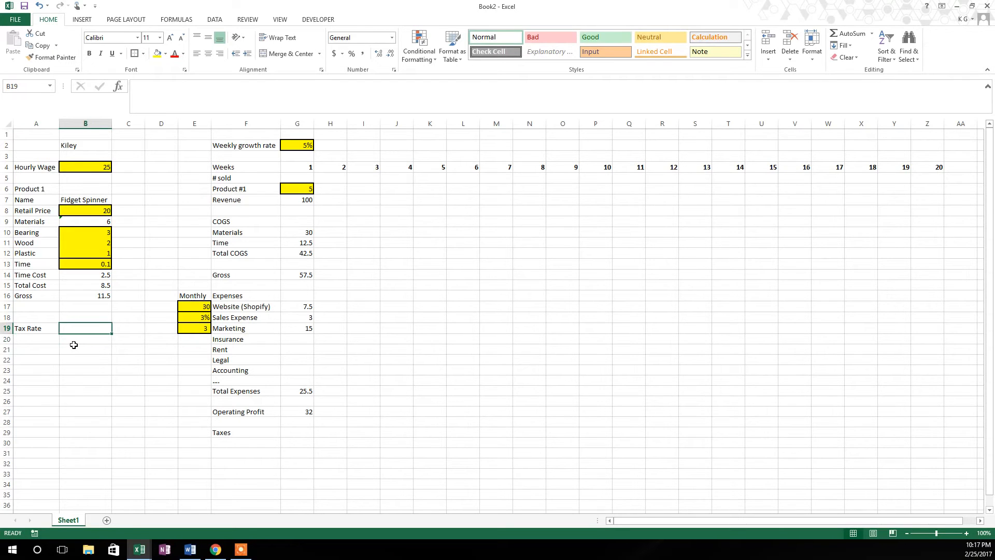
text(30%)
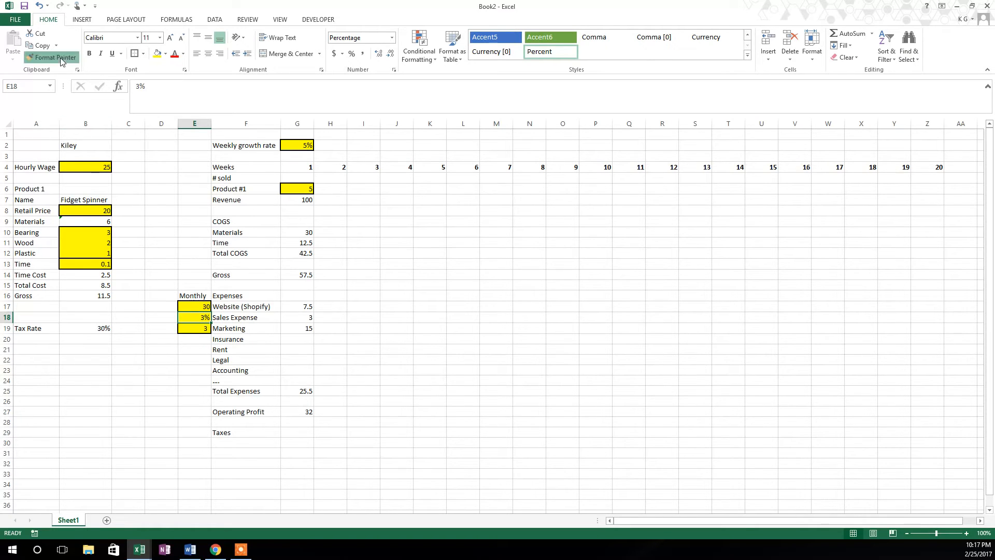
click(85, 329)
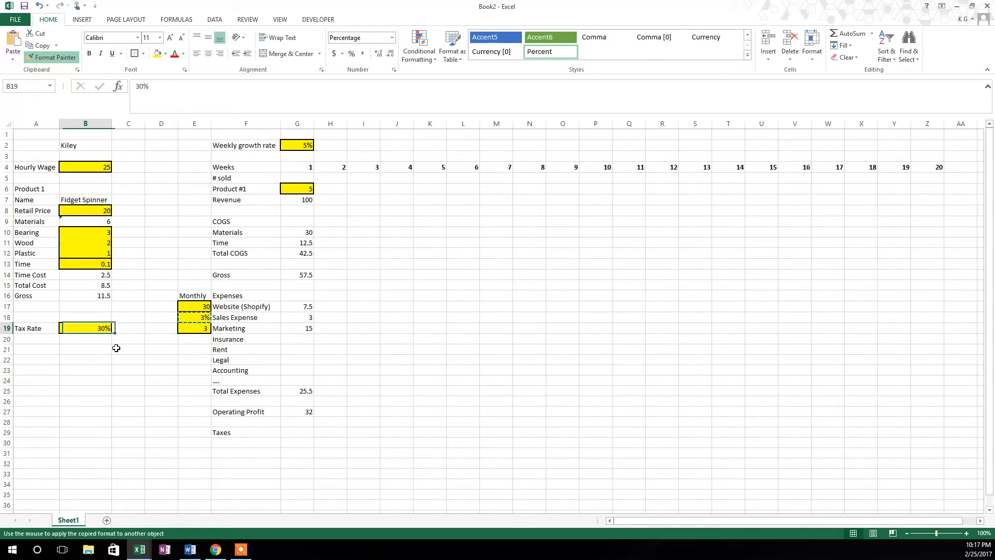
click(85, 391)
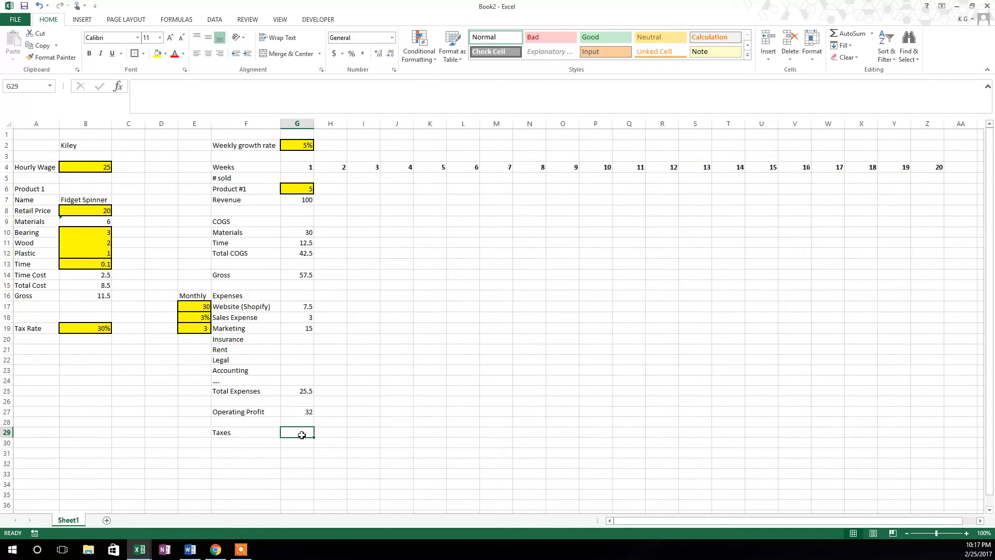
- Enter IF(profit>0, profit*$B$19, 0) for week 1 Taxes, giving 9.6
text(if)
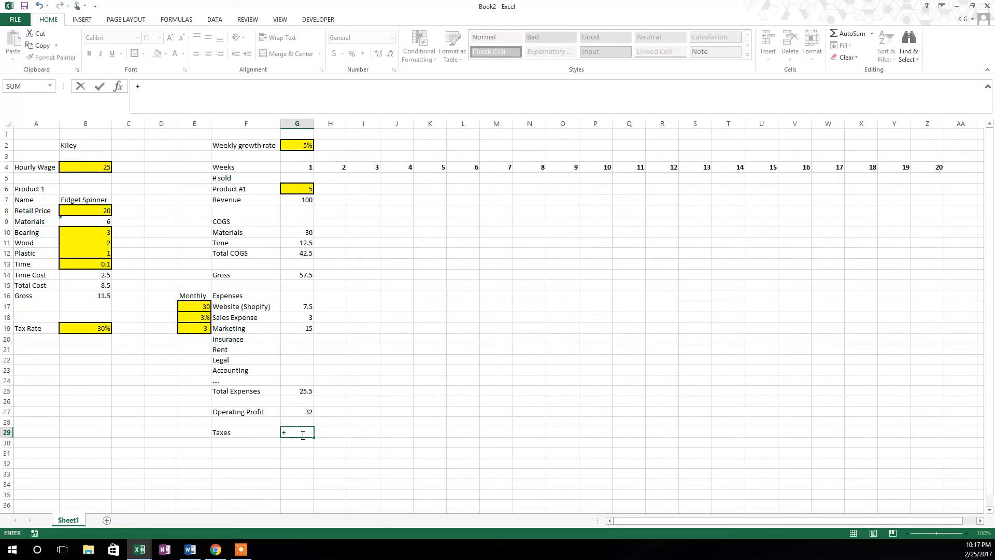
text(IF(G27>)
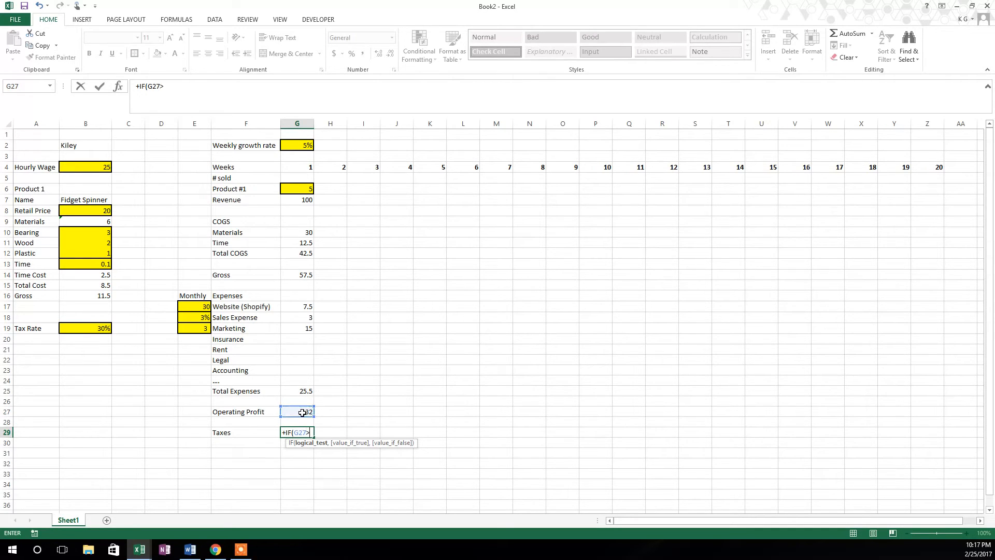
text(0,)
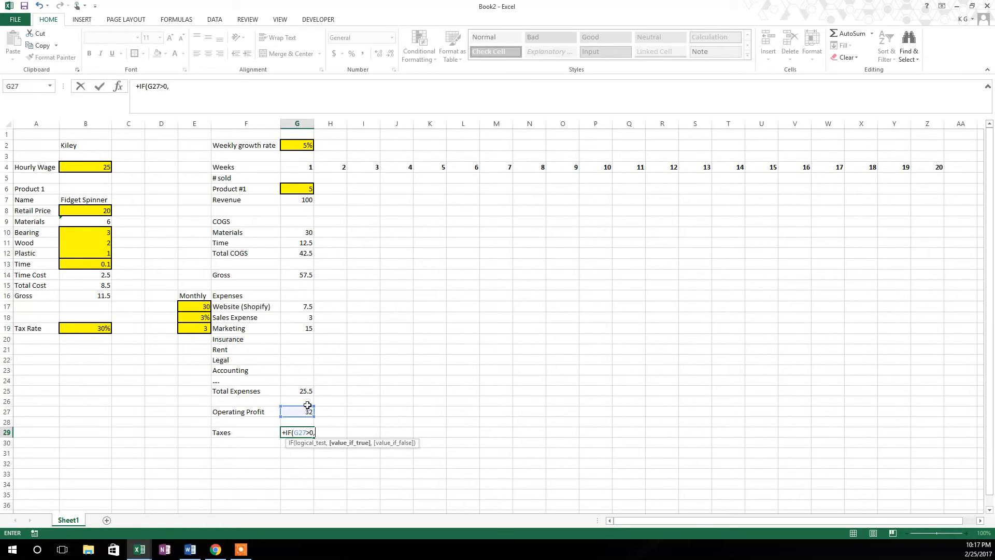
click(297, 411)
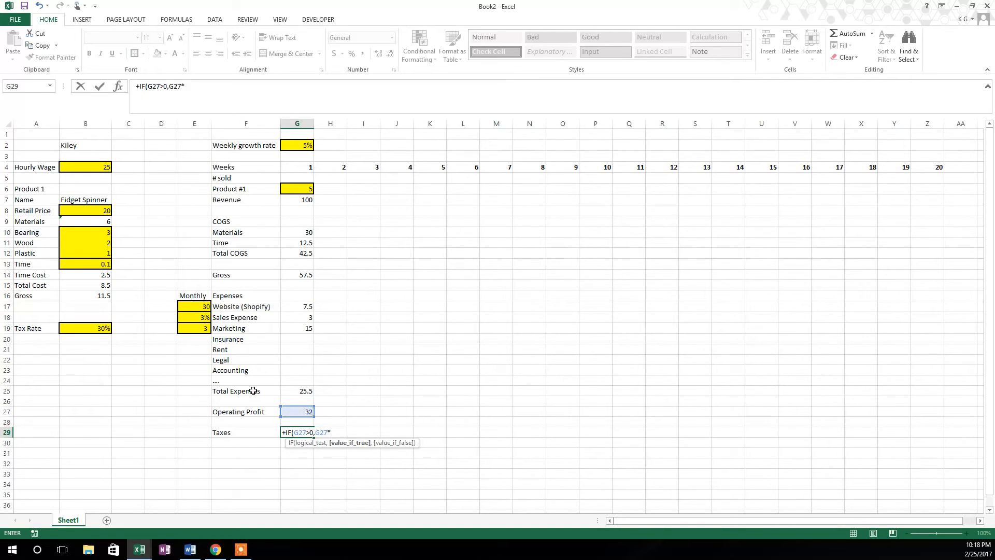
click(86, 328)
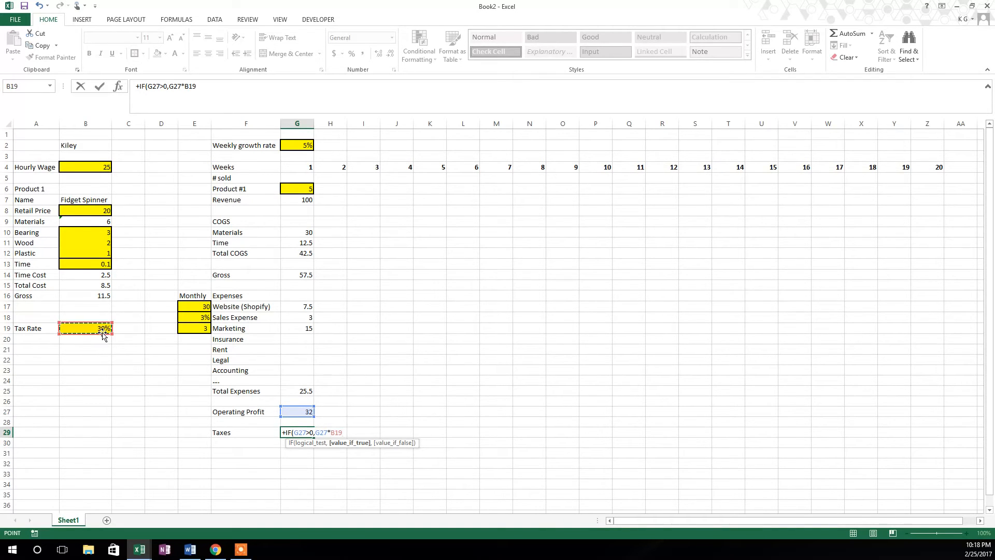
key(f4)
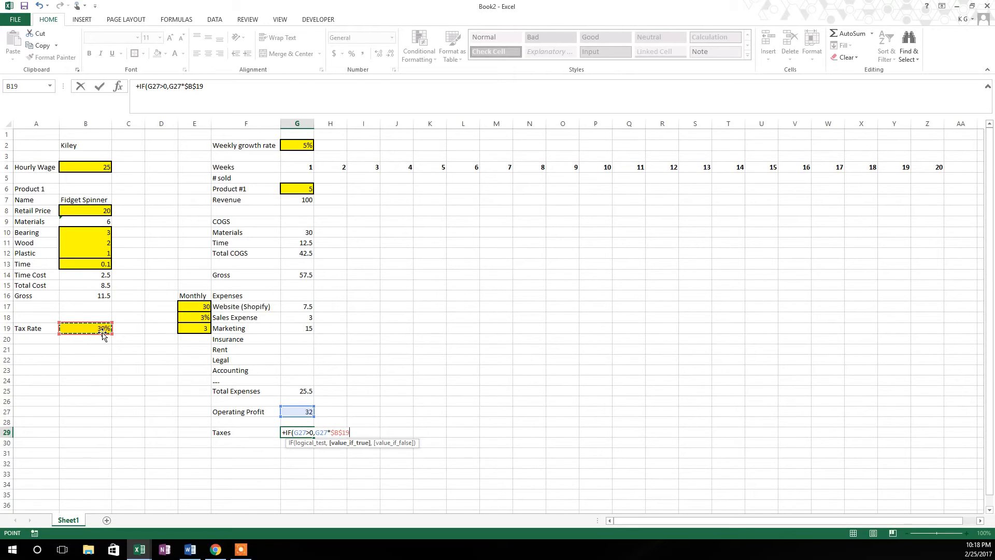
text(,)
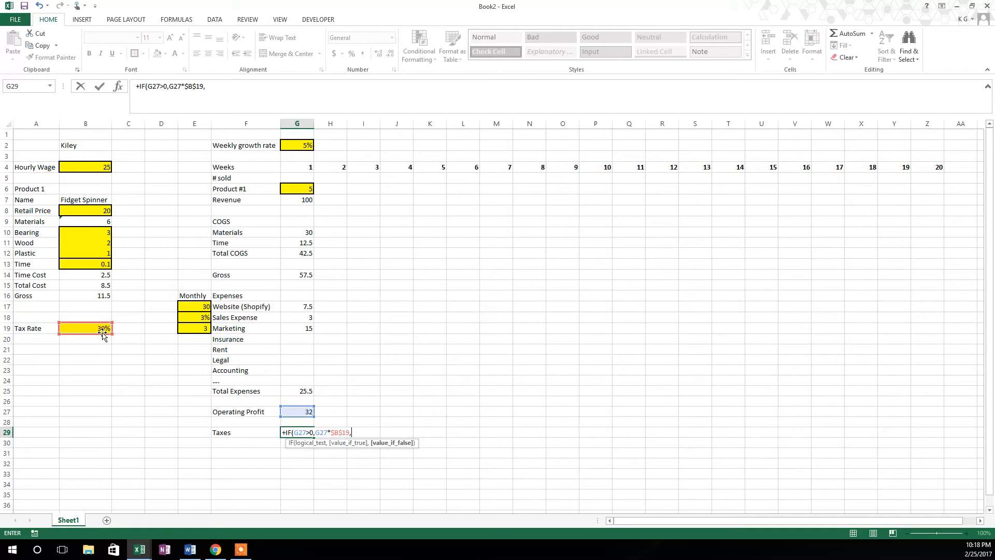
text(0))
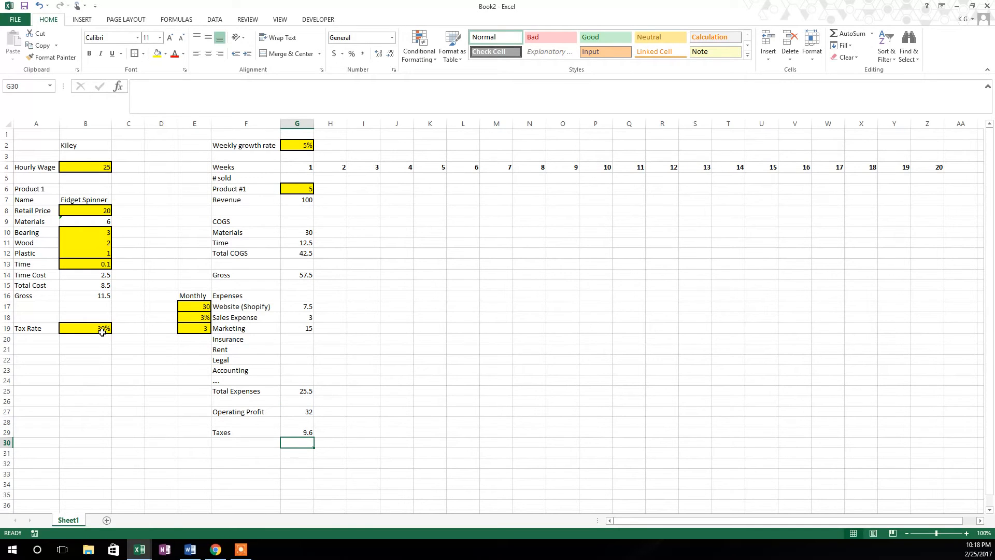
click(297, 432)
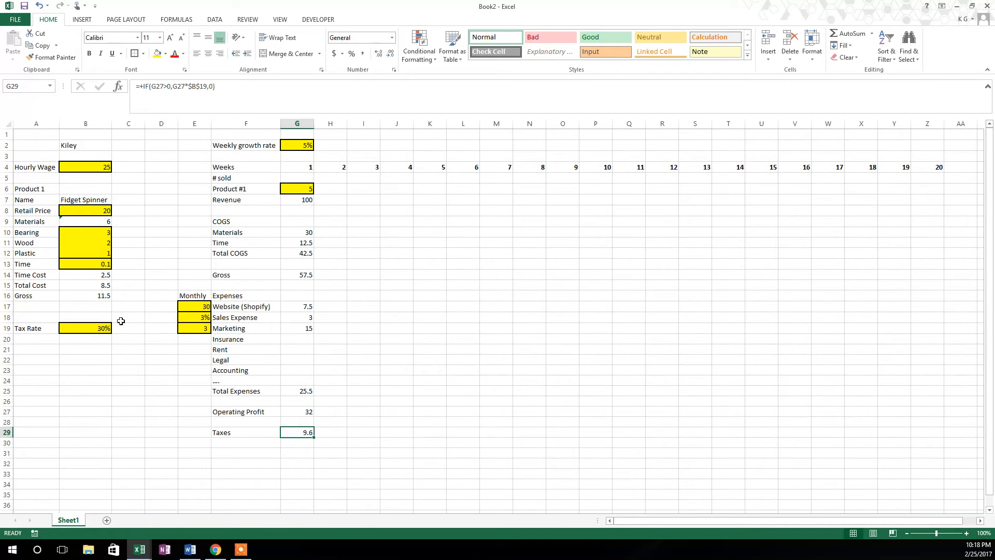
click(85, 210)
text(2)
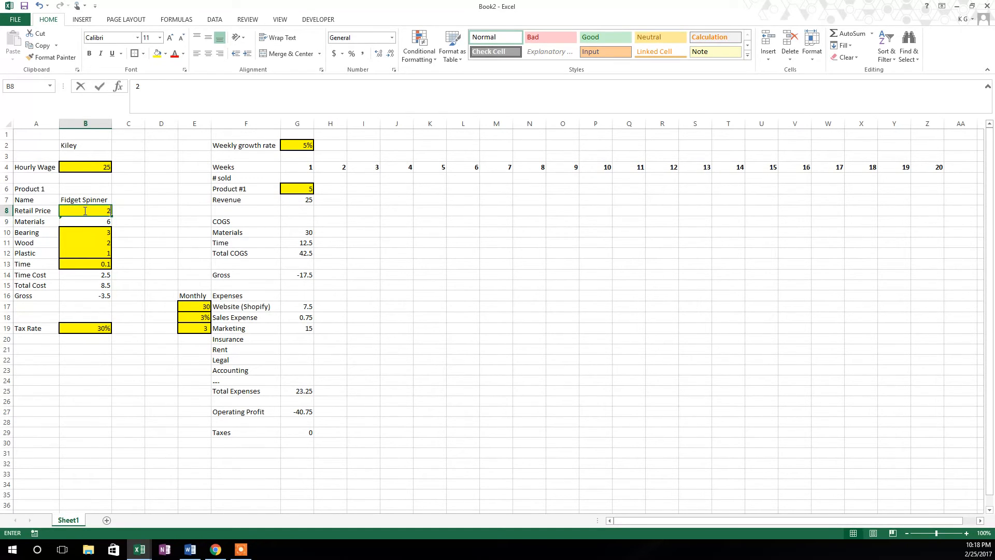
text(0)
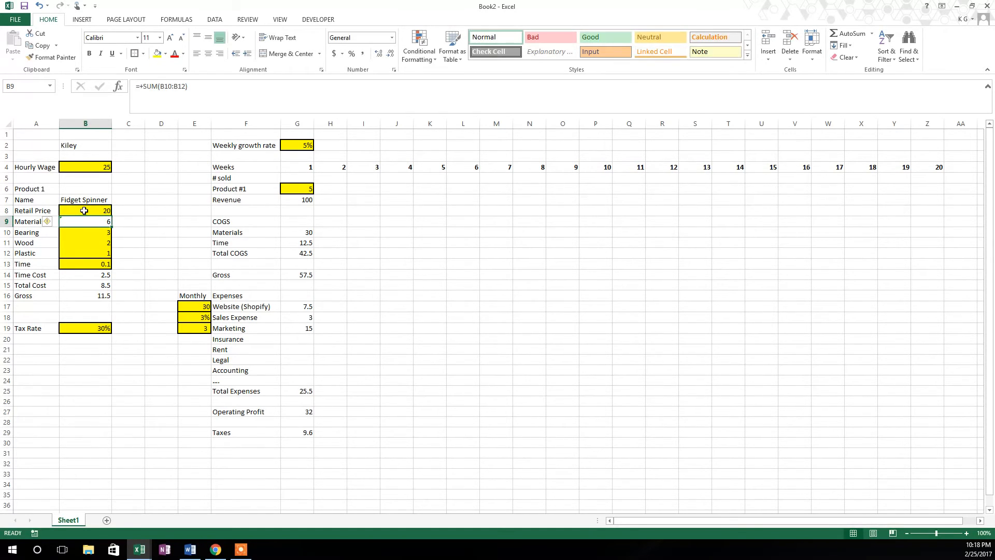
click(245, 453)
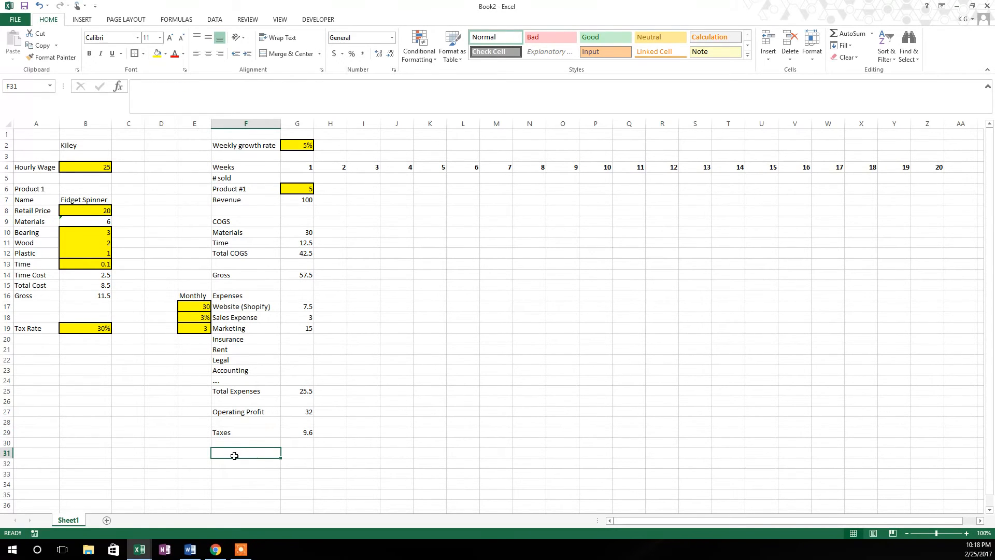
text(Net Income)
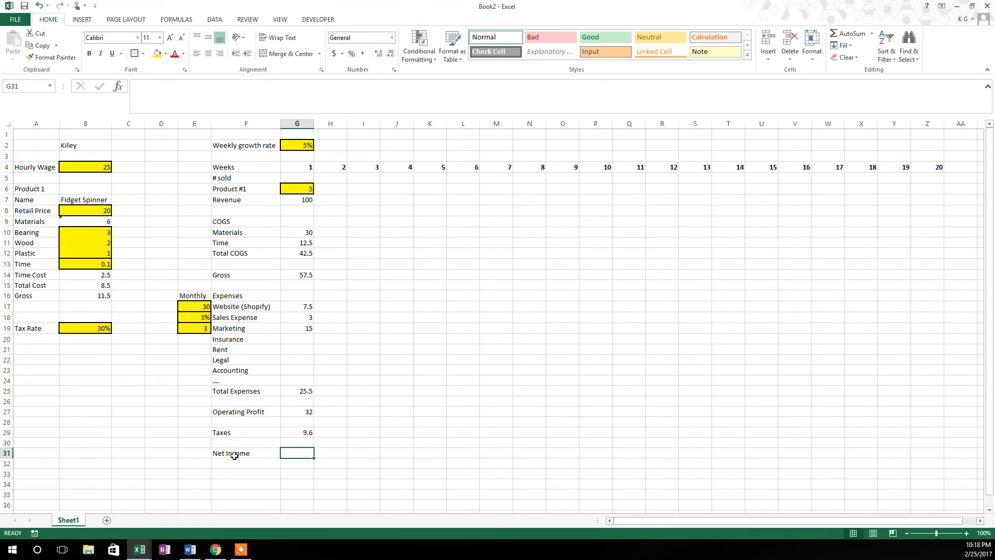
text(+G29)
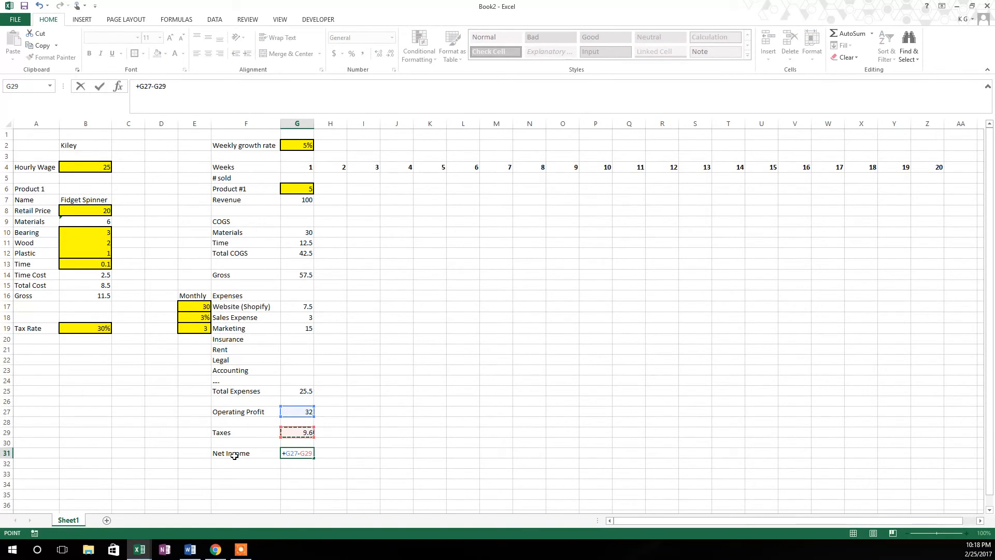
key(enter)
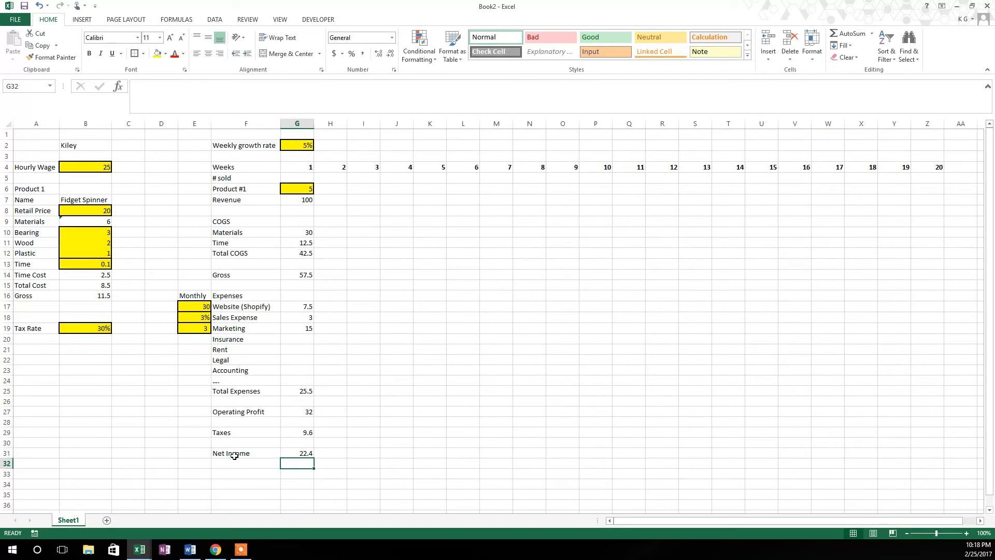
click(245, 472)
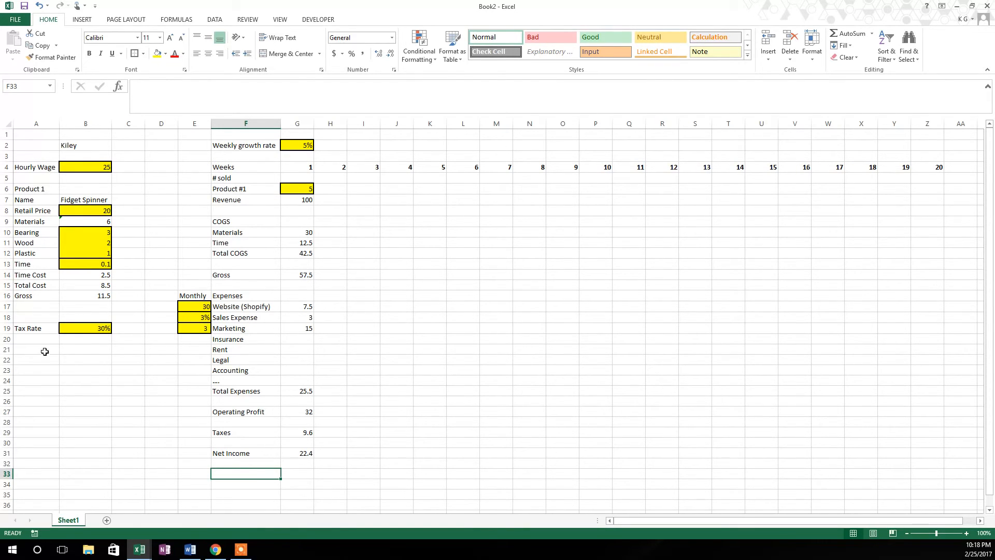
- Add a Starting Cash input of 100 and Starting/Ending Cash rows showing 100 and 122.4
text(Starting Cash)
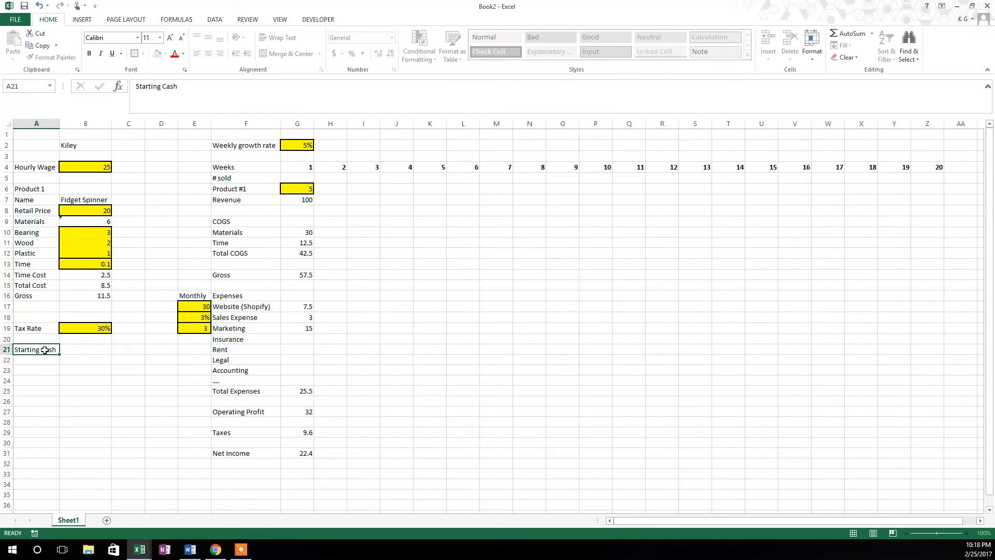
text(100)
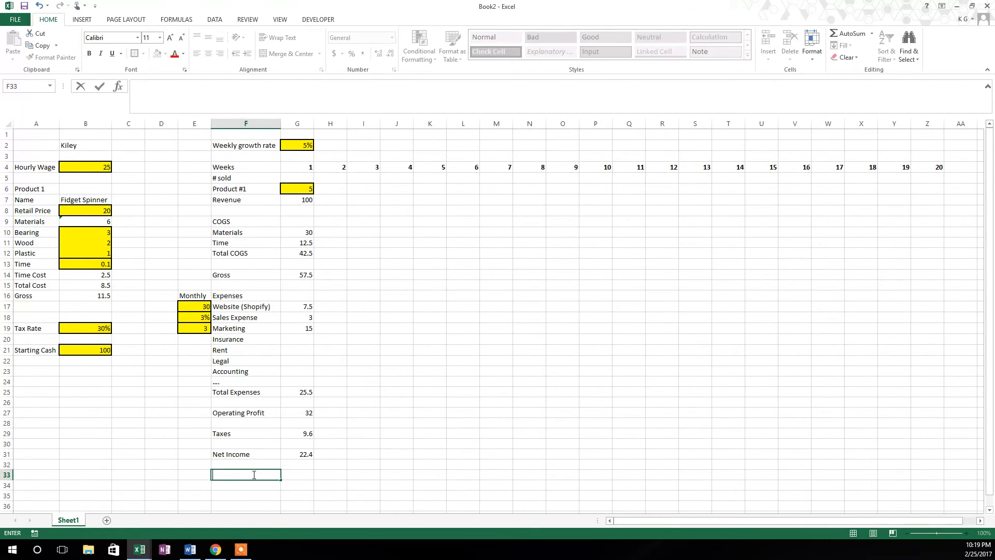
text(Starting Cash)
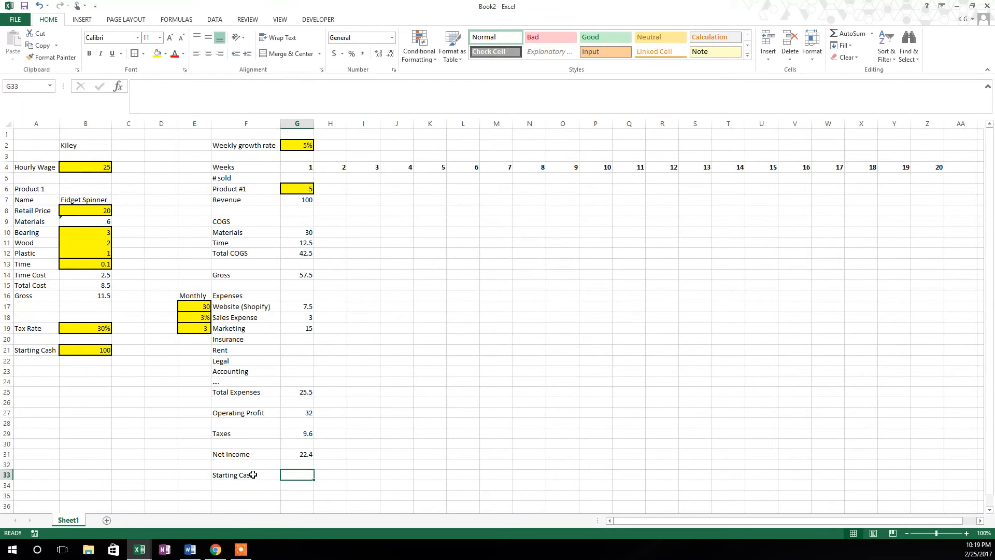
text(+)
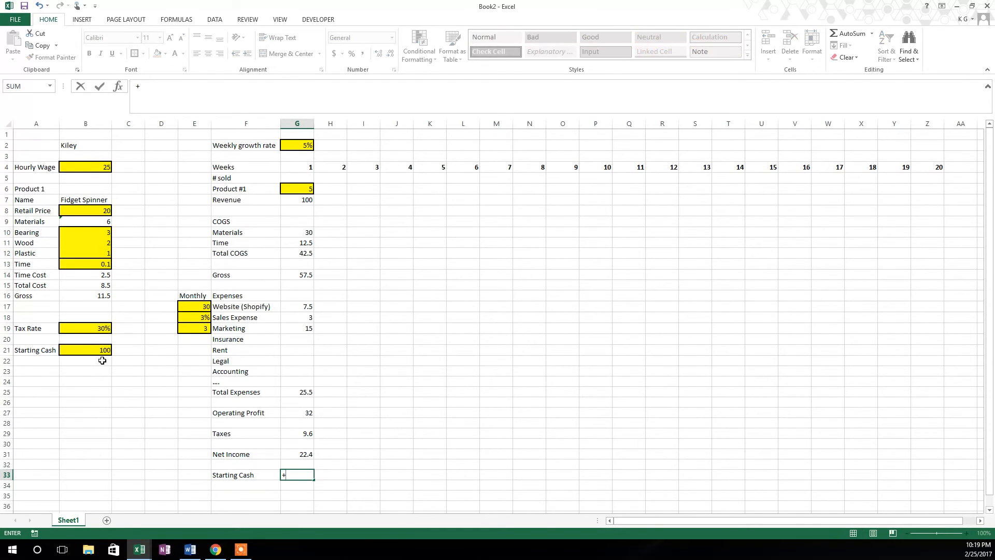
click(85, 349)
text(Ending Cash)
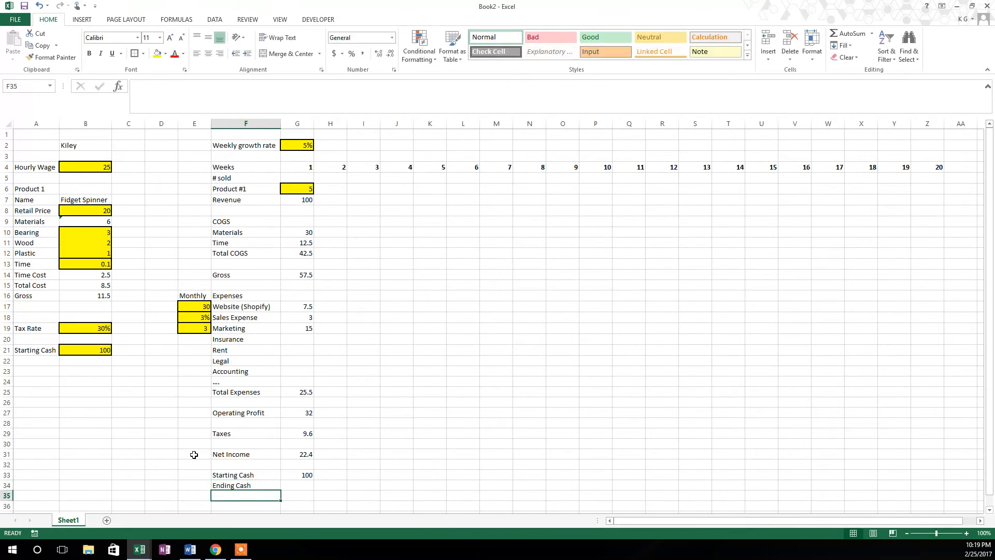
text(+G33)
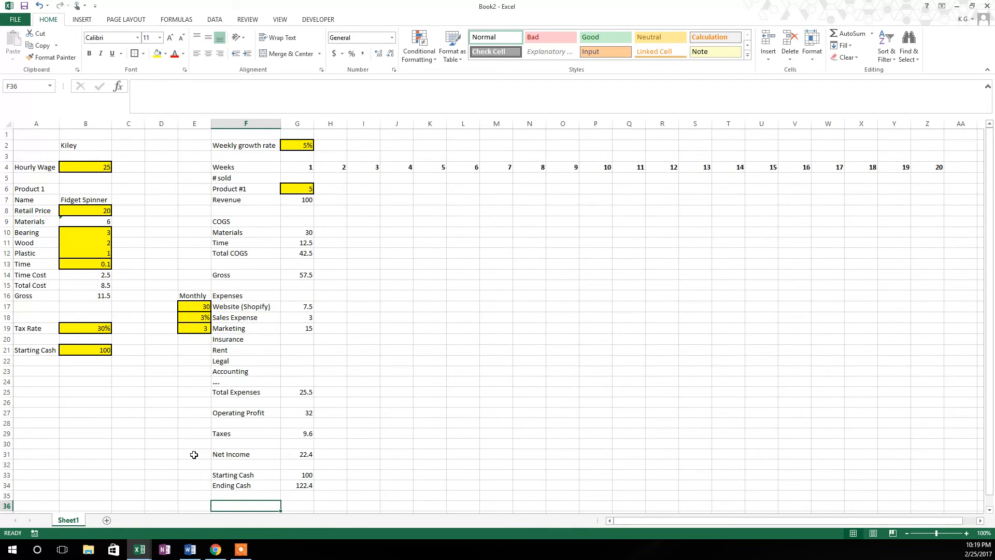
scroll(down, 3)
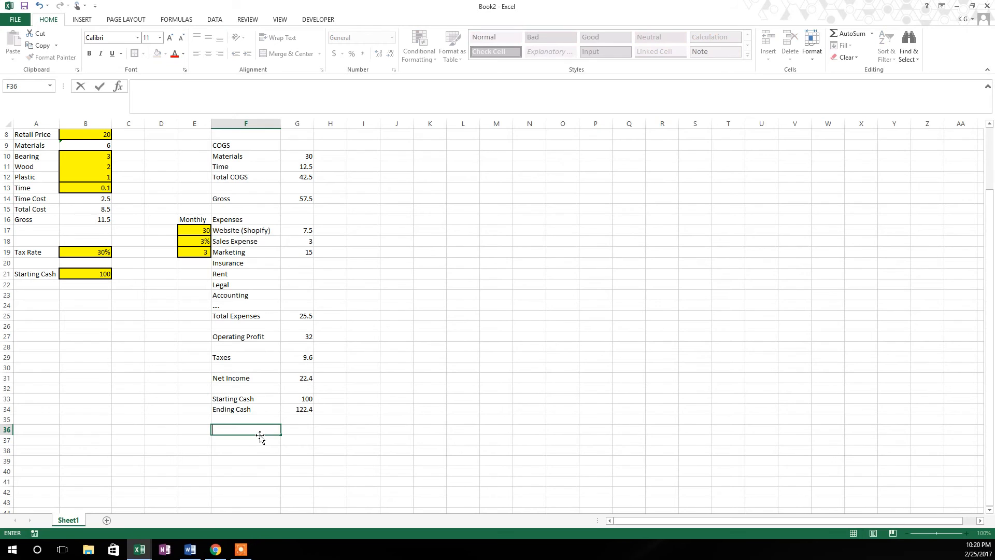
- Label a new row 'How Much Did you Make?' below Ending Cash
text(How Much)
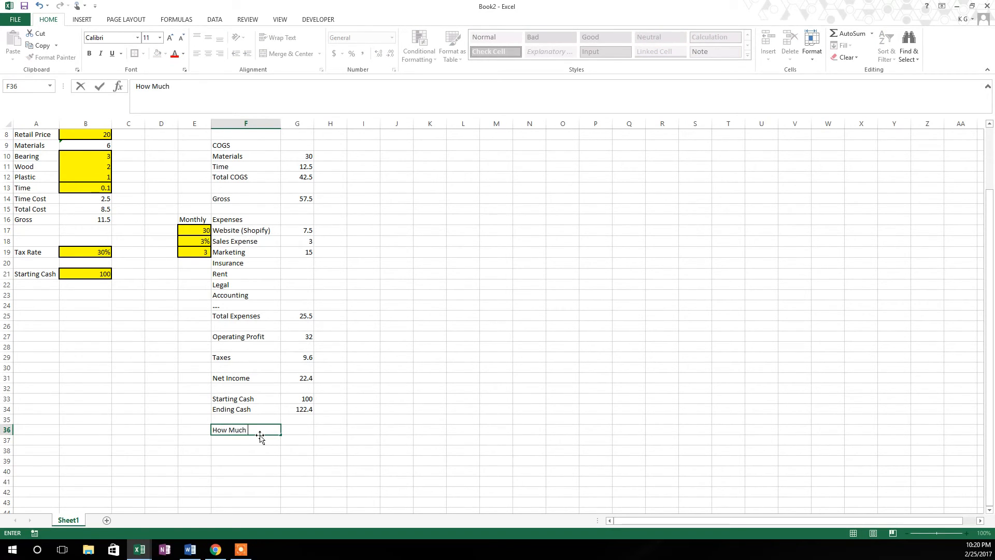
text(Did you)
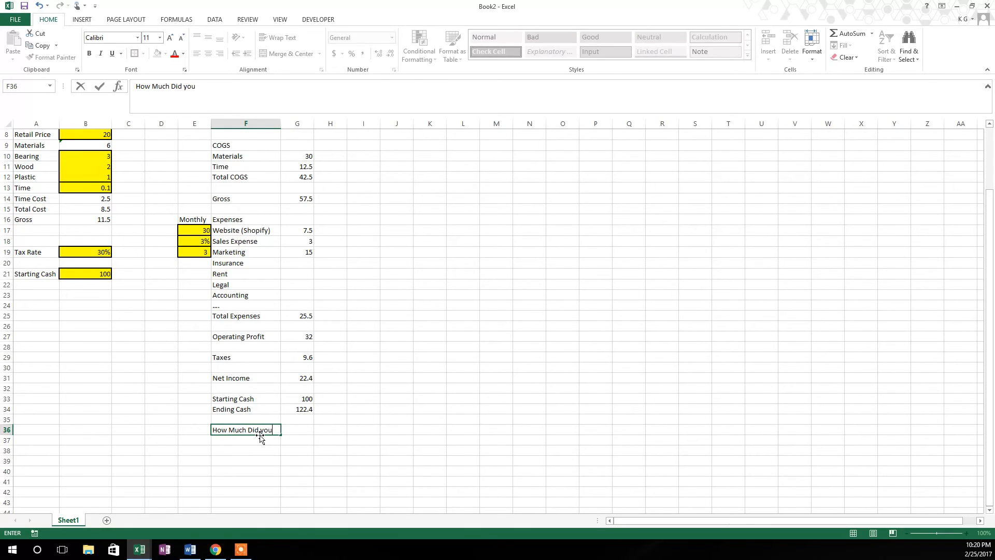
text(Make)
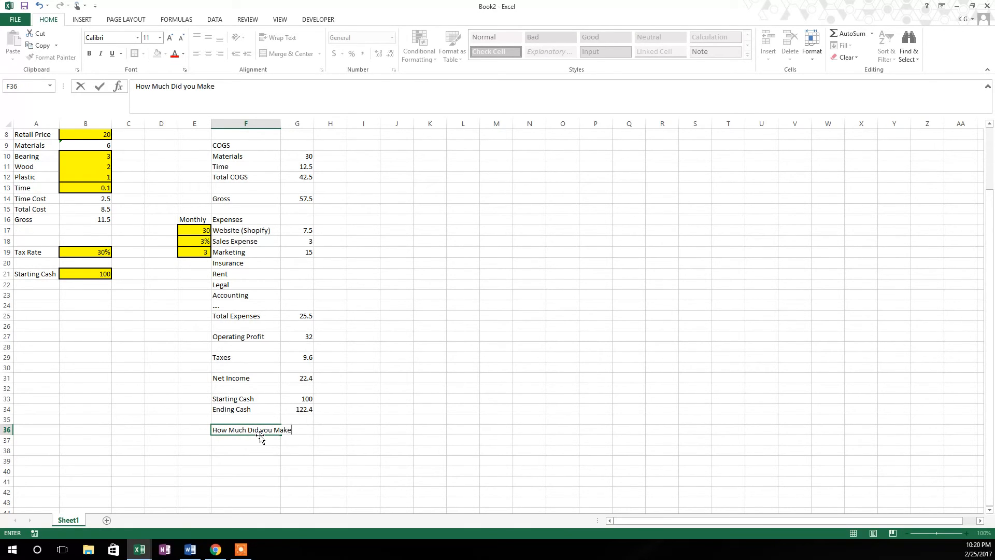
text(?)
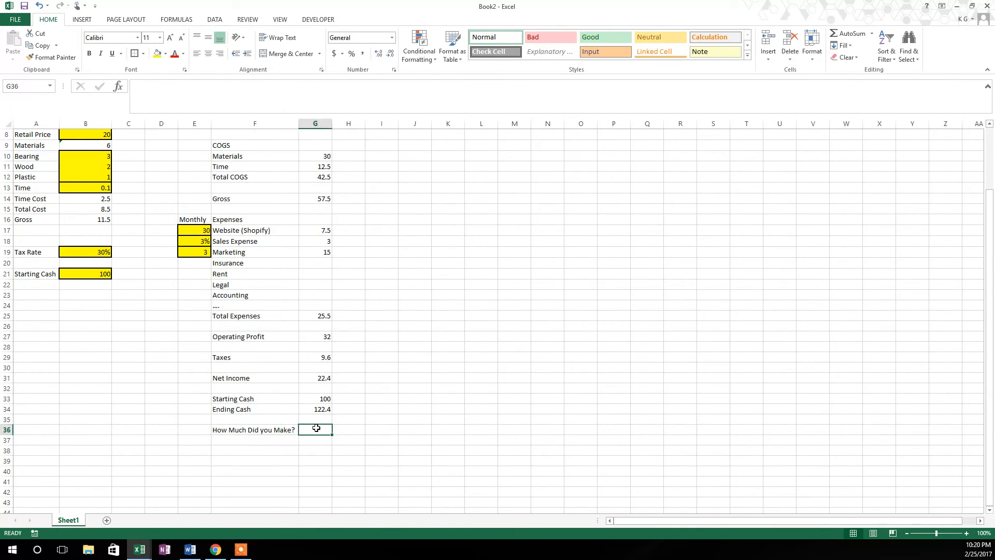
- Enter a + formula referencing the figure above so the row shows 12.5 for week 1
text(+)
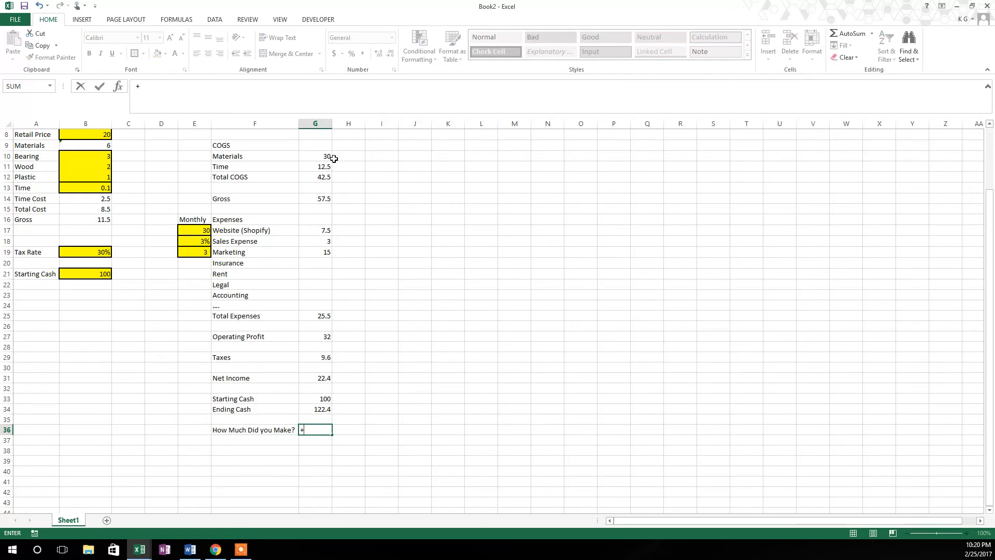
click(315, 166)
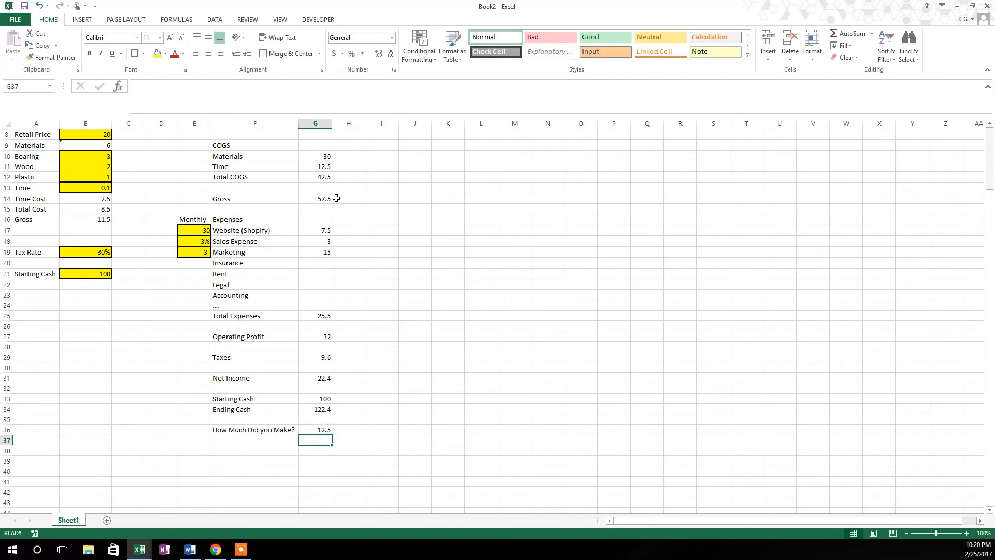
click(315, 429)
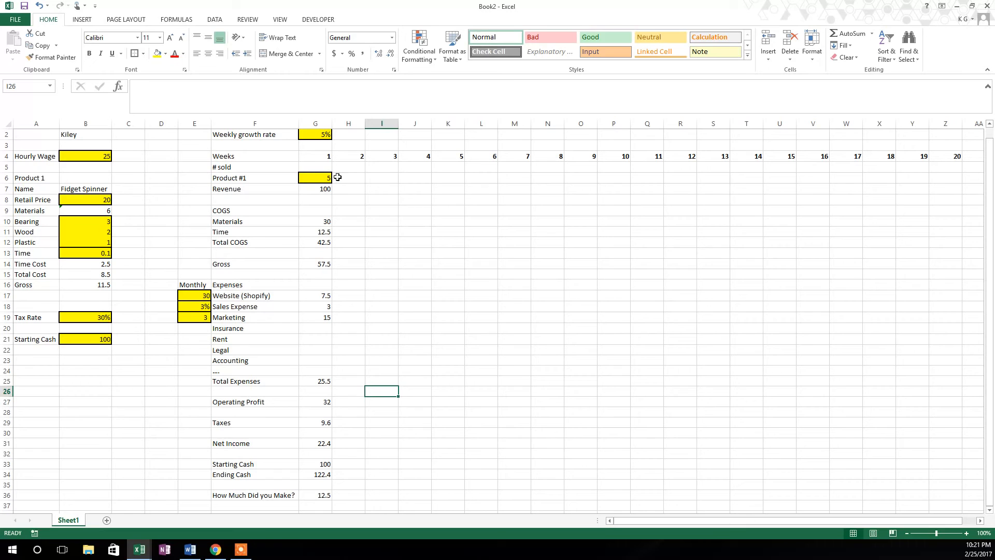
- Make week 2 Product #1 units sold =+G6*(1+$G$2), growing week 1's 5 by 5% to 5.25
click(315, 134)
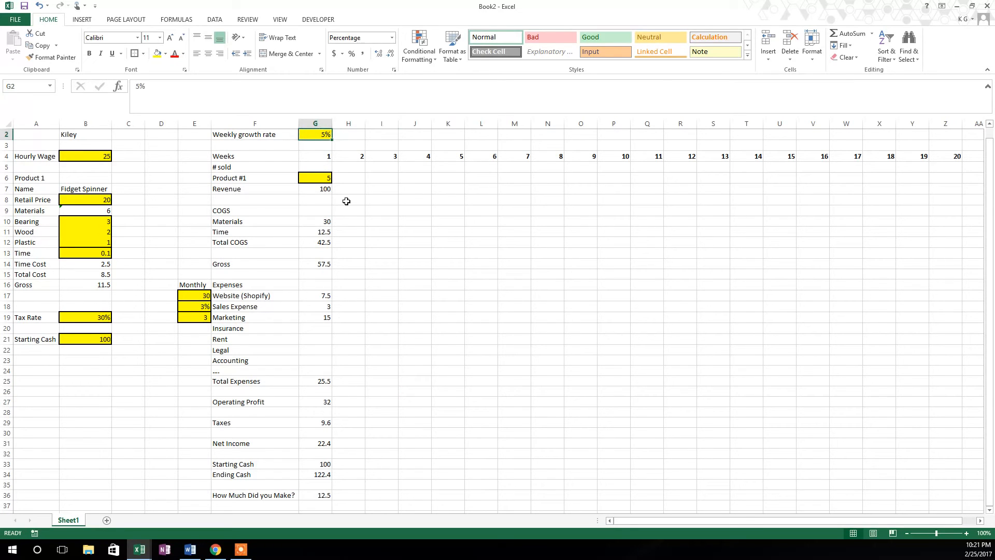
click(348, 177)
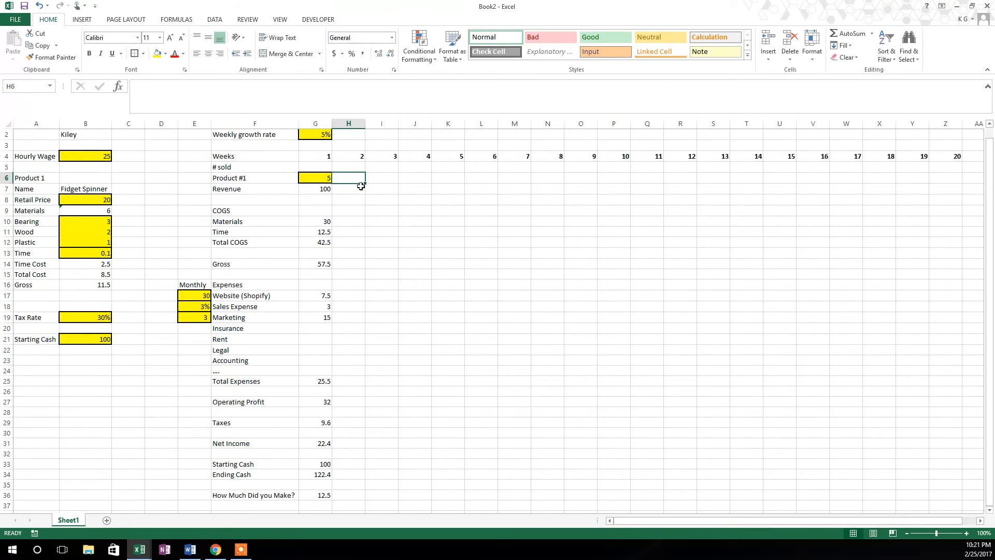
text(+)
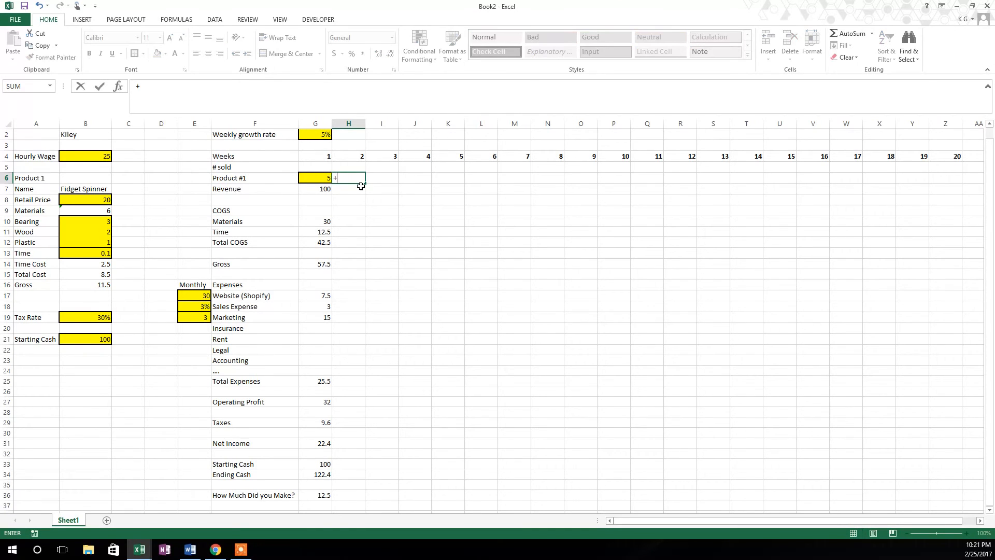
click(315, 177)
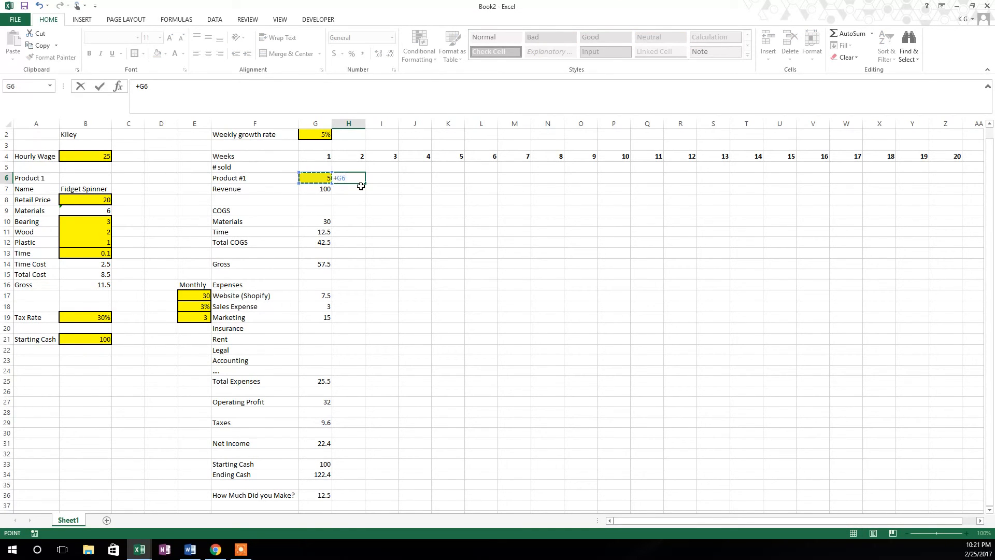
text(*)
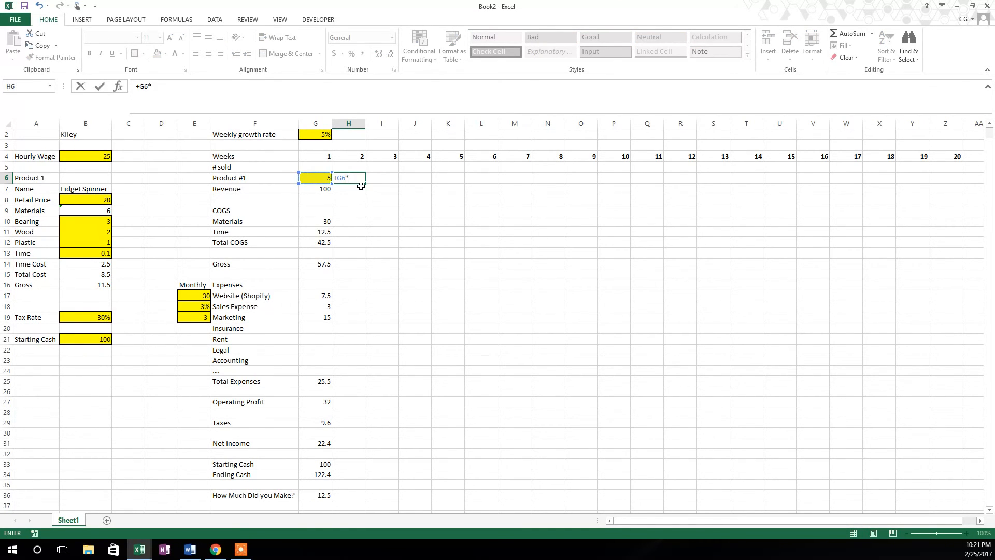
text(()
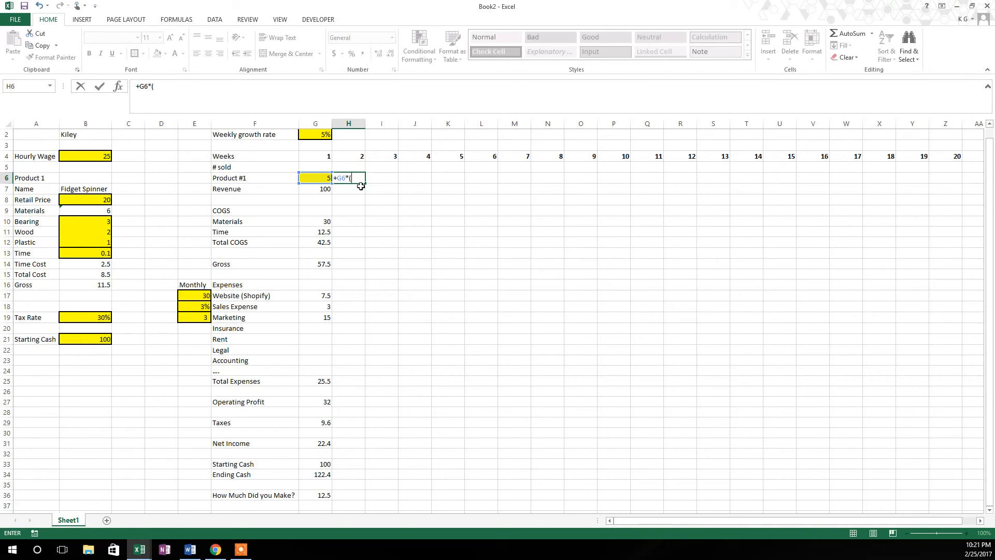
text(1+)
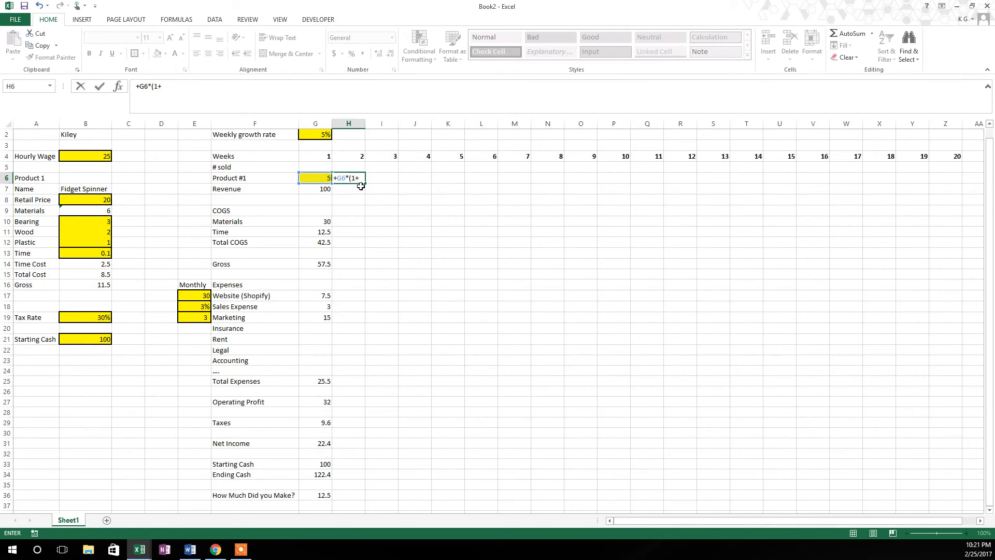
click(315, 134)
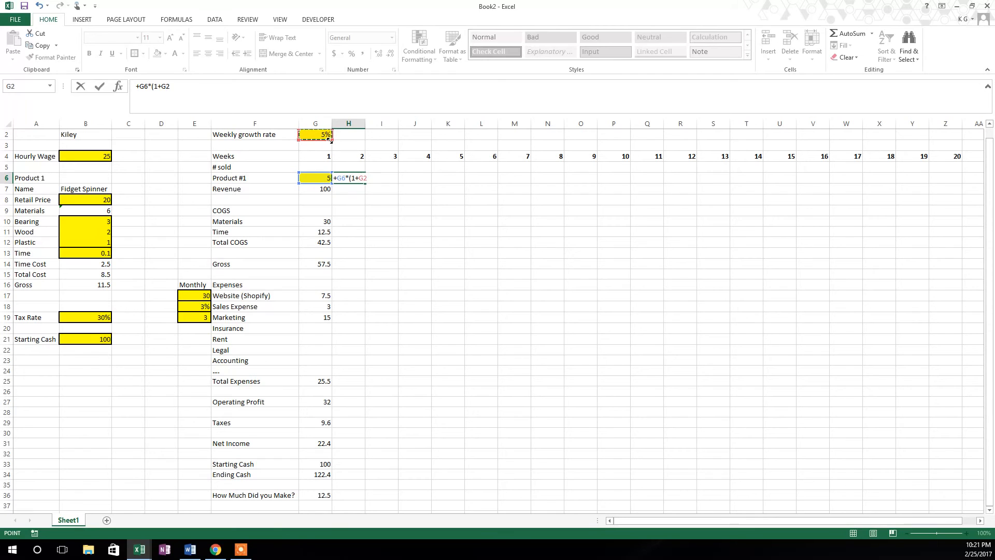
key(f4)
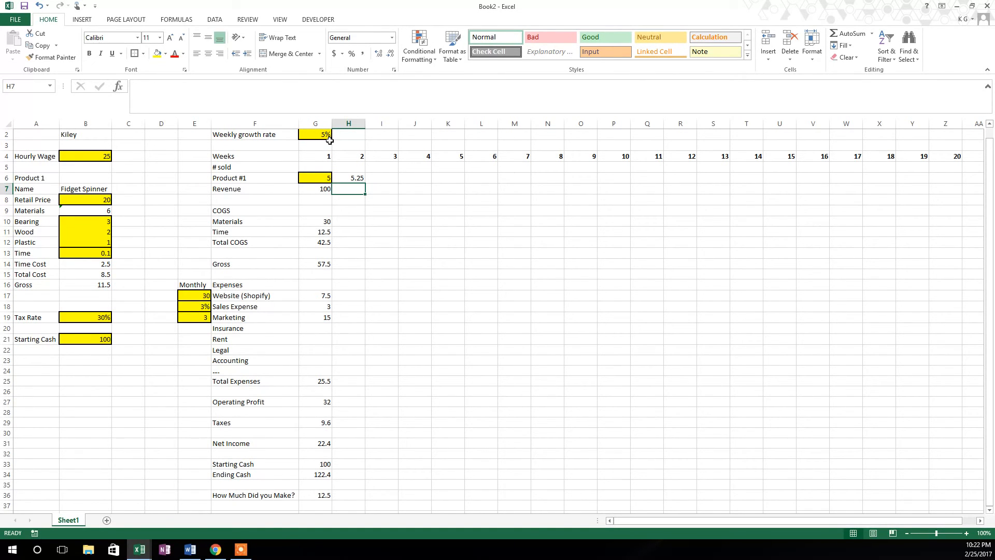
- Check how week 1 Revenue is calculated, then return to the 5.25 result
click(315, 189)
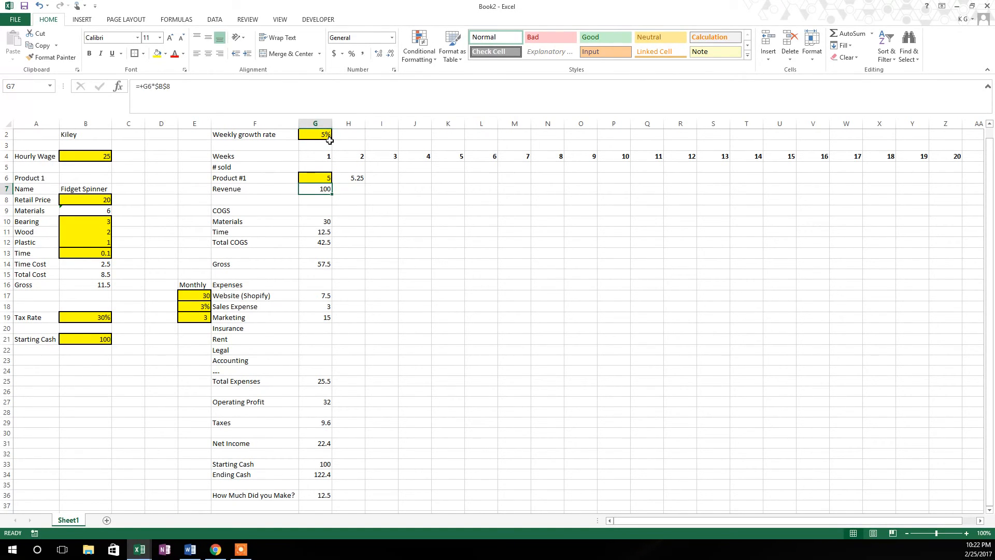
click(348, 177)
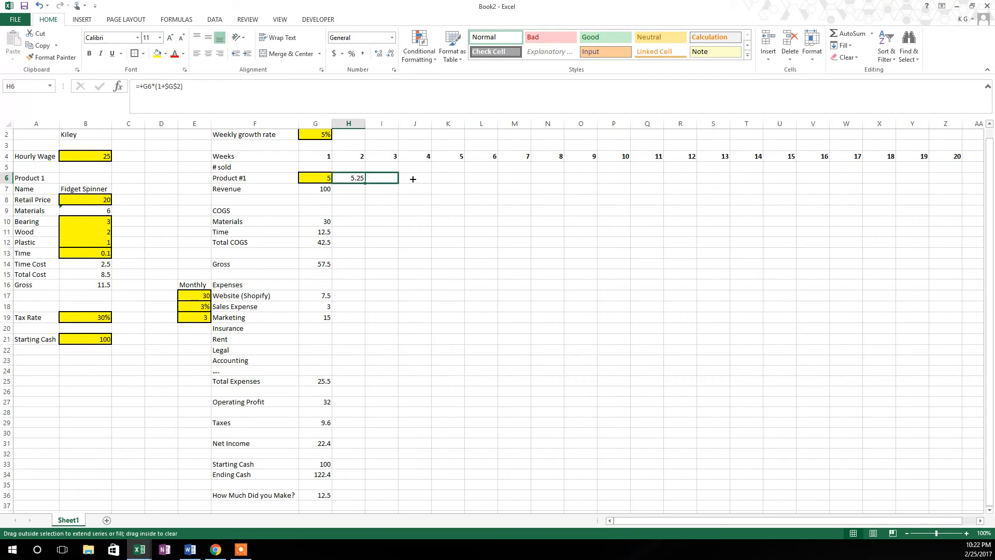
- Fill Product #1 units sold across weeks 2–20 and show them as whole numbers up to 13
drag(411, 178, 949, 178)
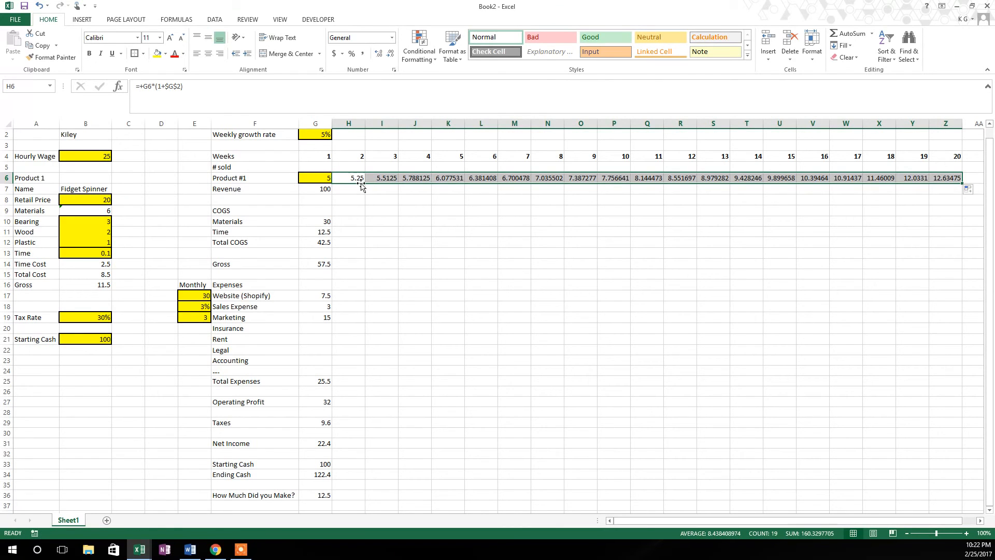
click(382, 178)
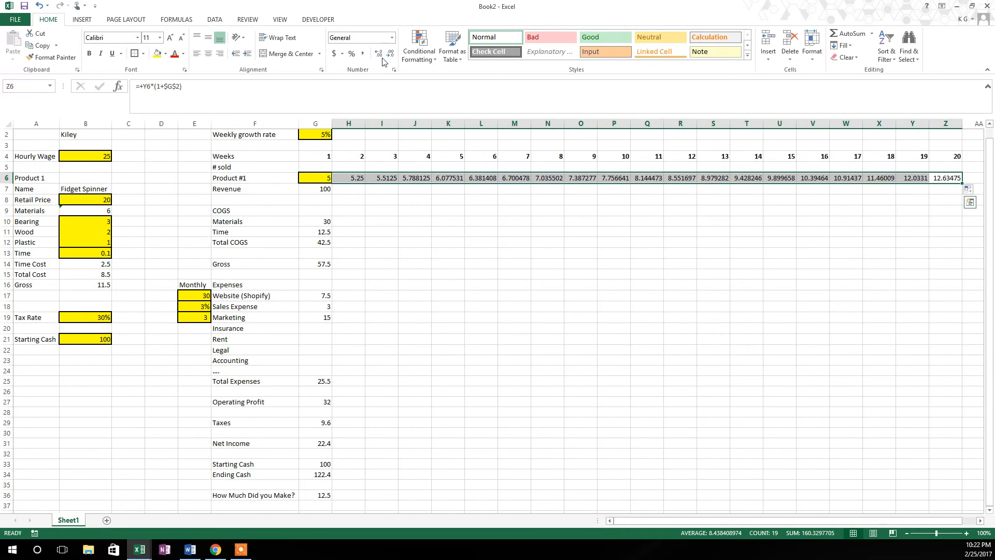
click(390, 53)
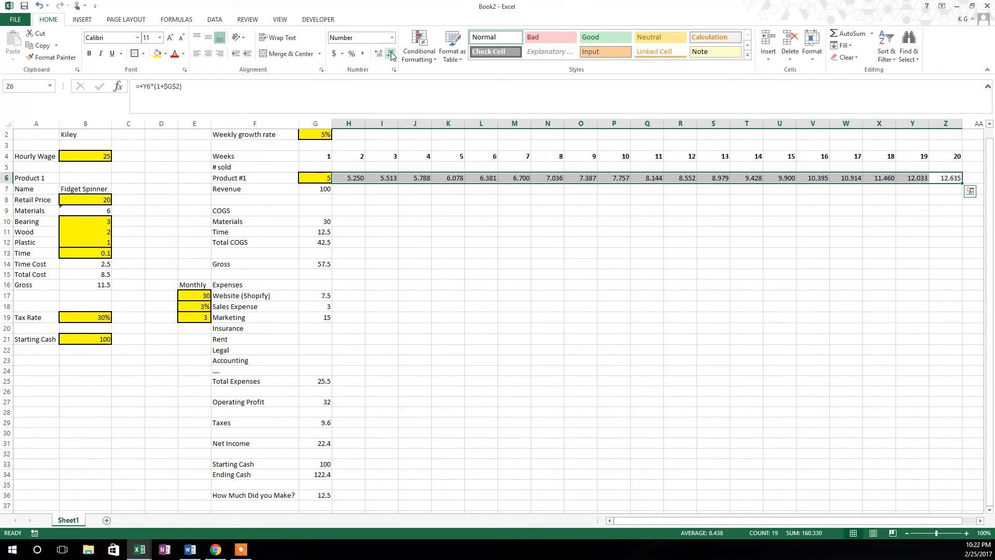
click(389, 53)
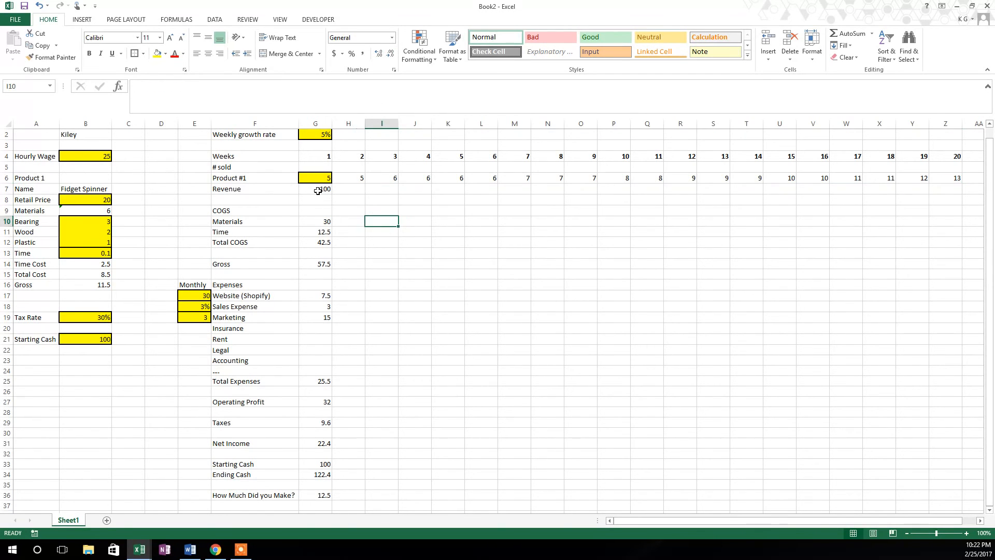
scroll(down, 3)
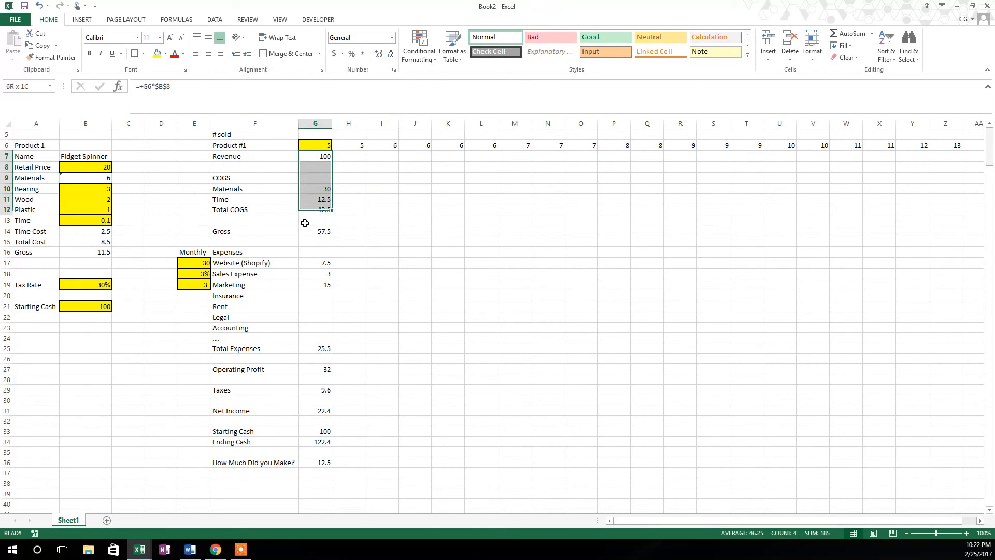
- Fill Revenue through Ending Cash from week 1 across weeks 2–20, displayed to one decimal place
drag(315, 146, 315, 431)
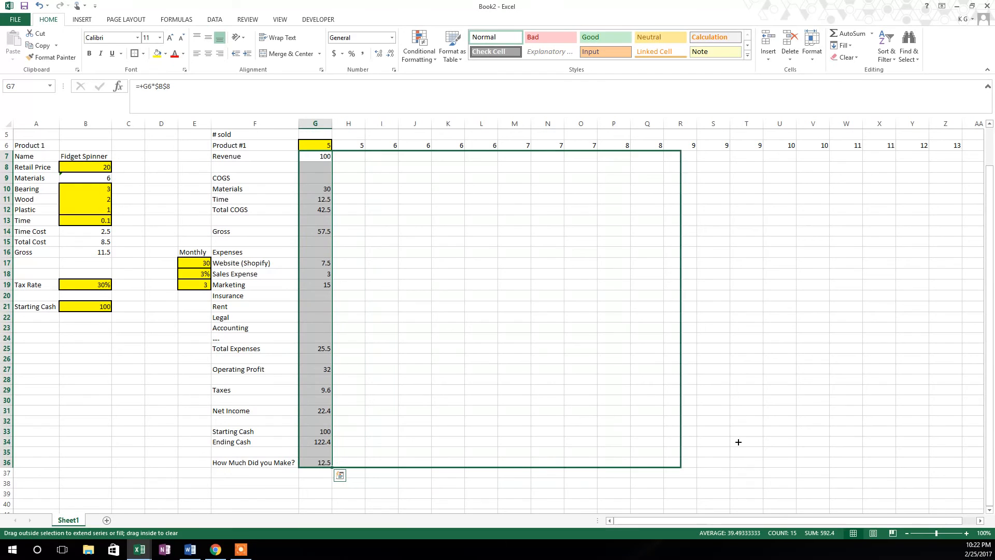
scroll(right, 3)
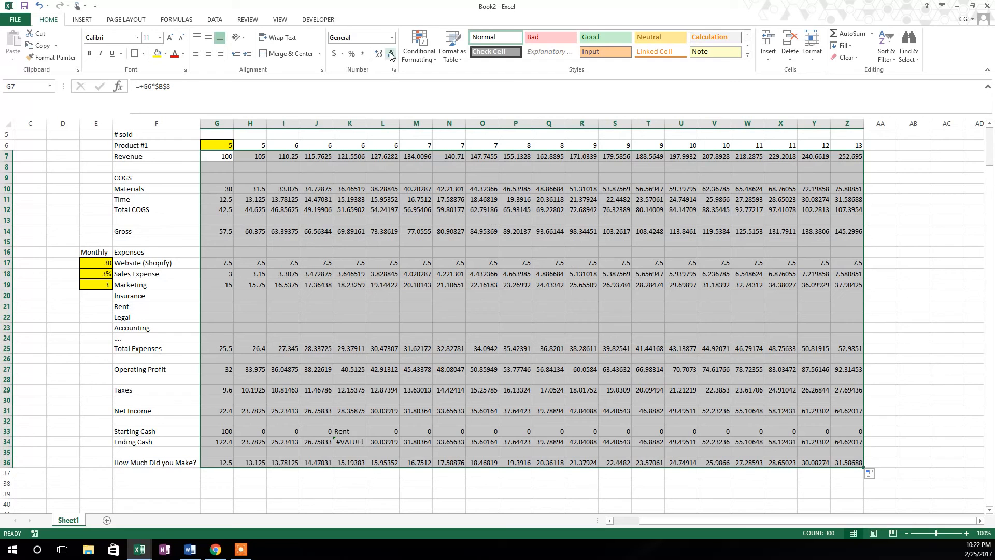
click(391, 53)
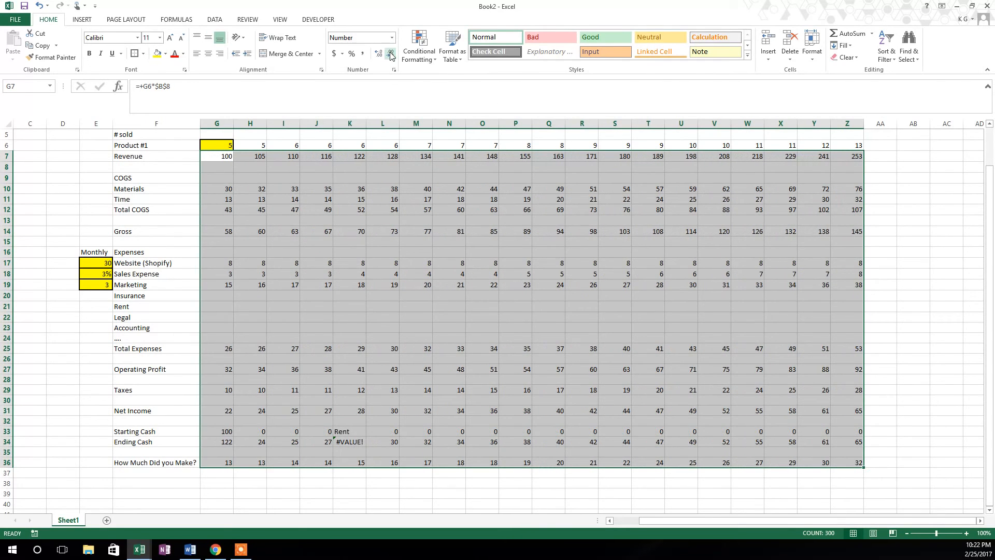
click(378, 54)
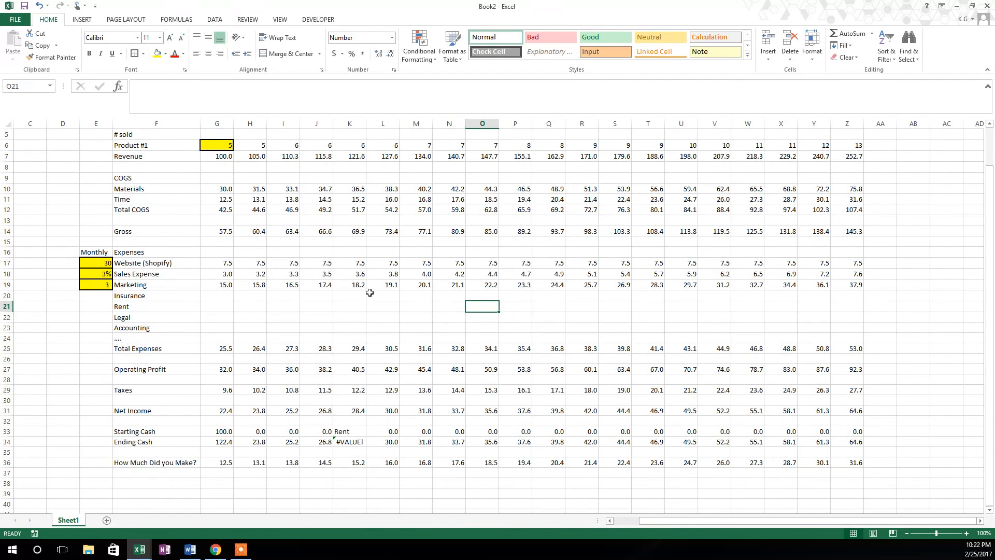
mouse_move(345, 433)
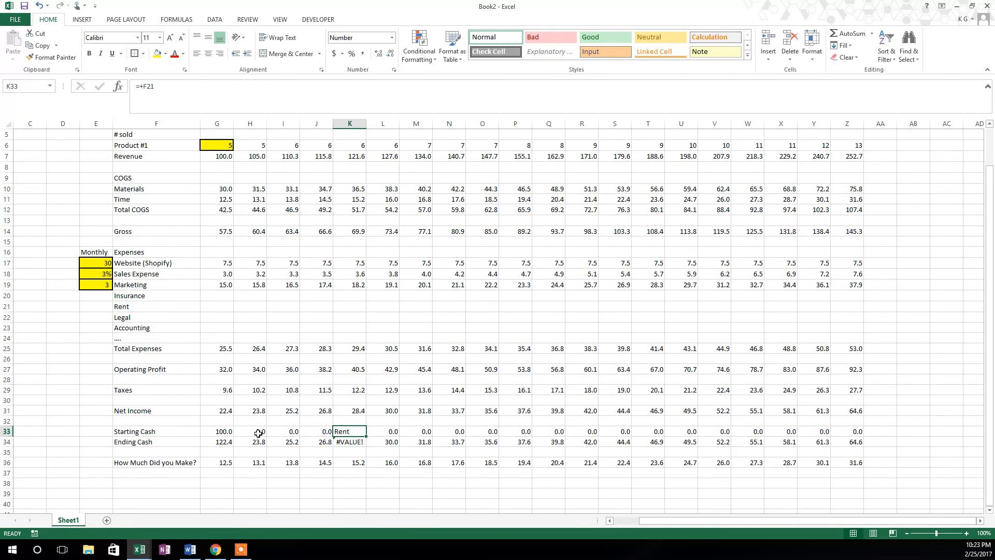
- Link week 2 Starting Cash to week 1 Ending Cash (=+G34) and carry it across so cash compounds to 909.3
click(217, 442)
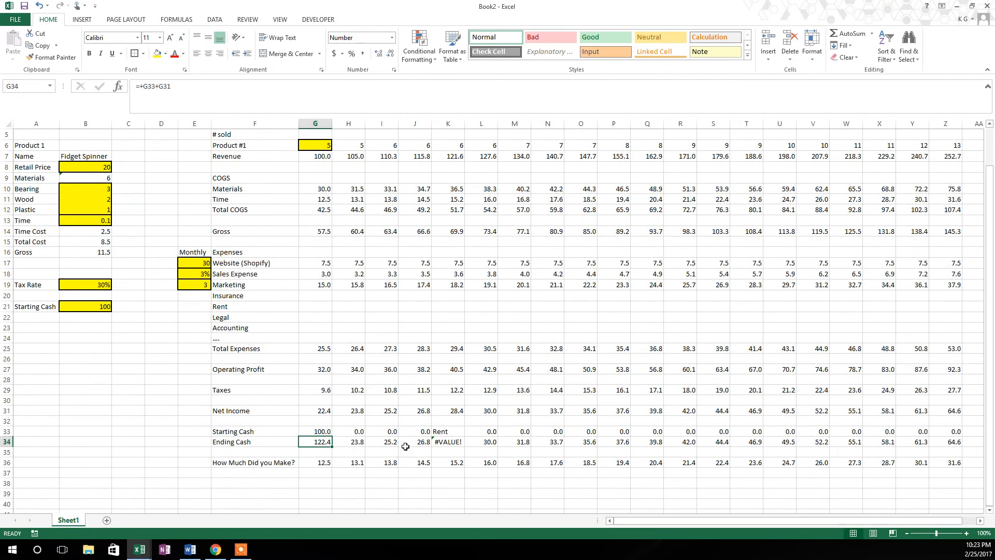
click(315, 432)
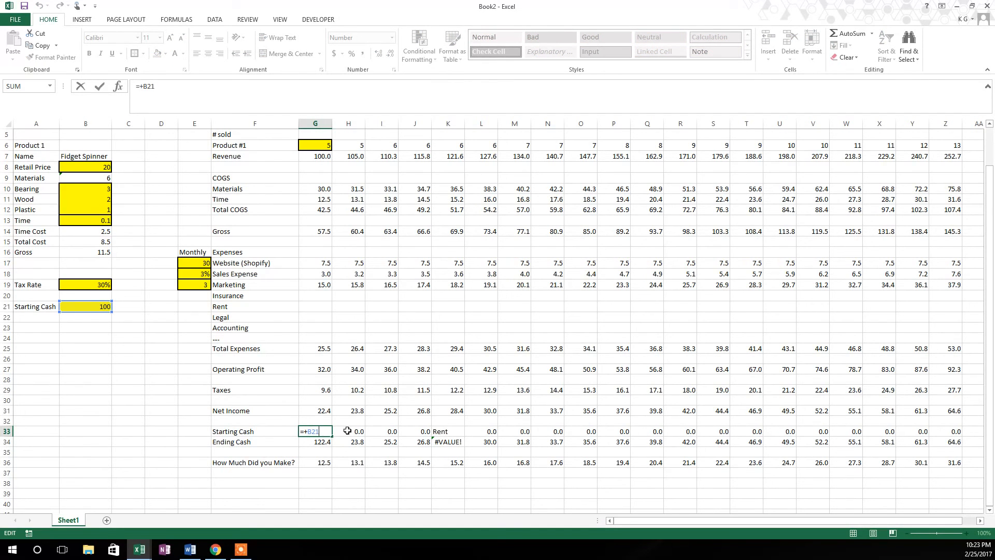
mouse_move(286, 447)
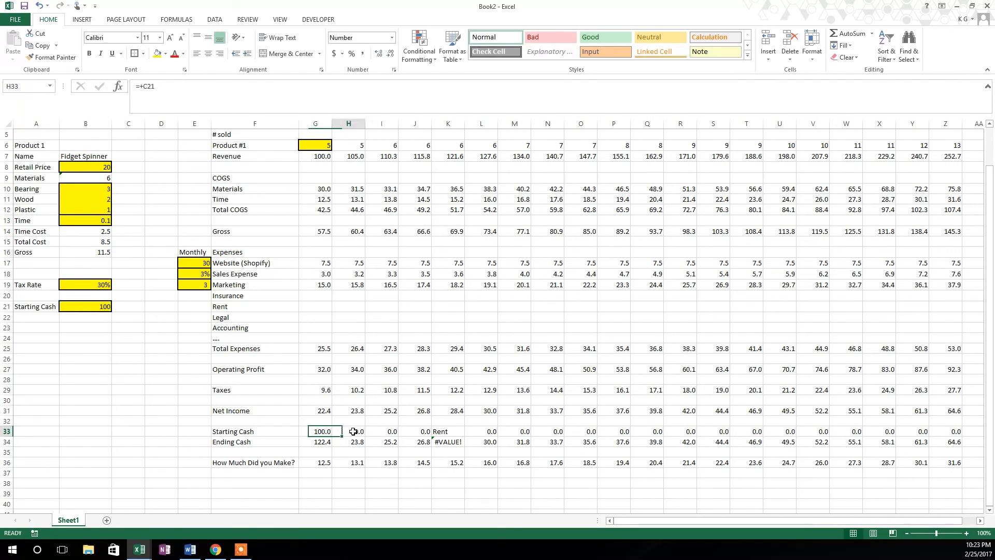
click(348, 431)
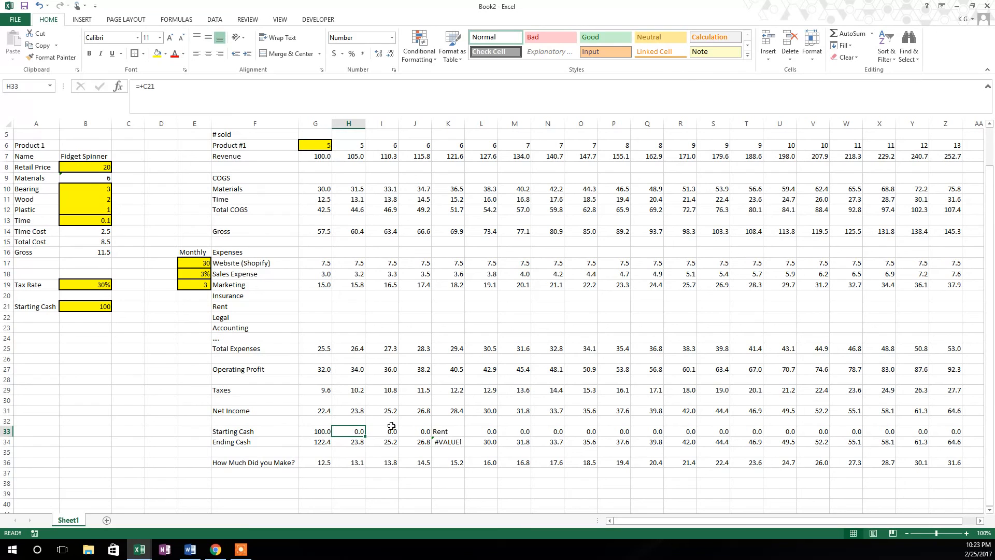
text(+)
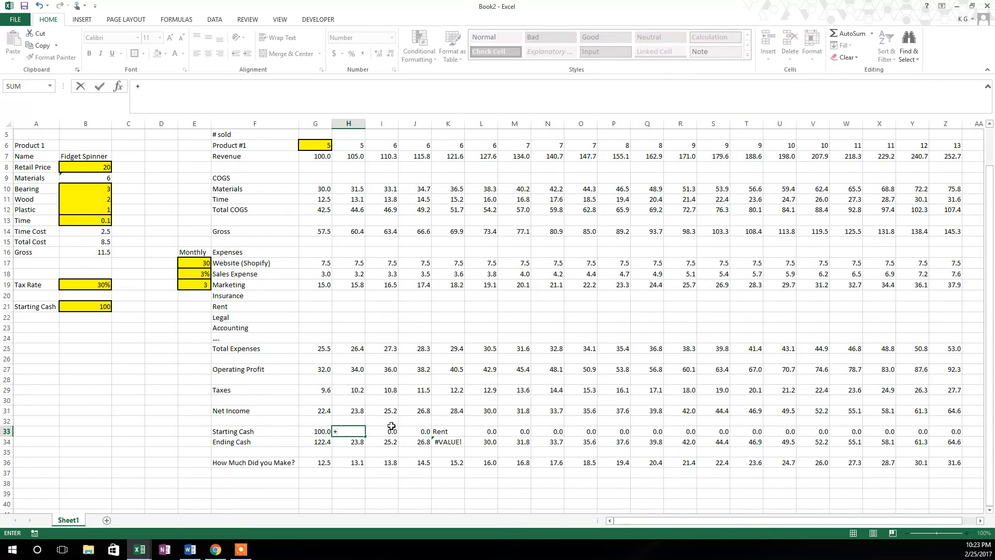
click(321, 442)
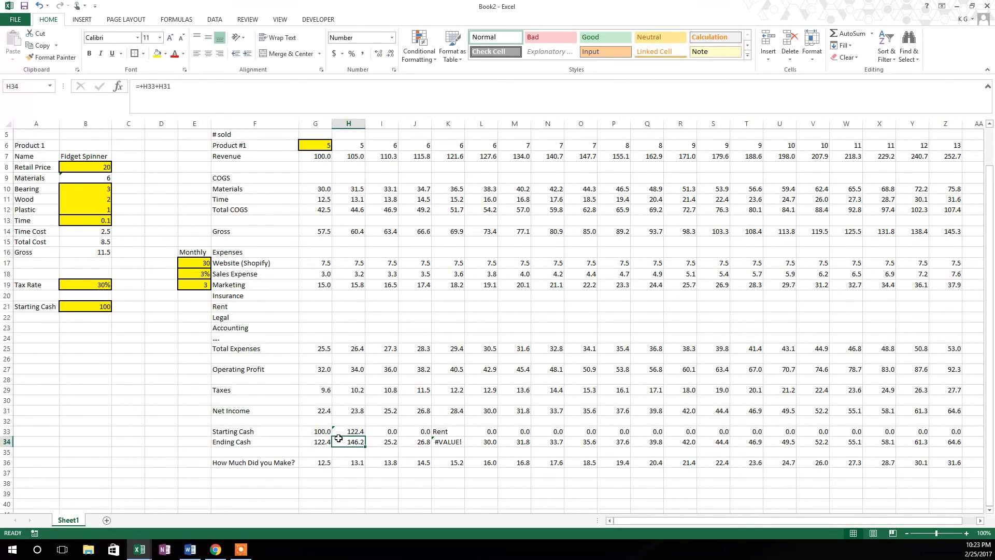
click(349, 431)
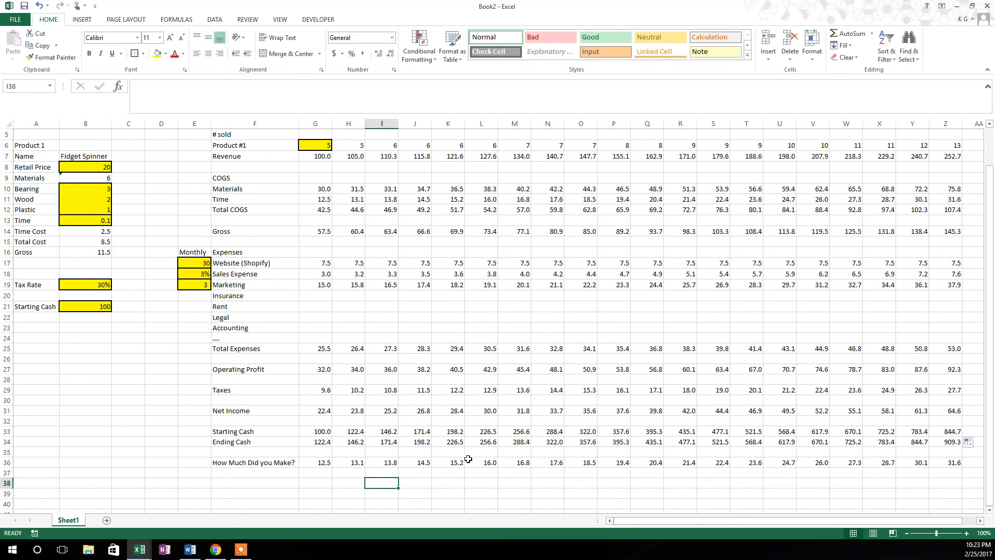
scroll(up, 3)
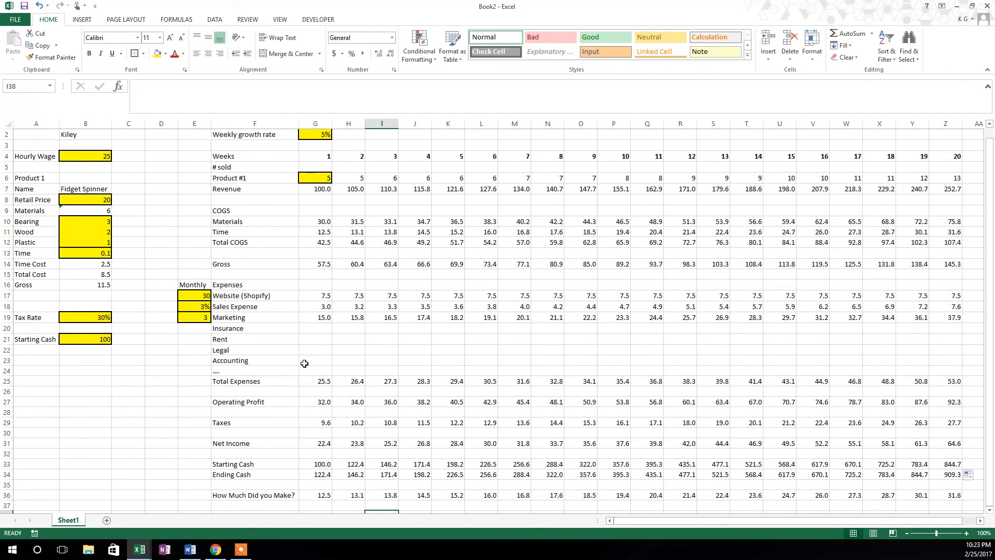
mouse_move(283, 350)
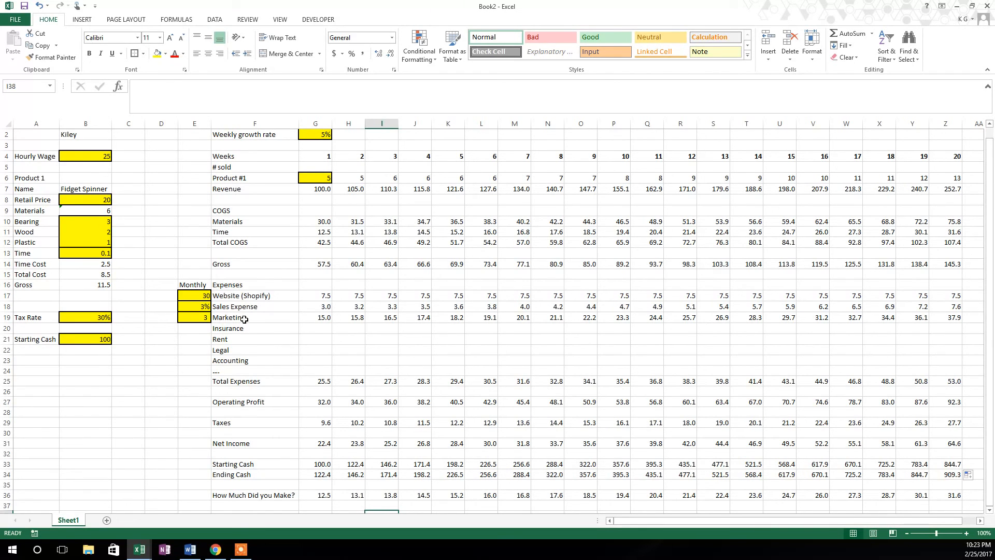
mouse_move(169, 295)
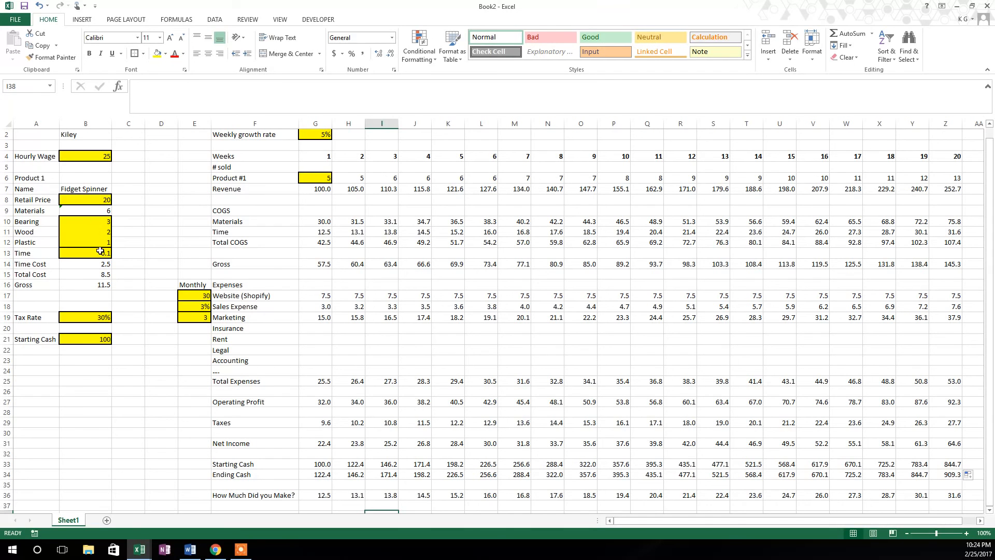
mouse_move(197, 272)
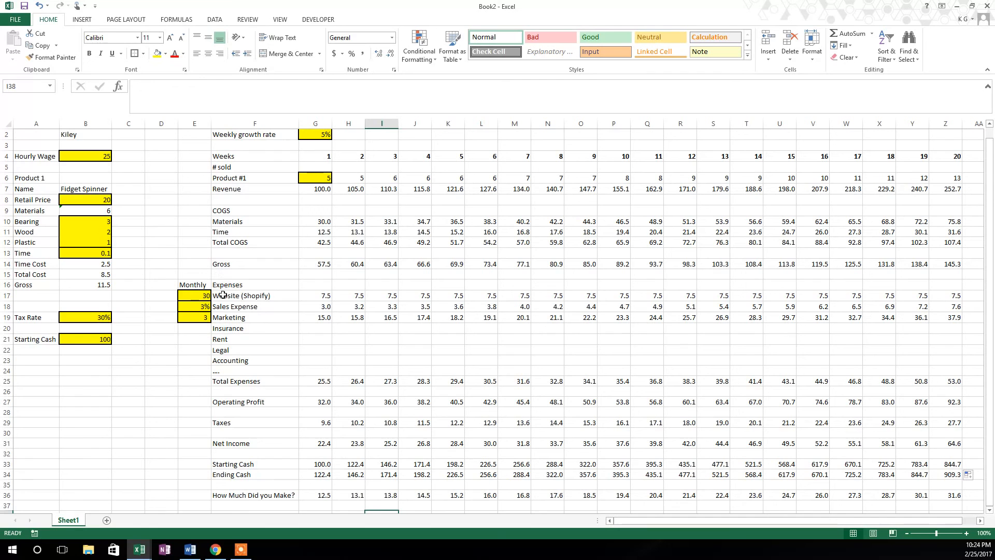
mouse_move(278, 284)
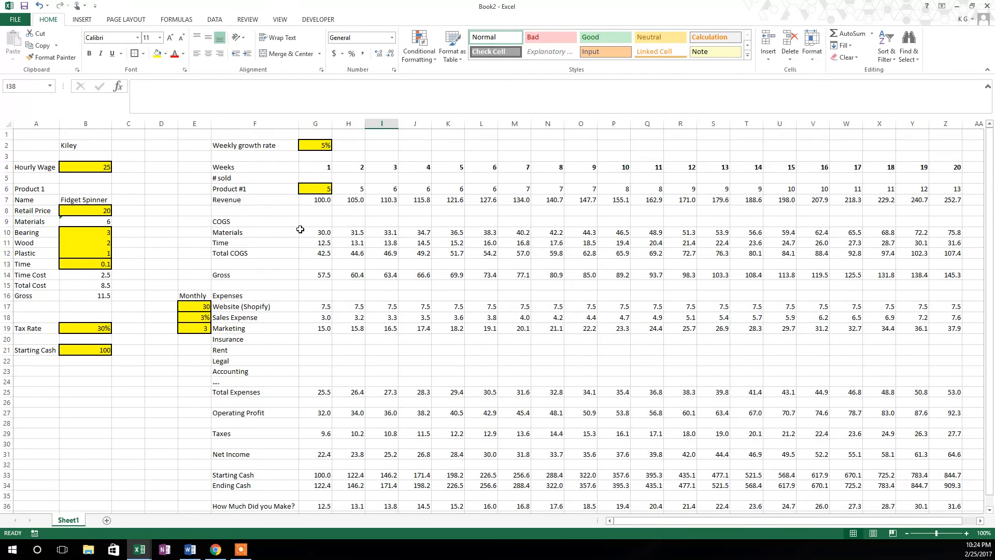
scroll(down, 3)
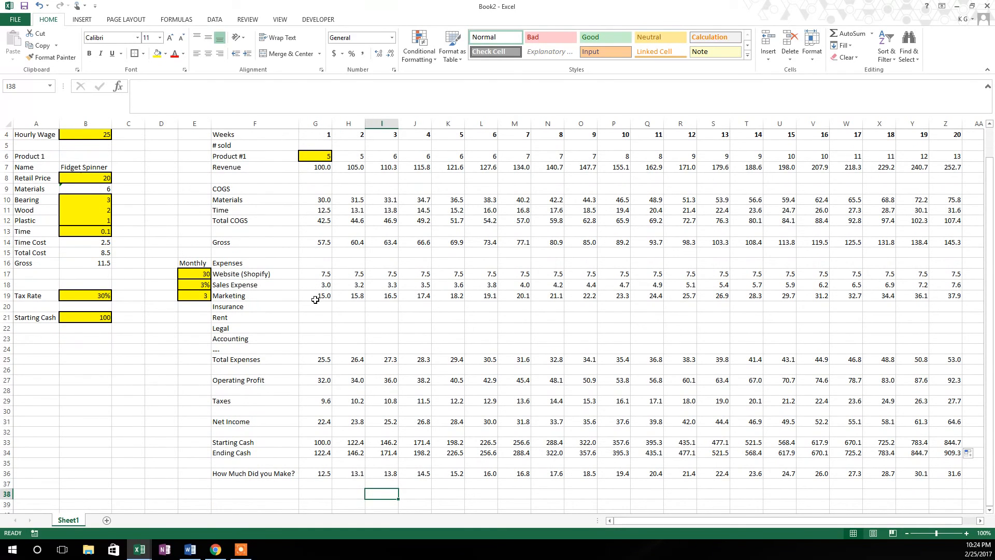
mouse_move(308, 282)
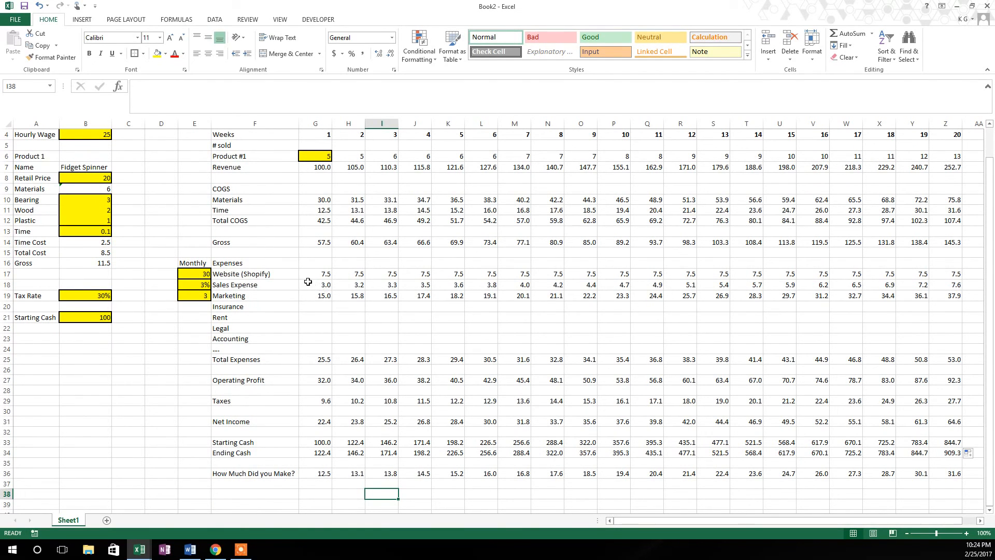